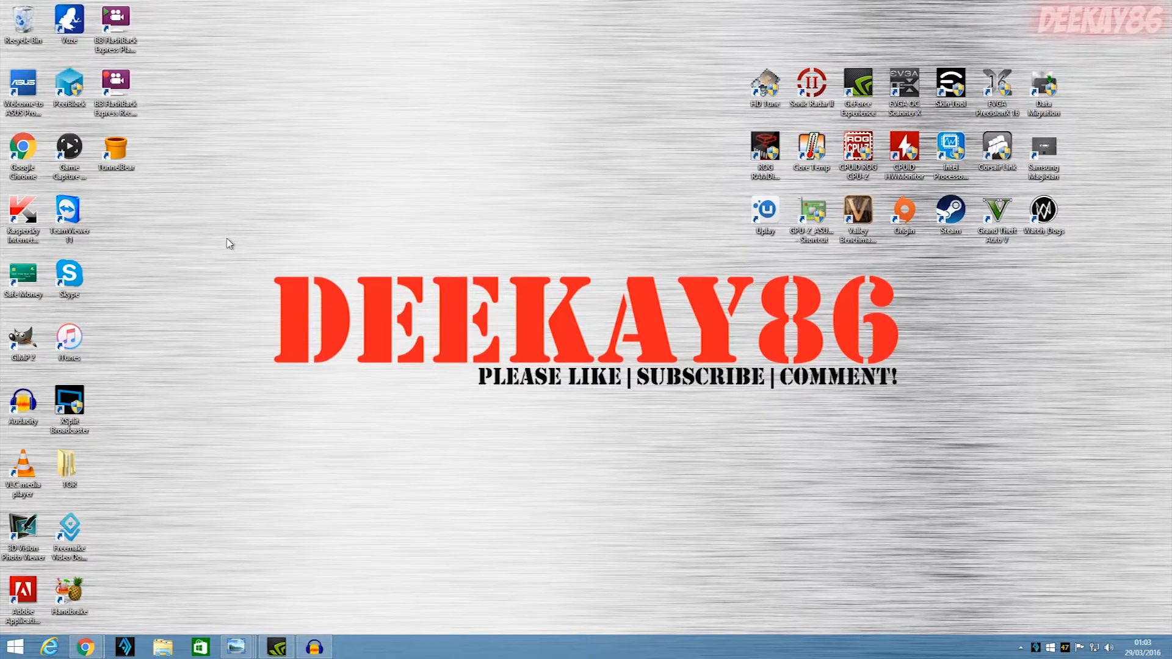
mouse_move(242, 260)
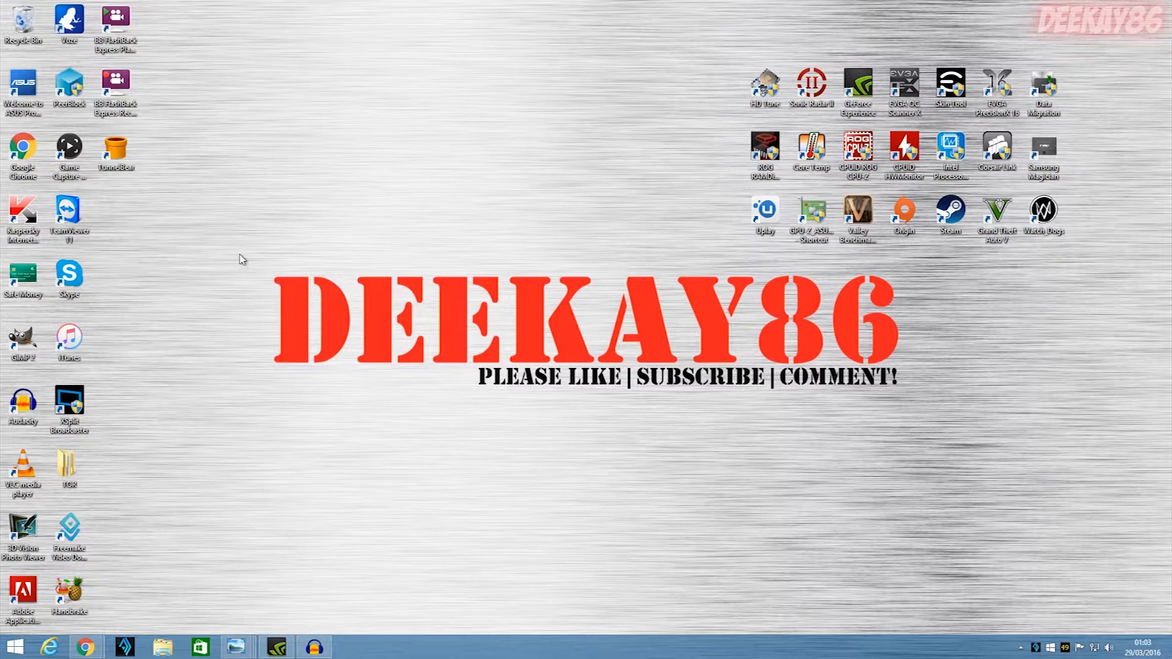
- Drag the TunnelBear shortcut from the icon column to open space above the DEEKAY86 logo
drag(239, 258, 394, 288)
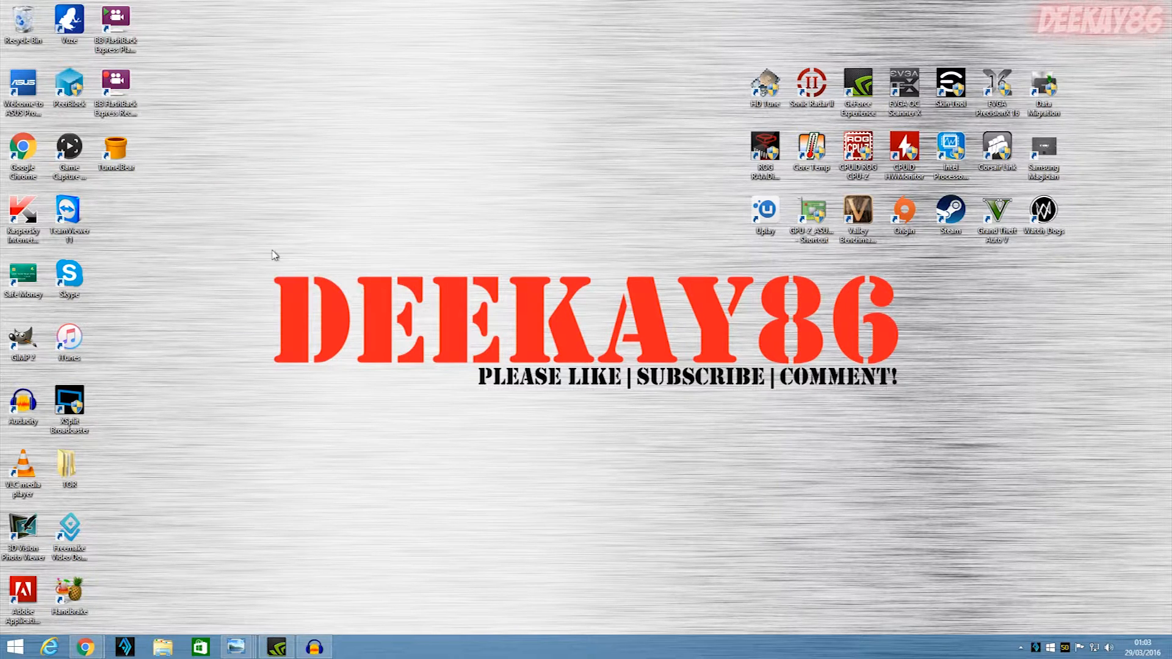
mouse_move(261, 261)
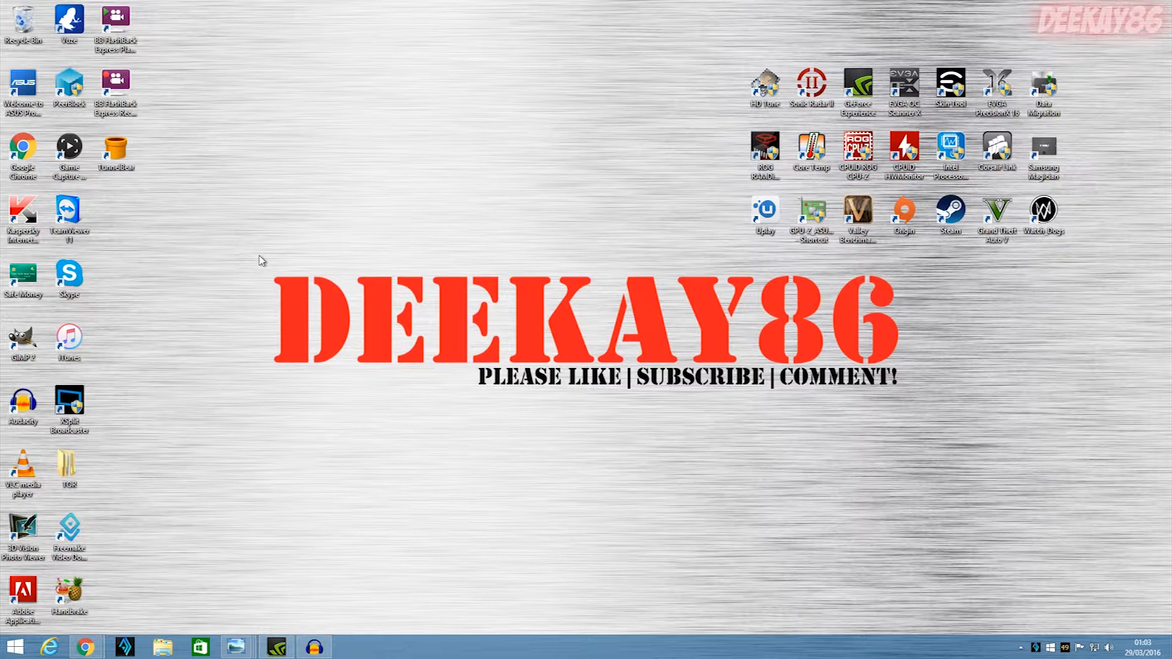
drag(116, 154, 348, 213)
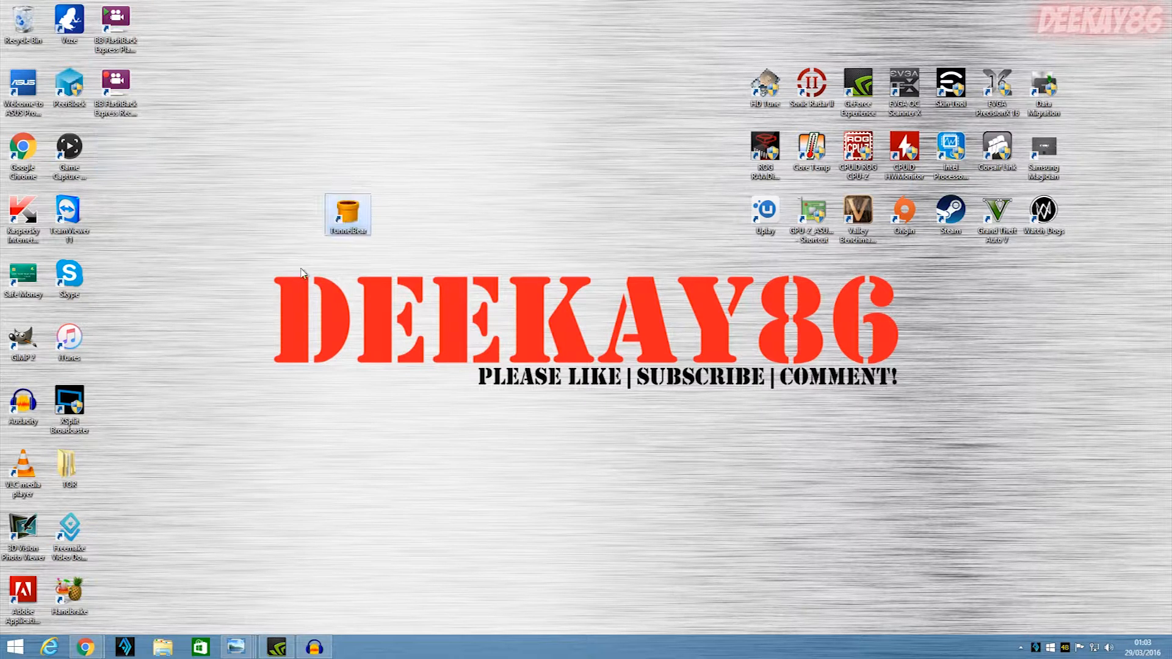
mouse_move(146, 536)
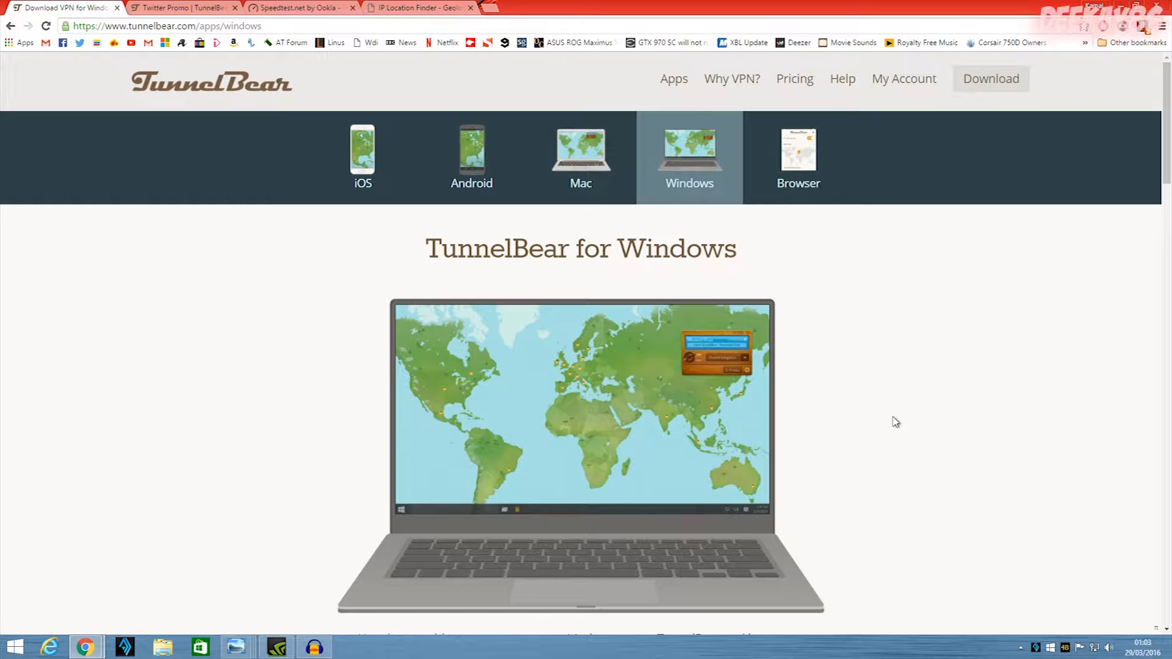
scroll(down, 3)
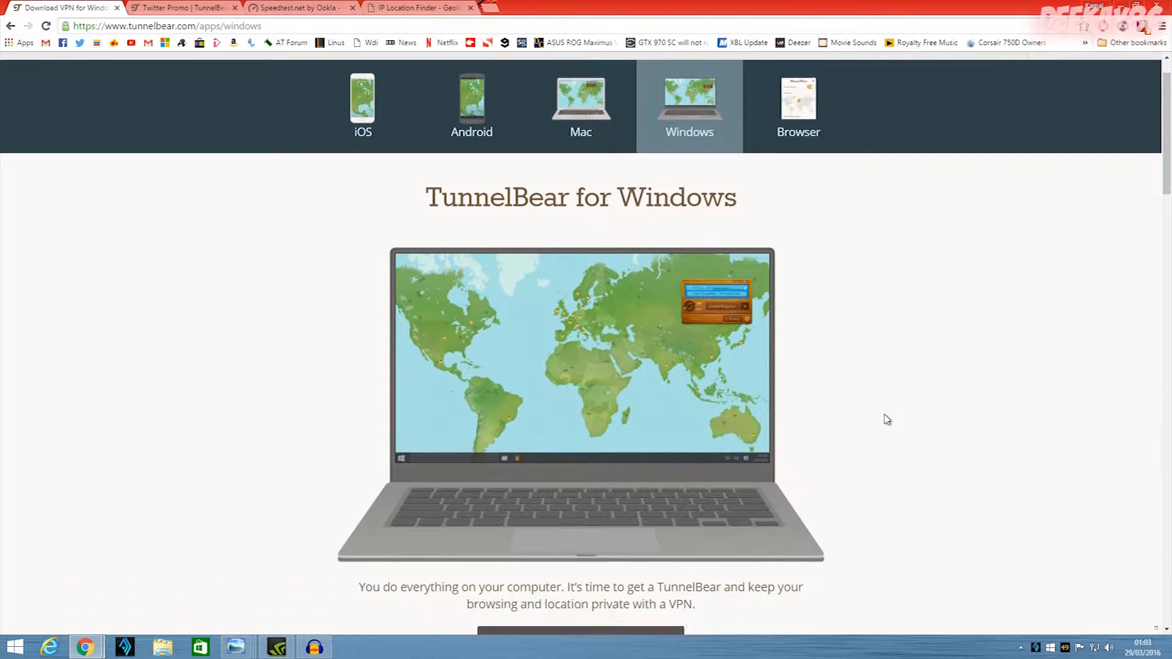
scroll(down, 3)
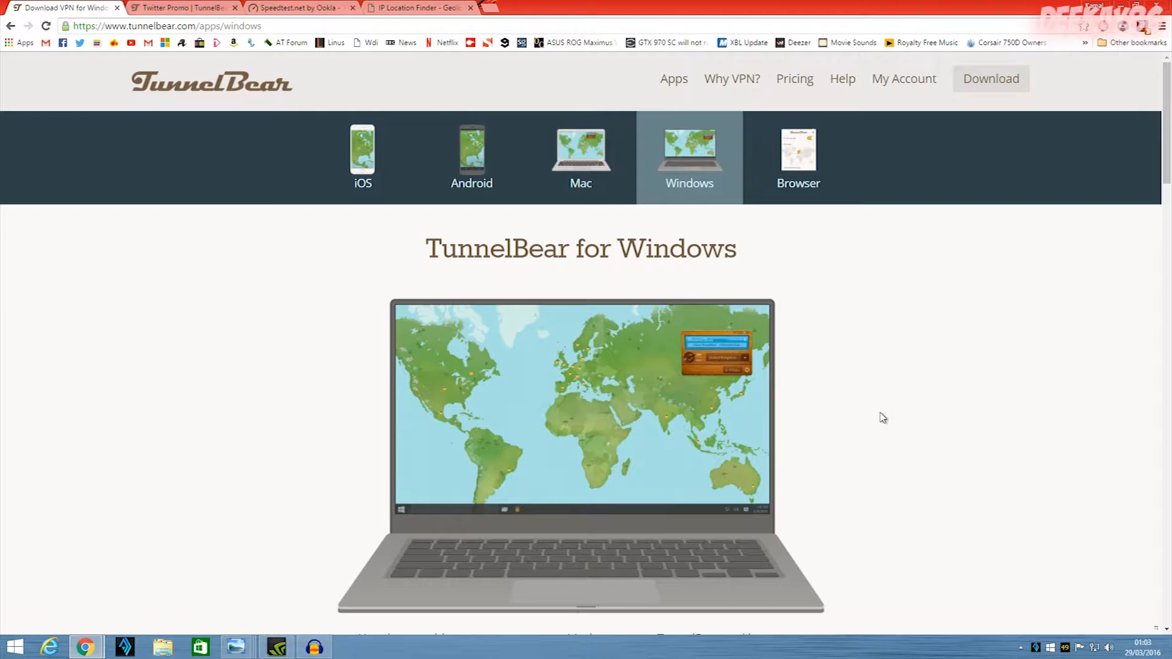
mouse_move(849, 414)
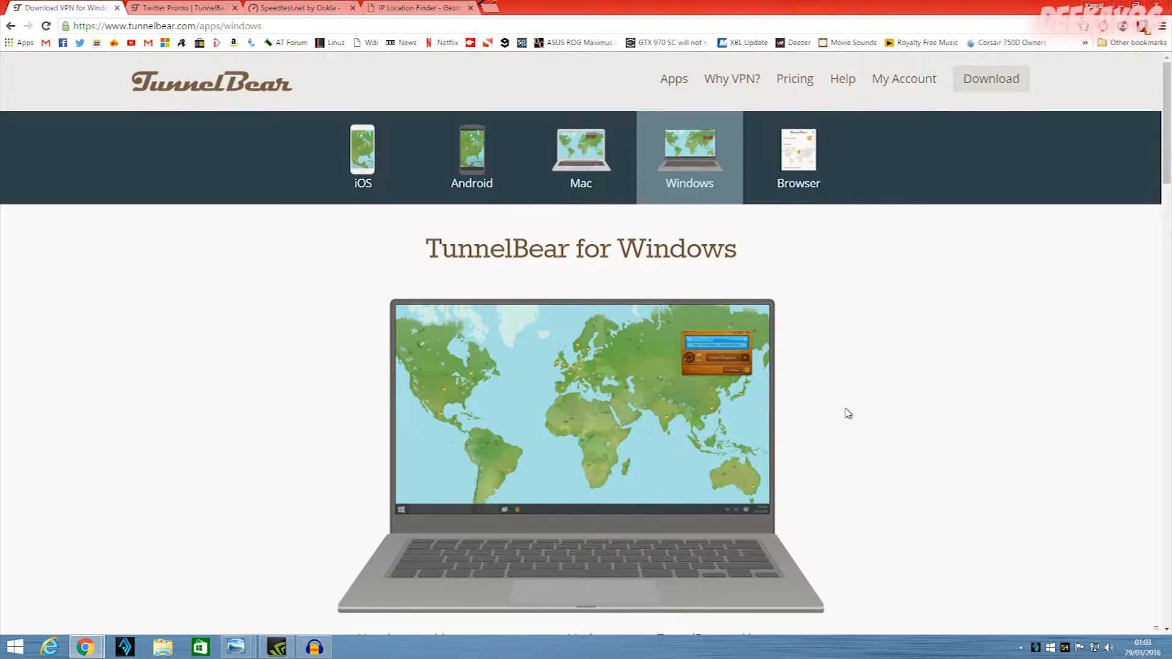
mouse_move(753, 406)
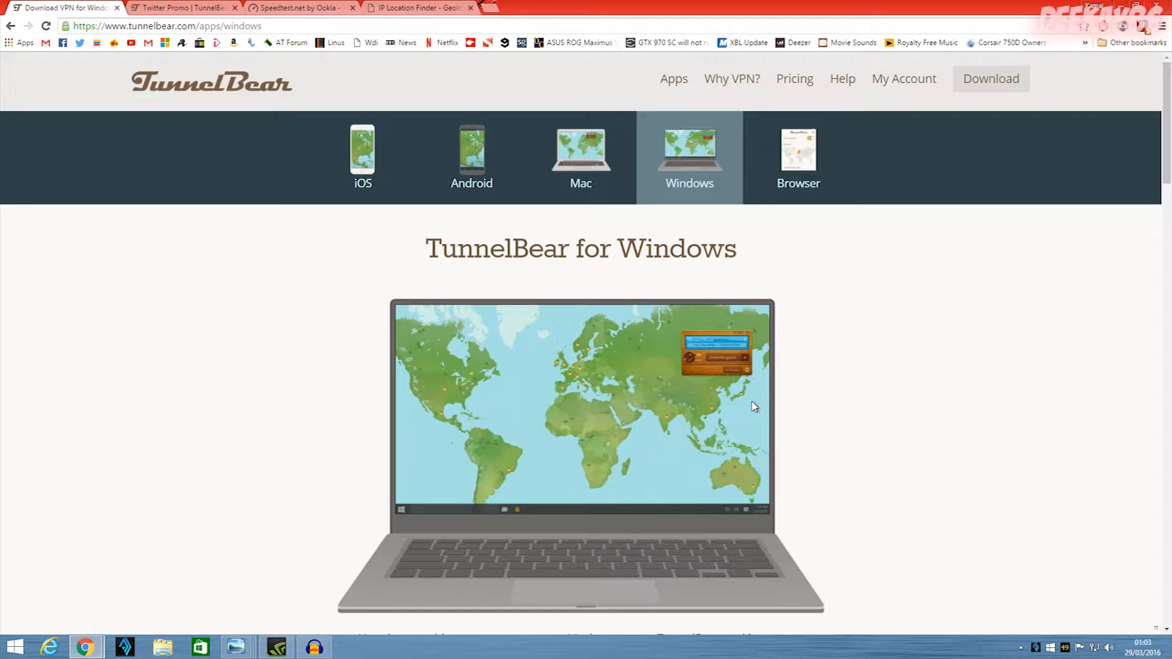
mouse_move(738, 401)
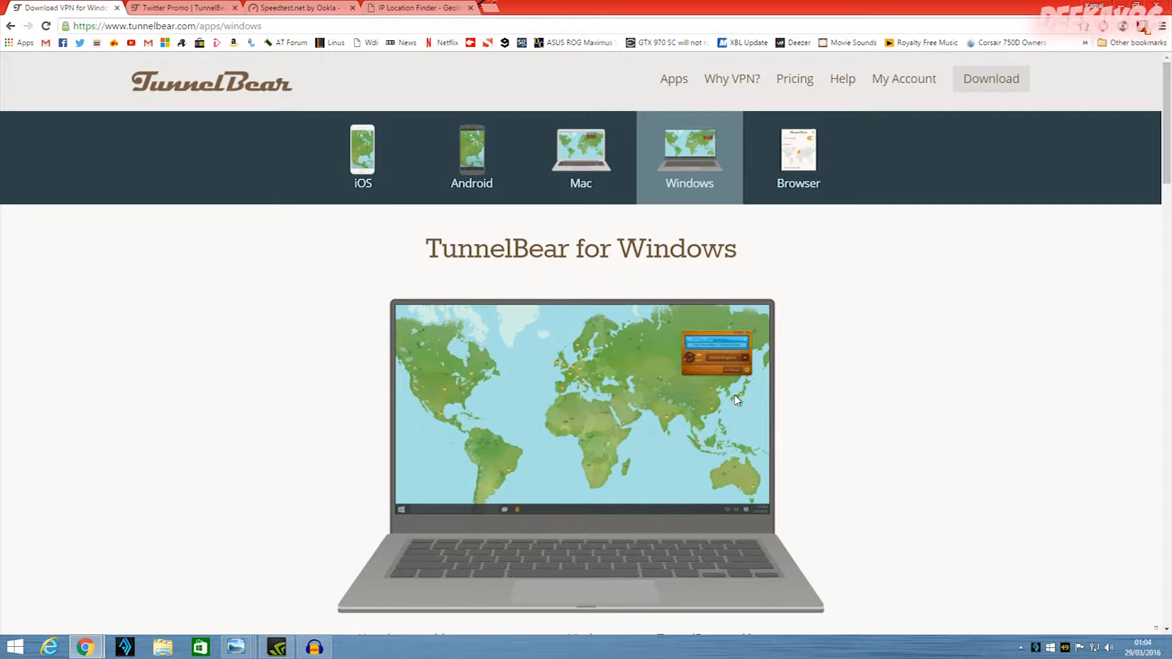
mouse_move(710, 399)
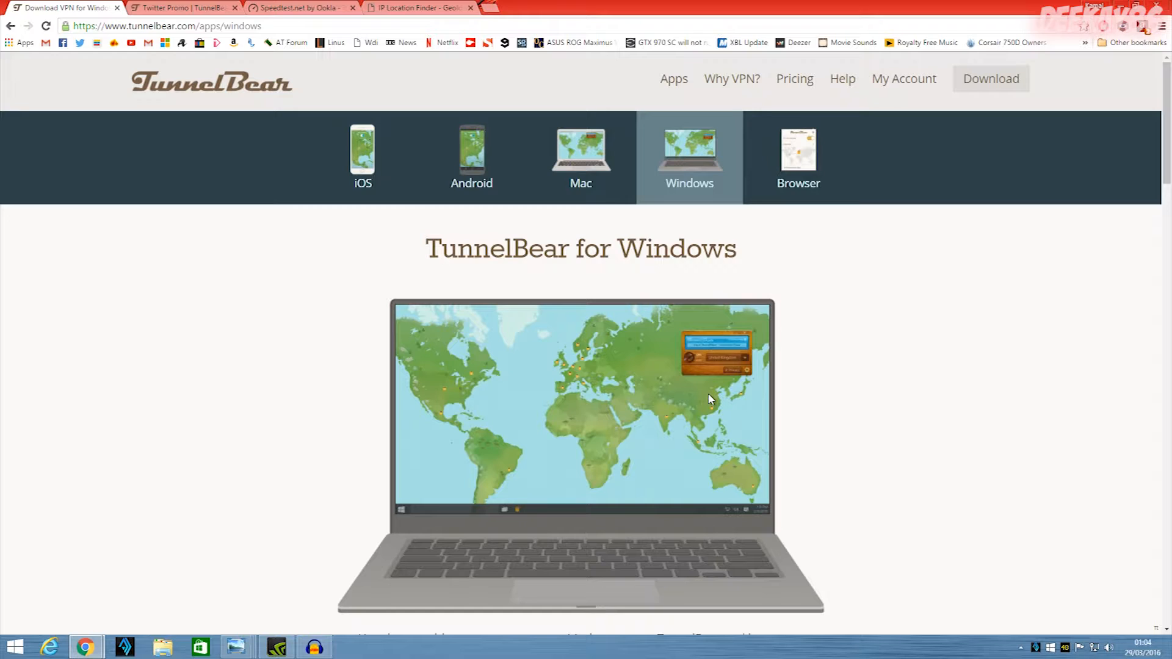
mouse_move(696, 402)
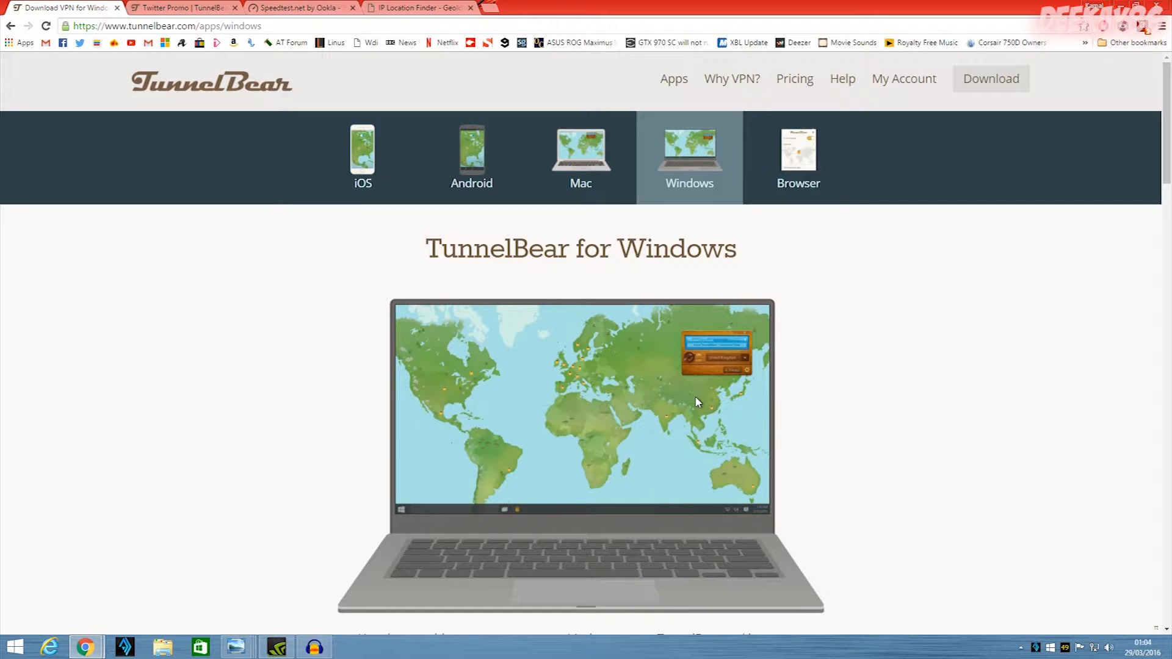
mouse_move(710, 430)
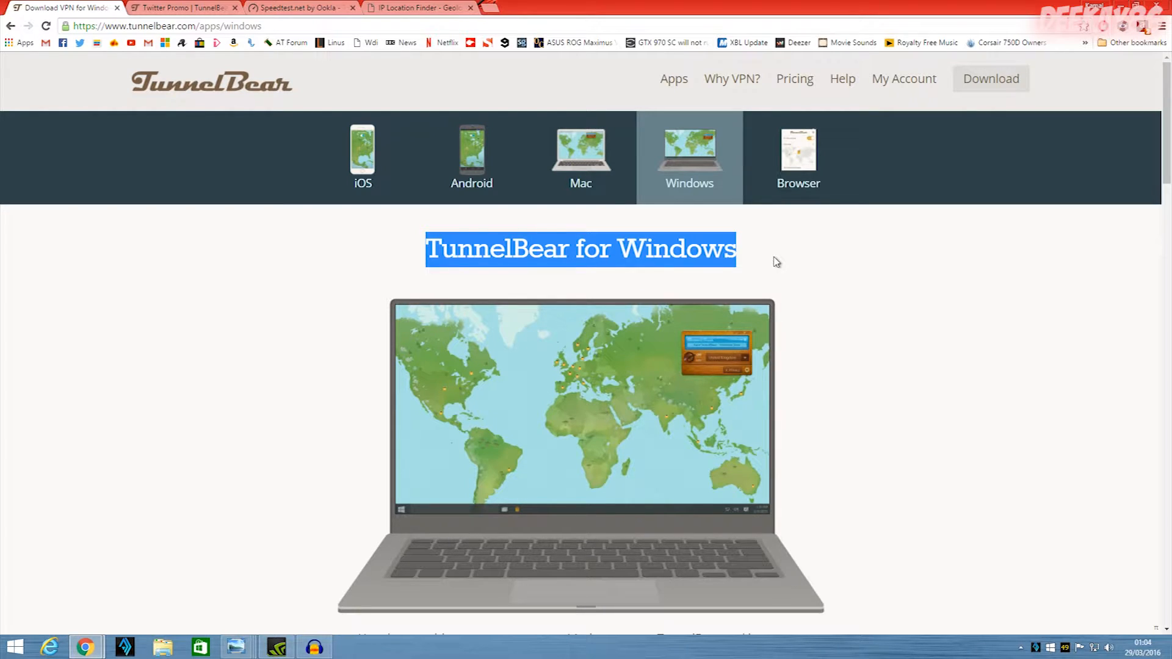
click(661, 329)
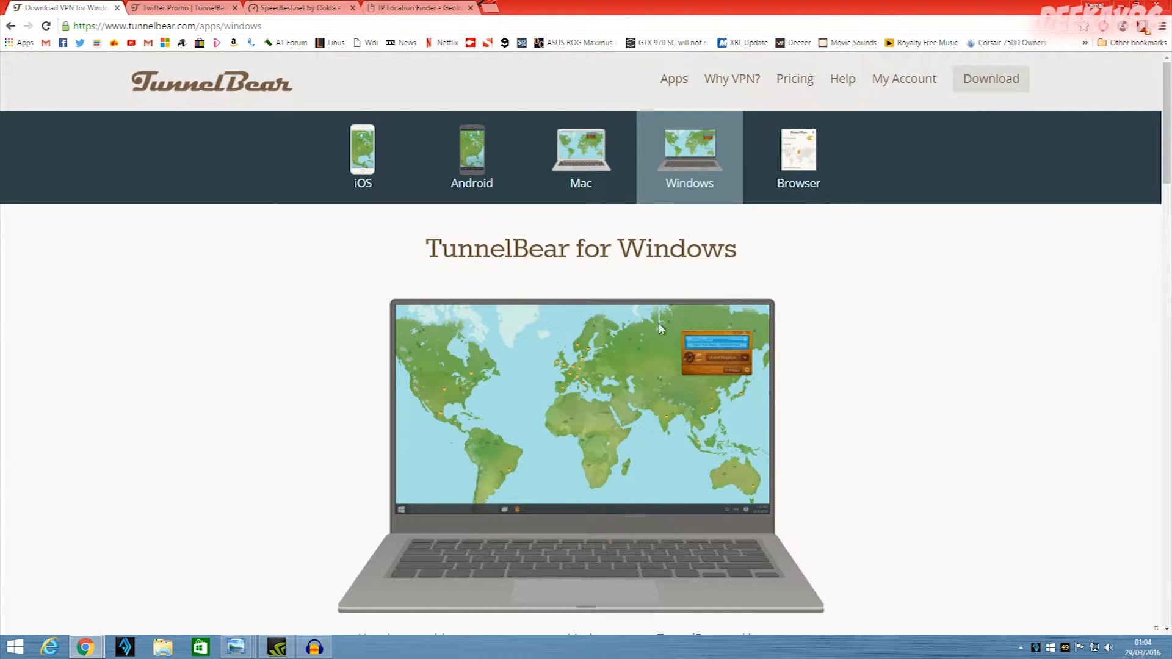
mouse_move(848, 323)
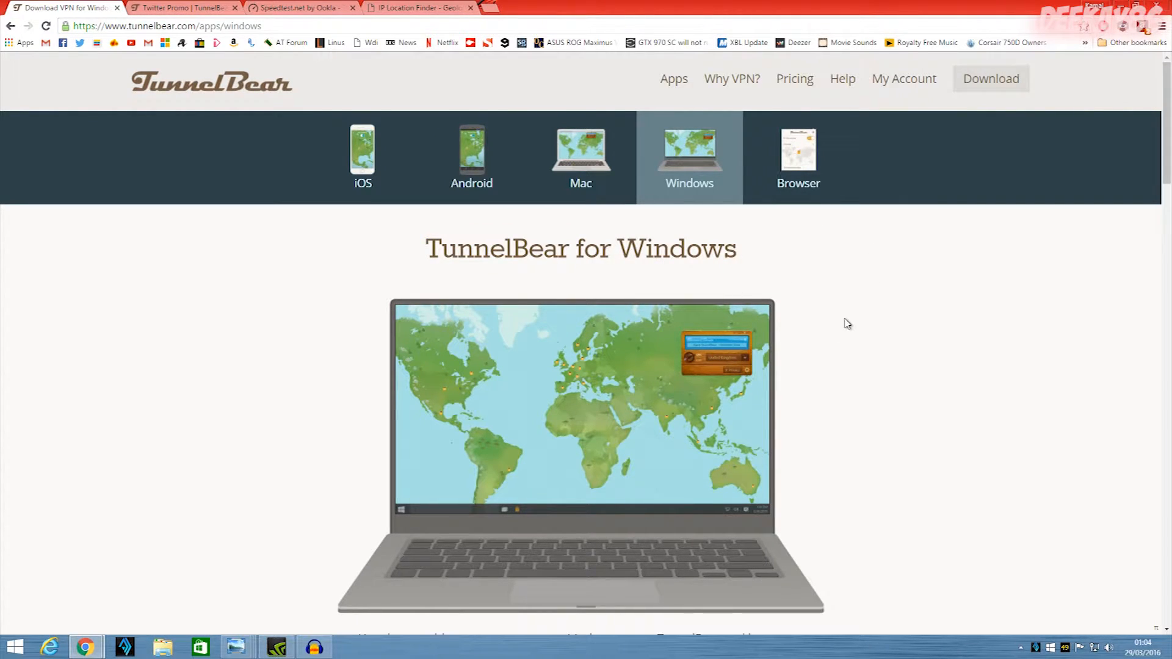
mouse_move(734, 315)
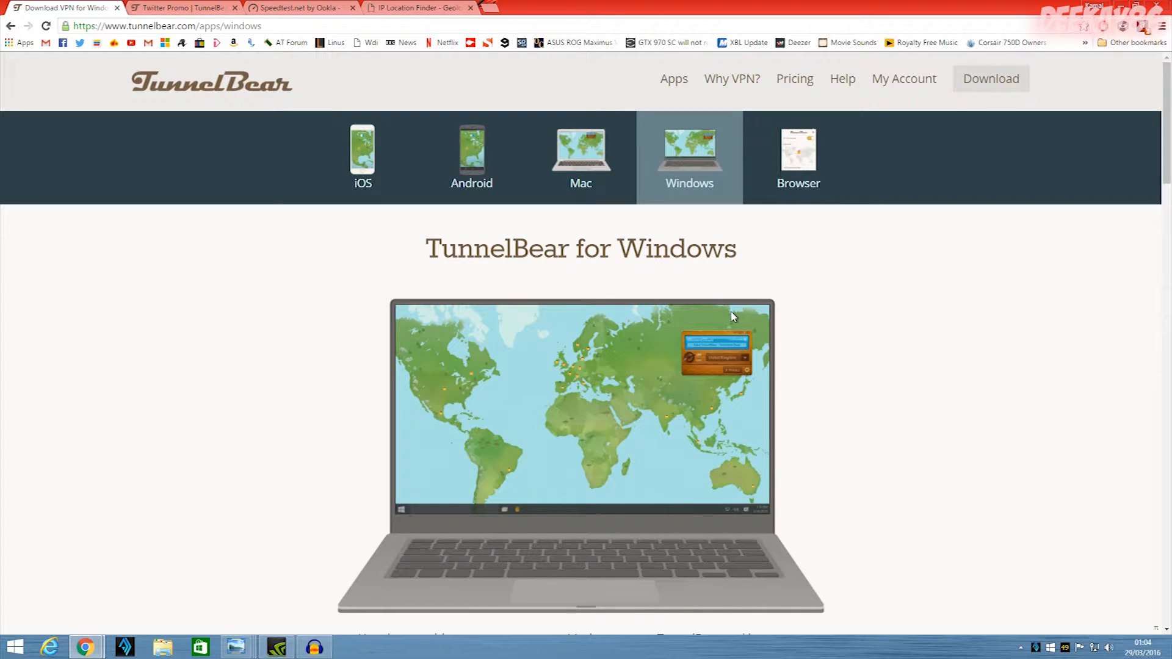
mouse_move(752, 324)
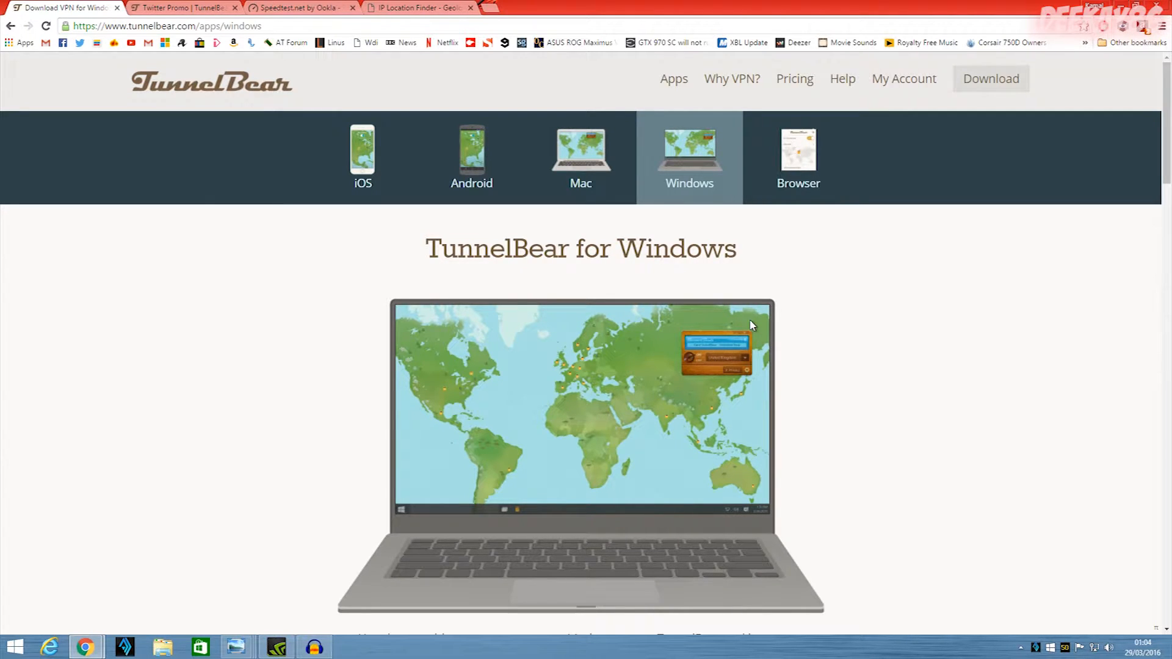
mouse_move(743, 316)
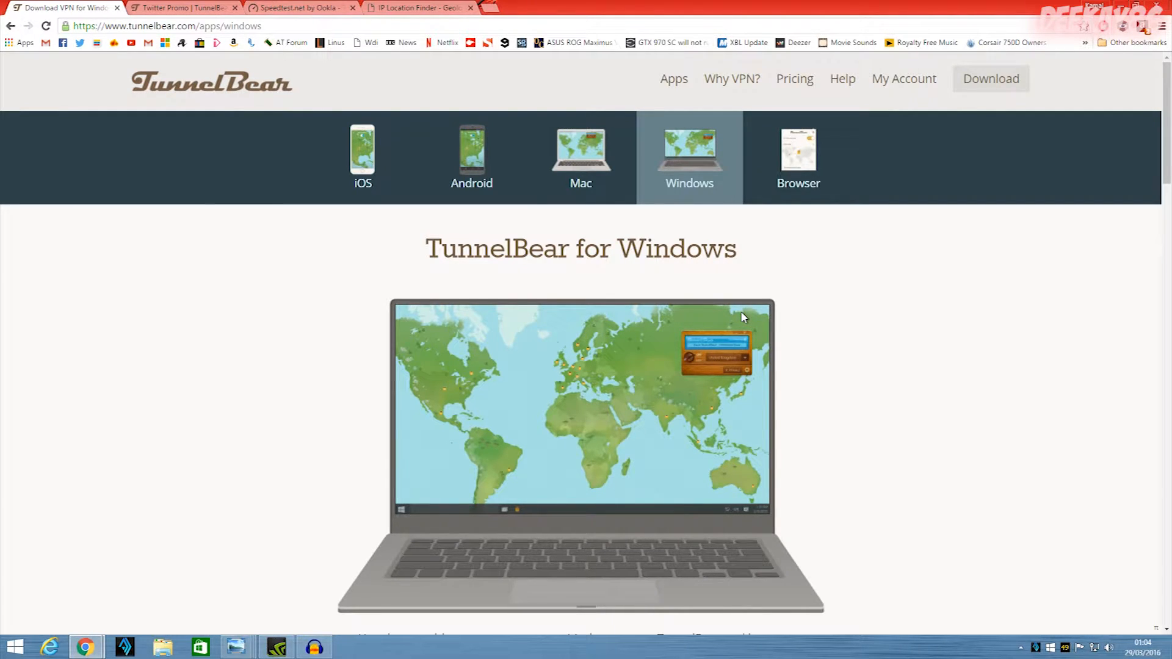
mouse_move(718, 316)
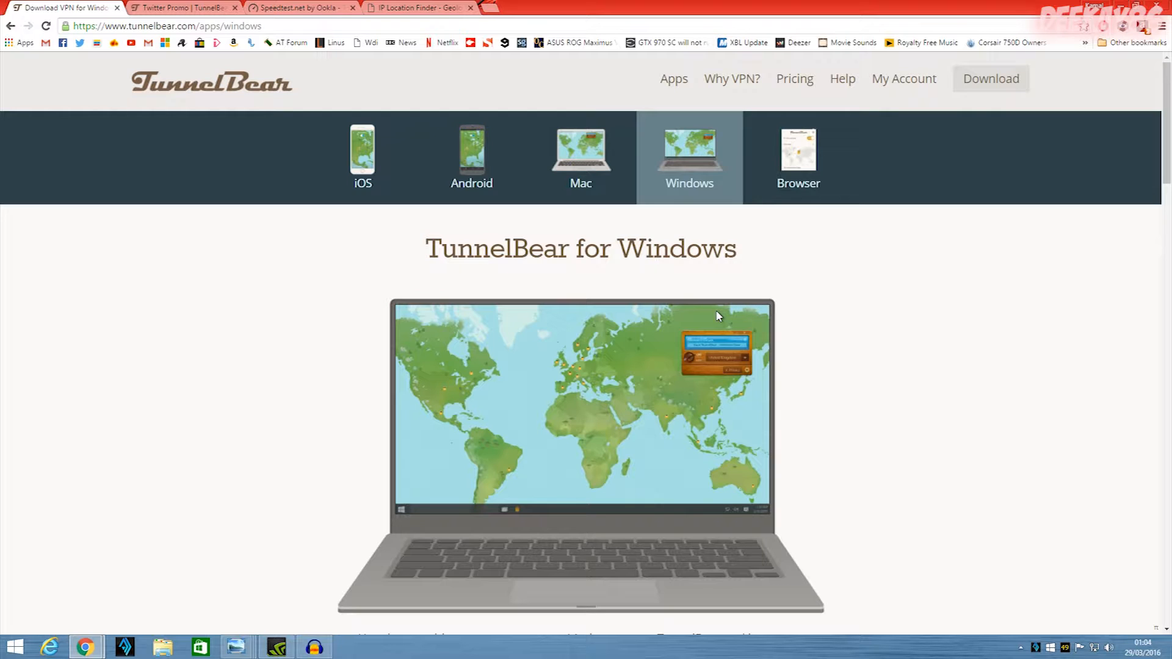
mouse_move(847, 277)
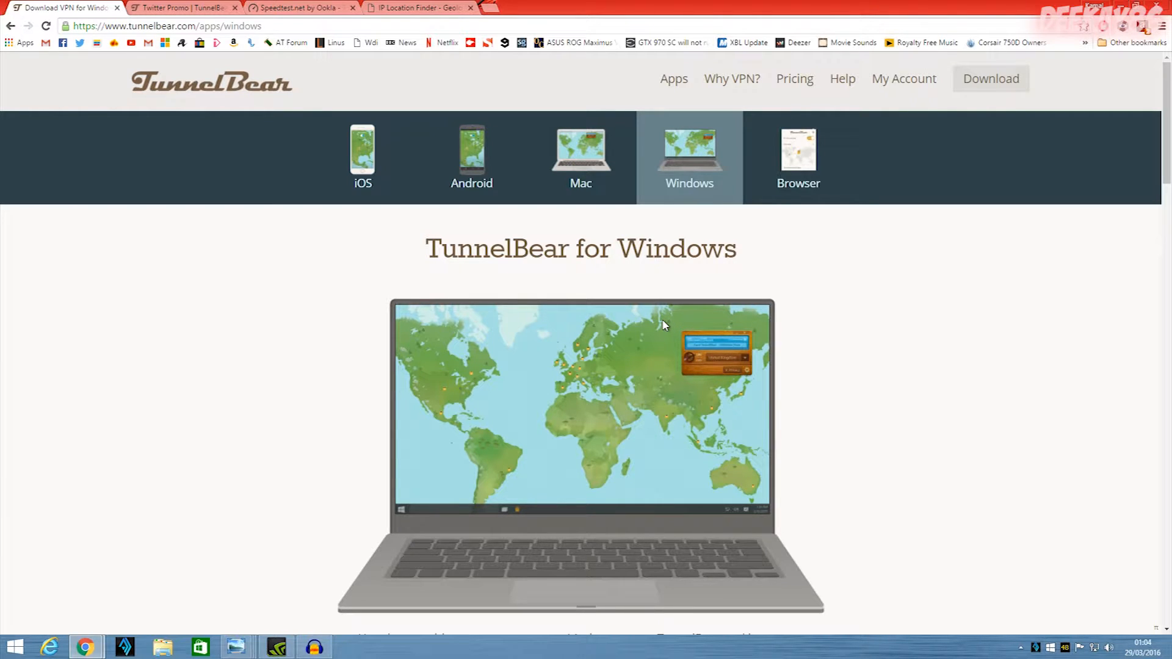
mouse_move(660, 325)
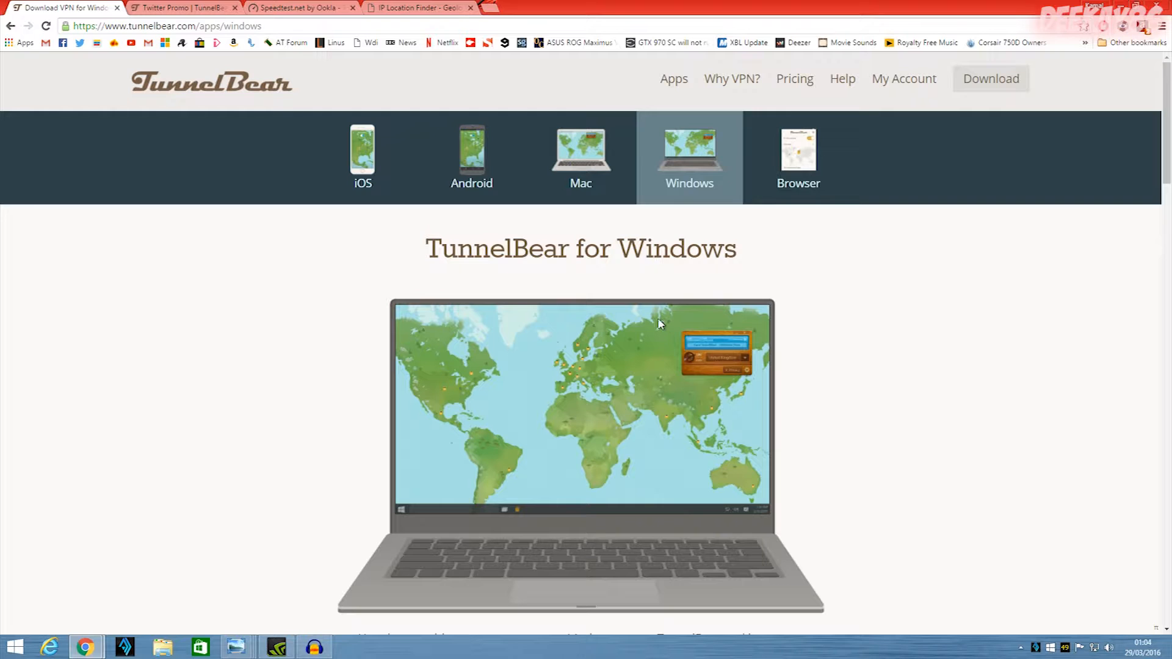
- Scroll the Windows app page down to Features, from Always On to GhostBear
scroll(down, 3)
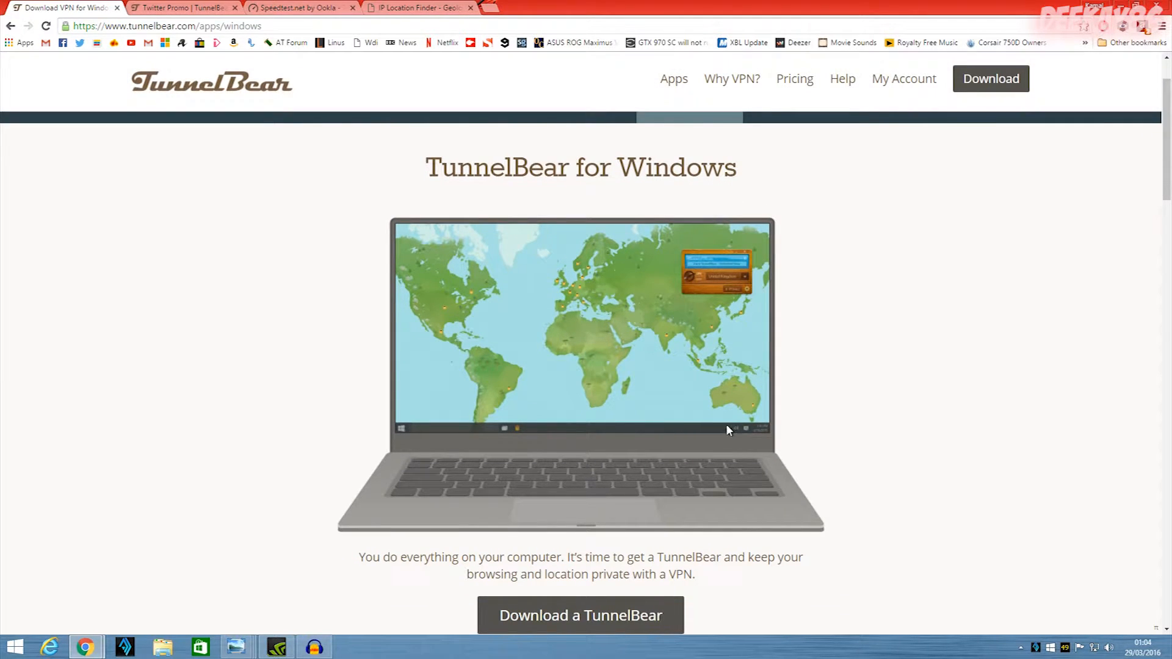
scroll(down, 3)
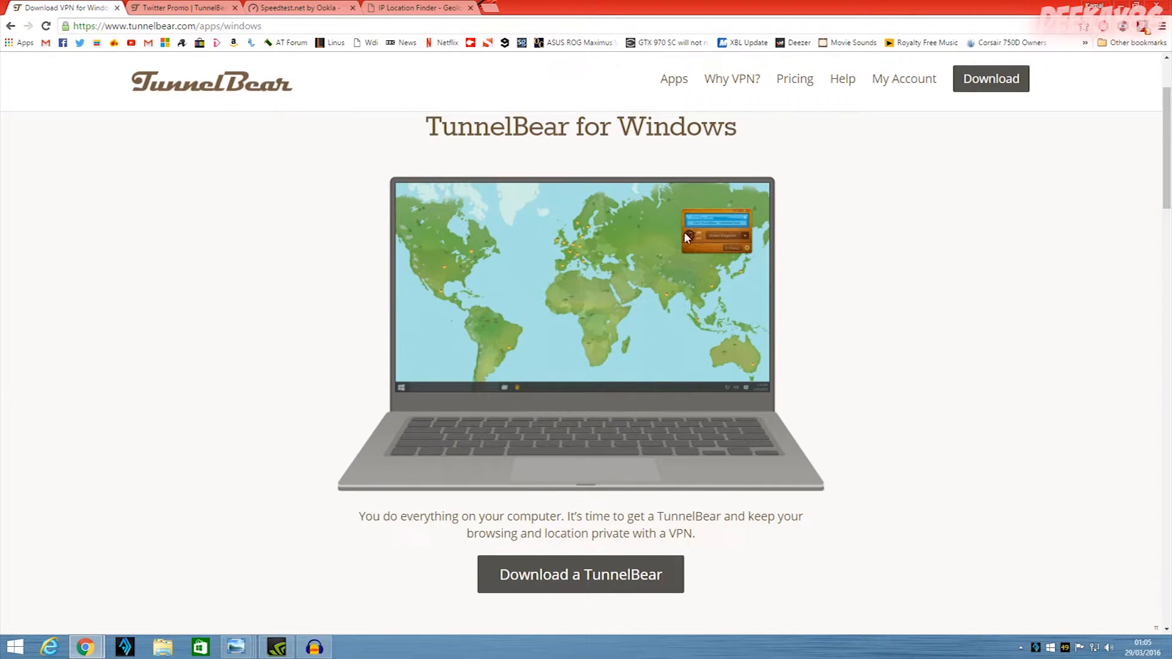
scroll(down, 3)
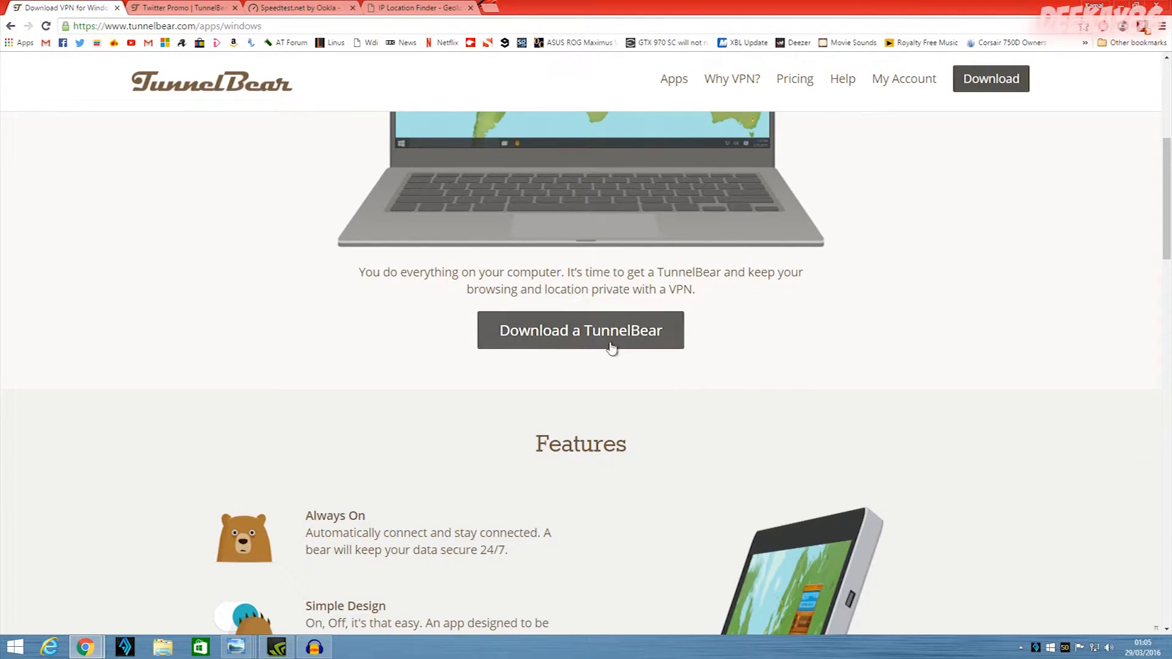
mouse_move(785, 373)
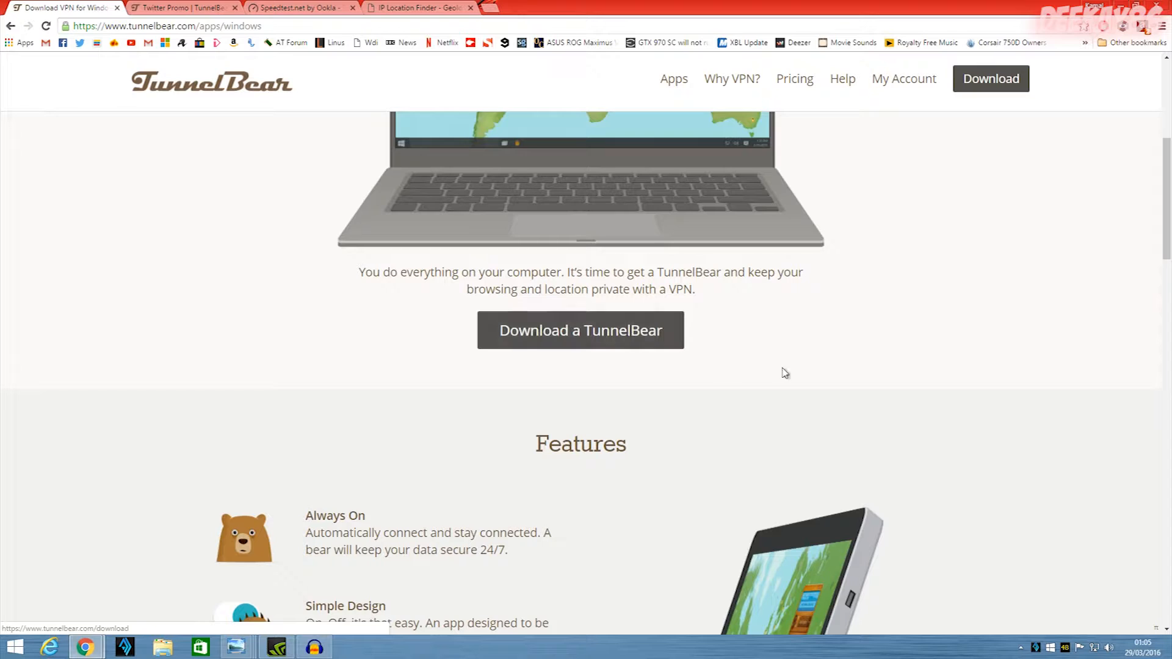
mouse_move(1088, 271)
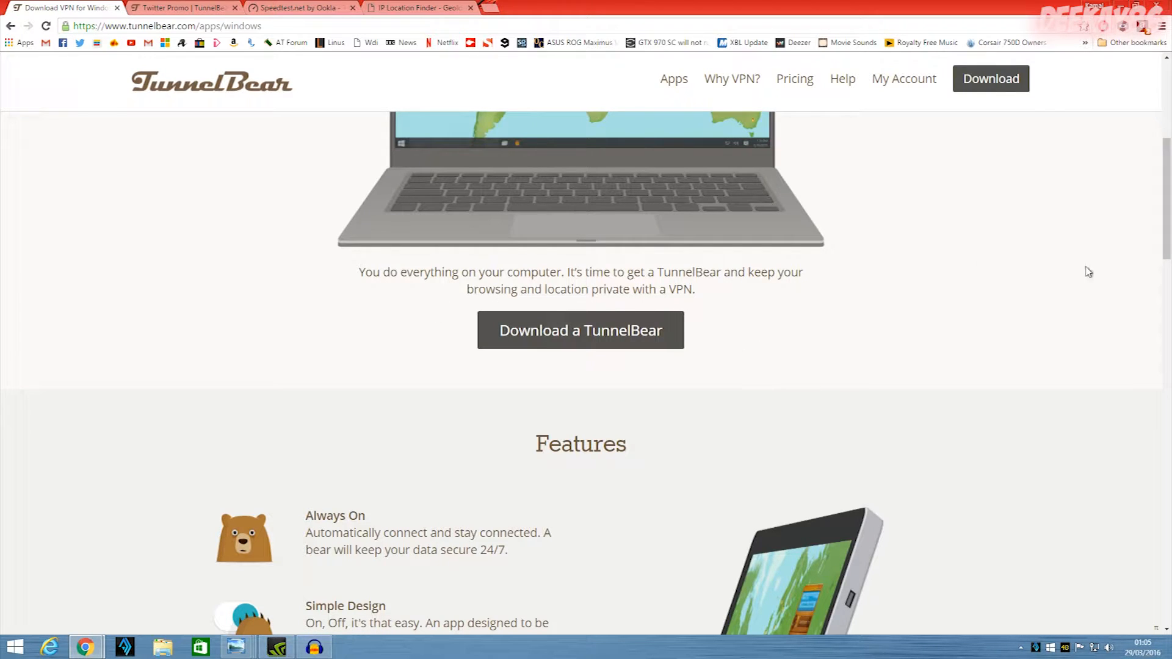
scroll(down, 3)
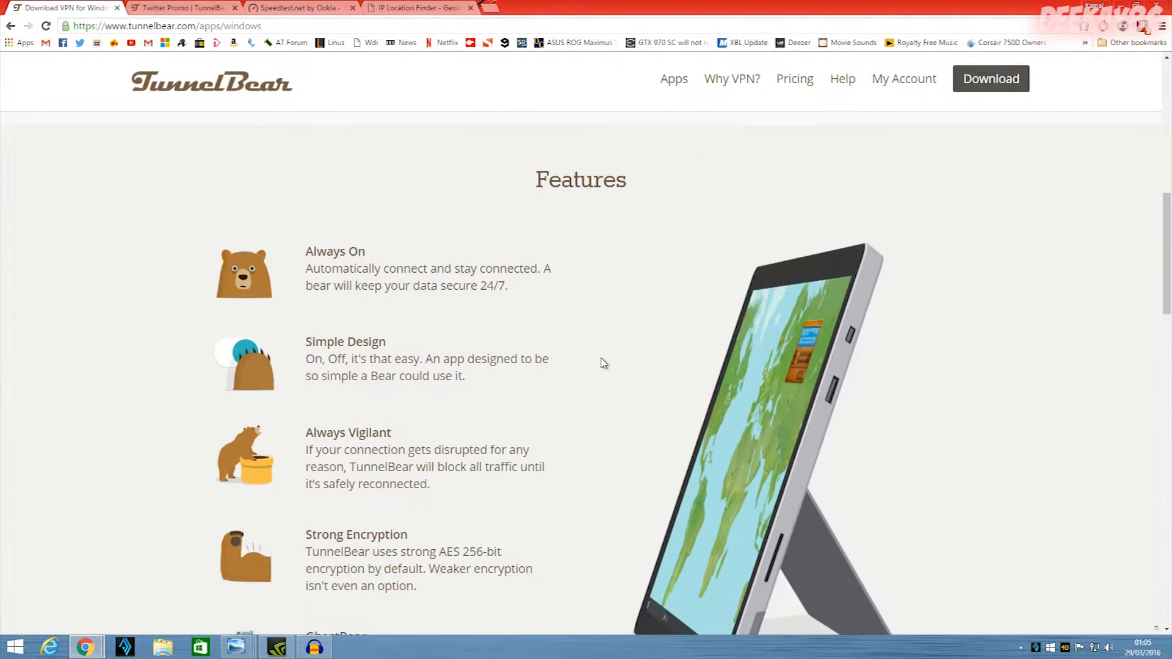
scroll(down, 3)
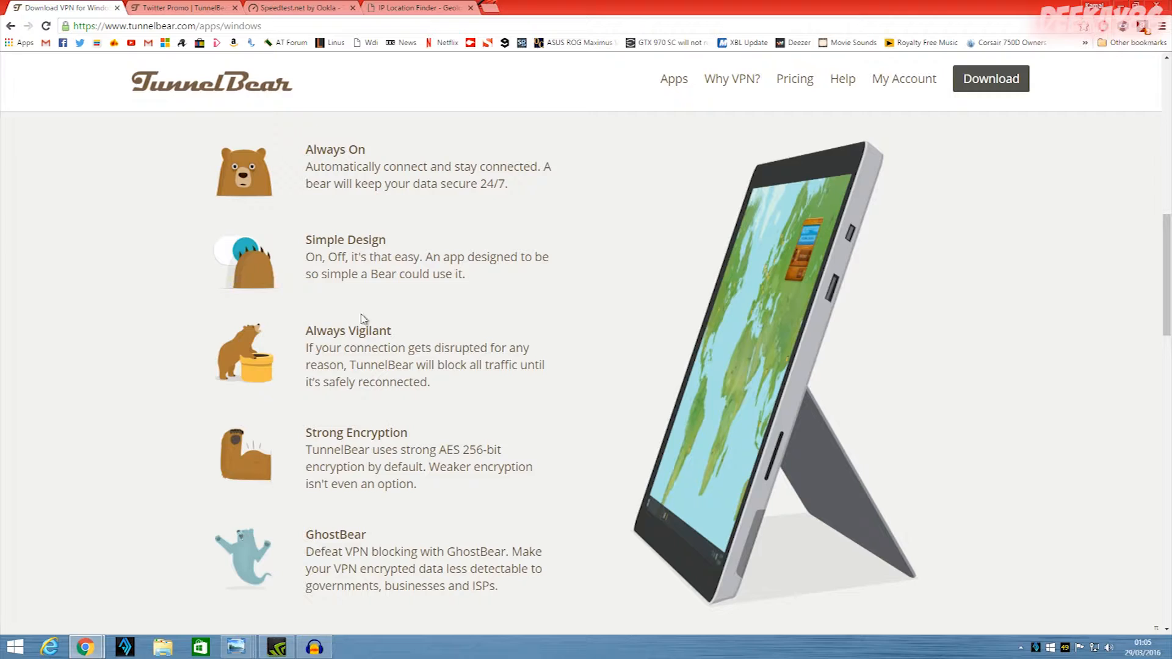
scroll(down, 3)
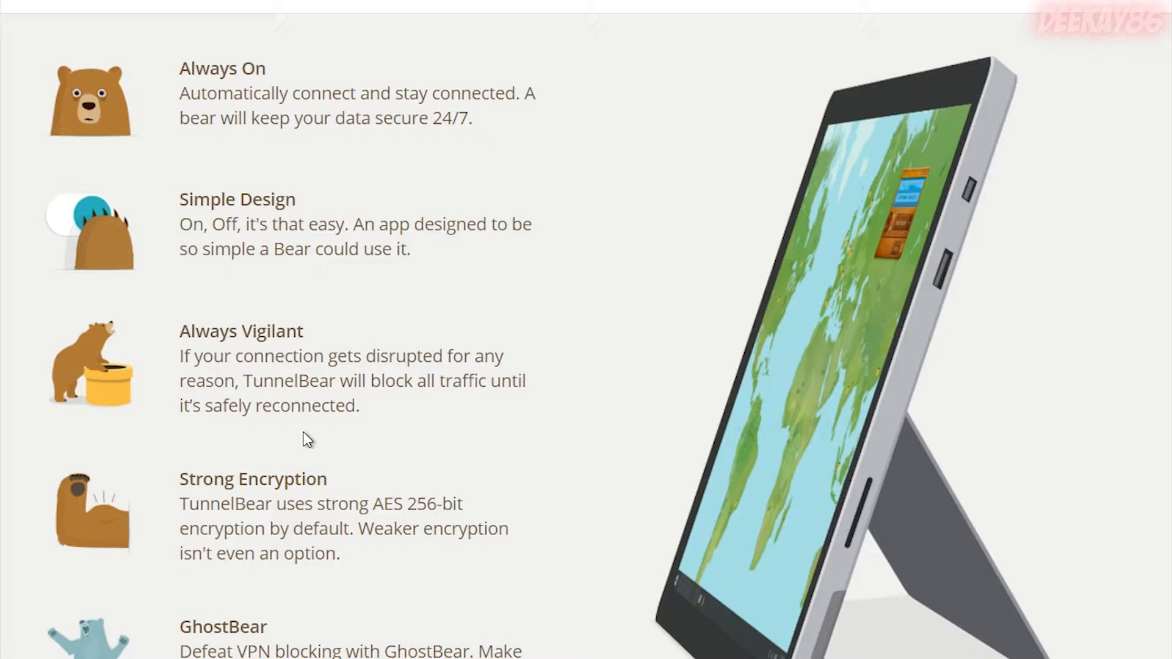
mouse_move(303, 436)
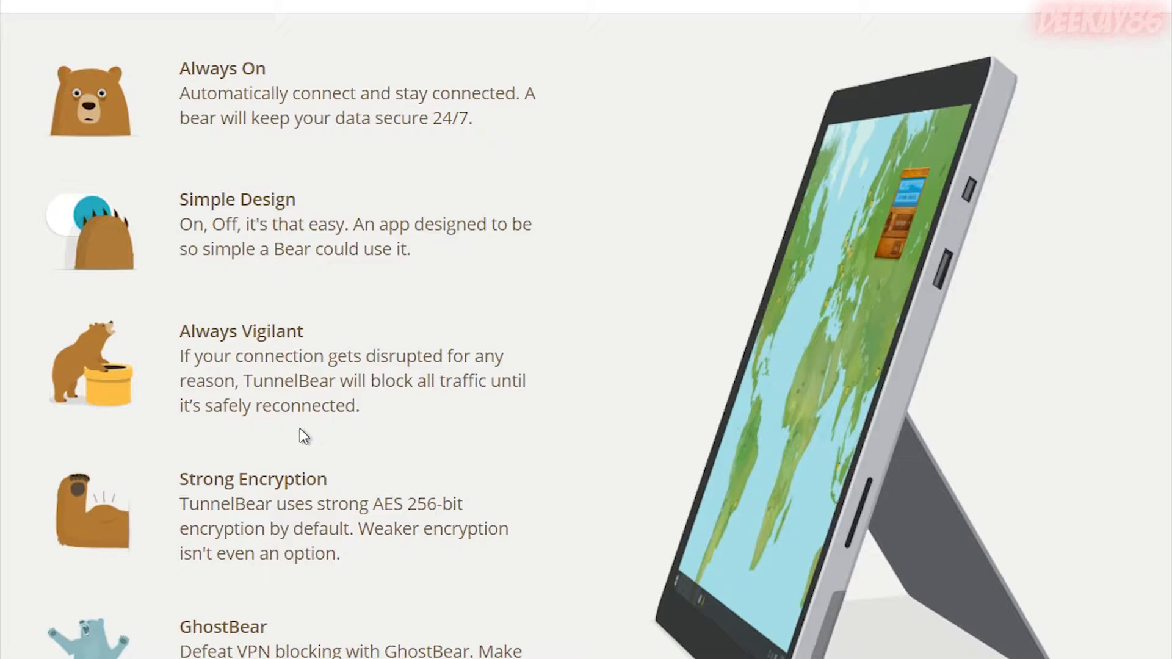
mouse_move(307, 409)
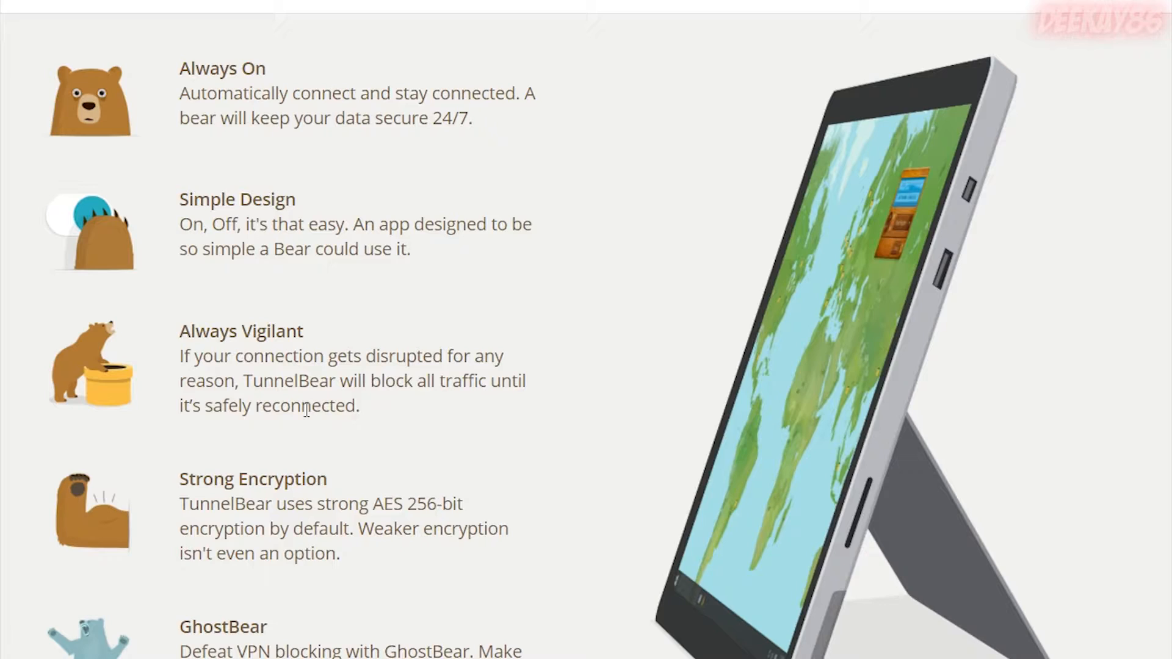
mouse_move(610, 327)
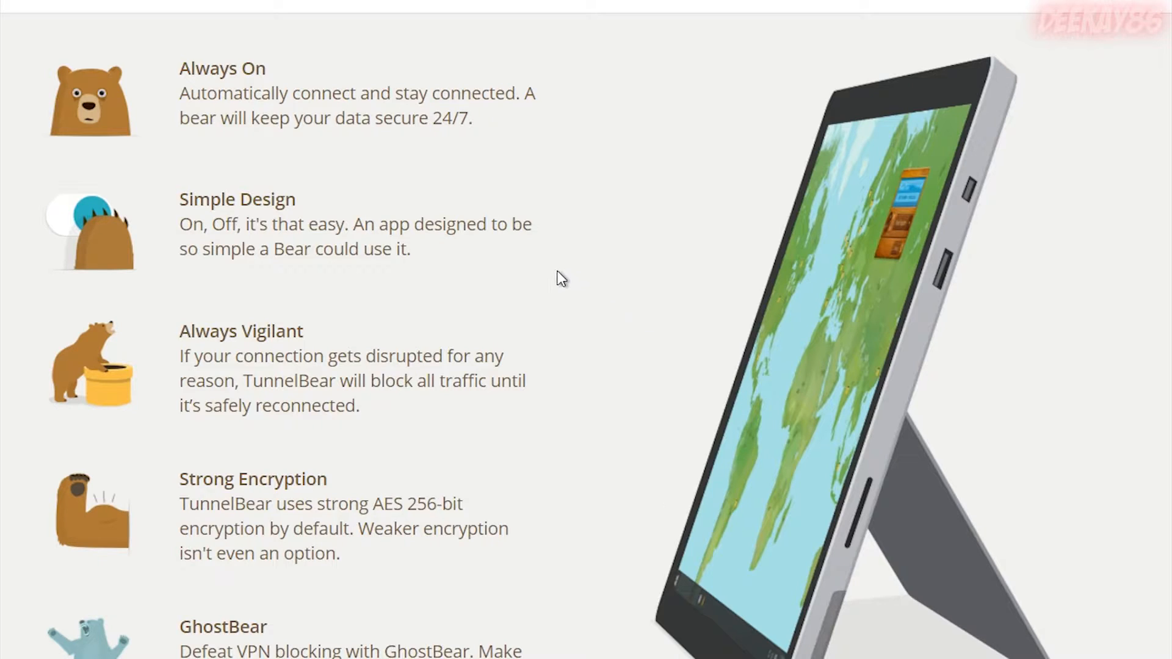
mouse_move(520, 309)
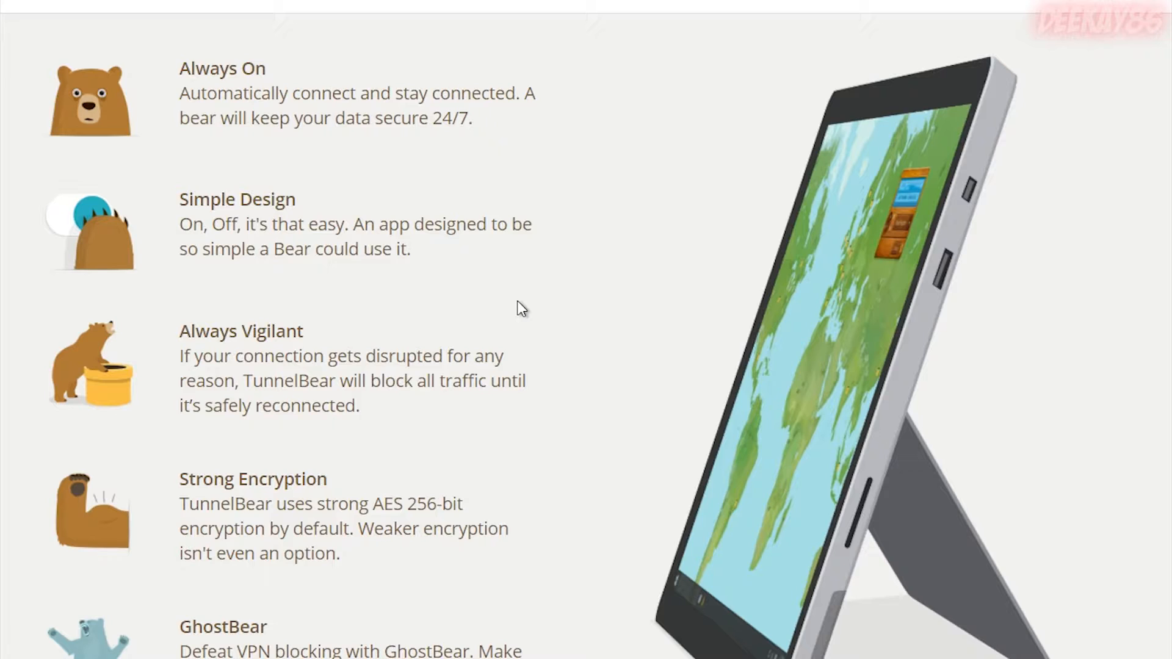
- Scroll past the feature descriptions to the Our Network 20-country list and Why use TunnelBear
scroll(down, 3)
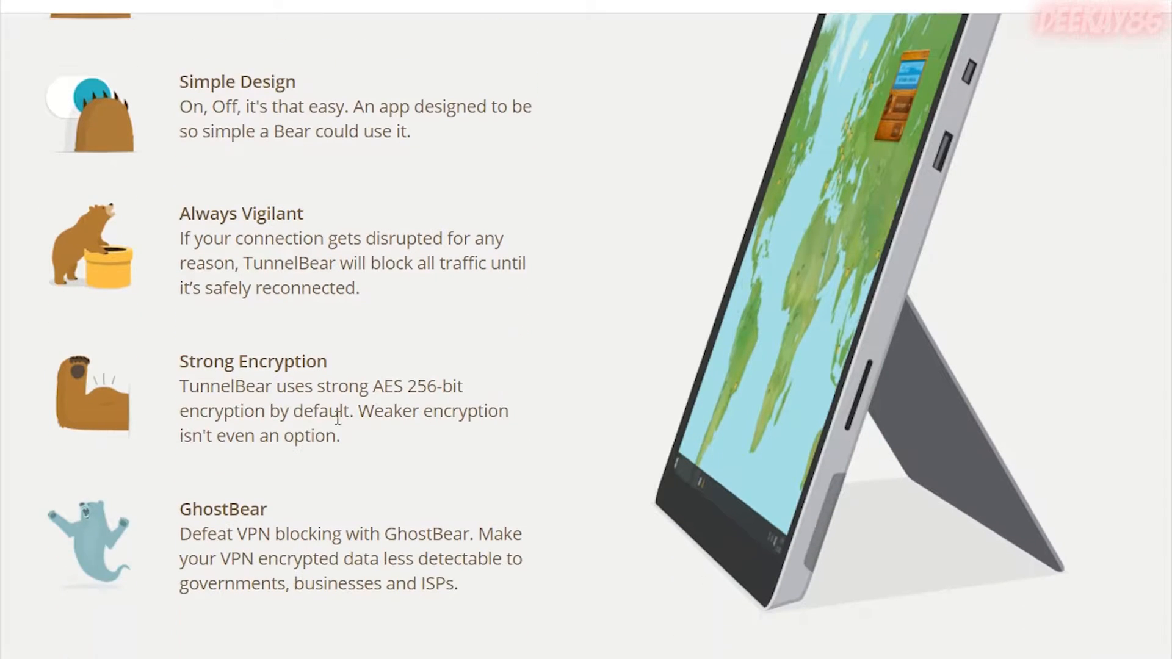
mouse_move(471, 404)
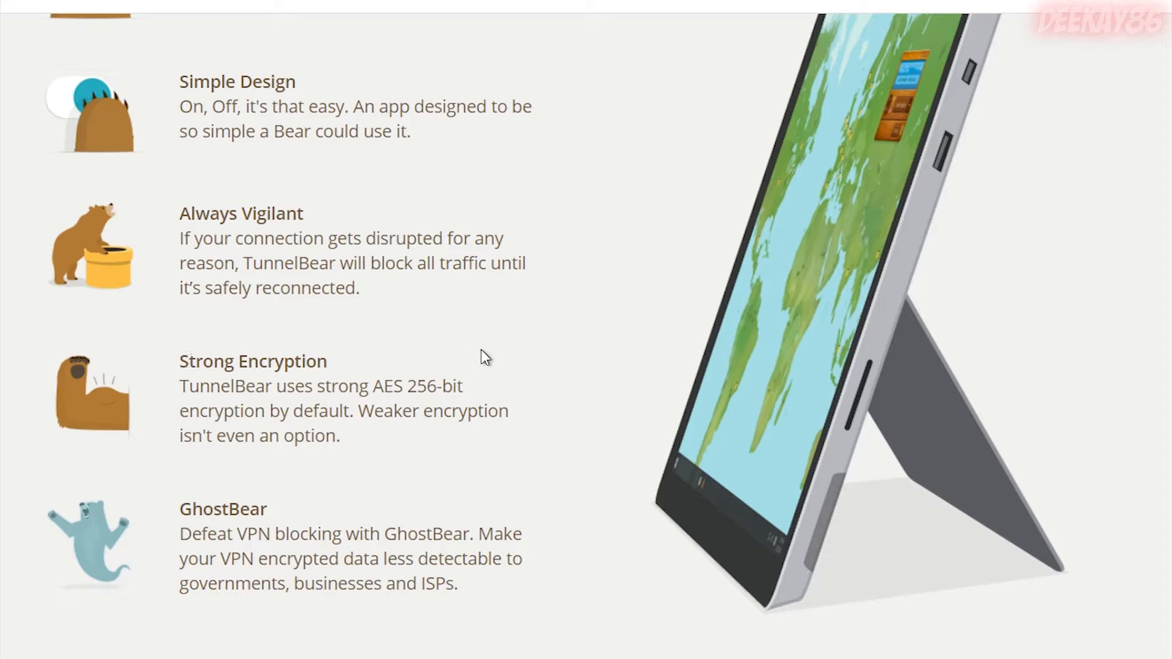
scroll(down, 3)
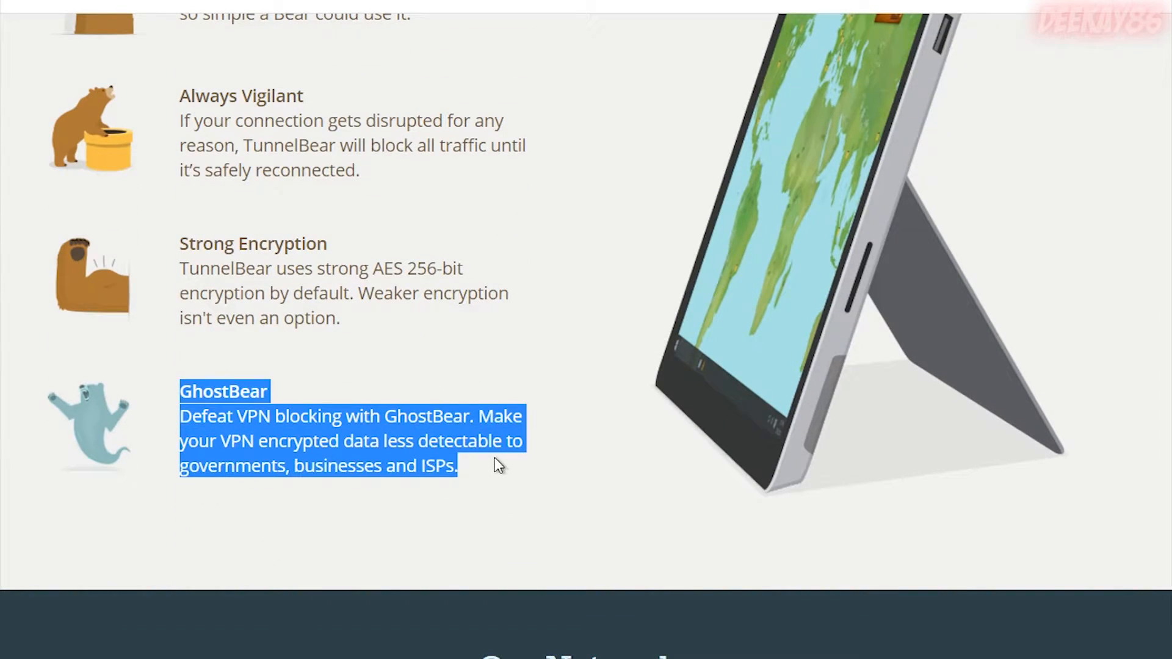
click(641, 481)
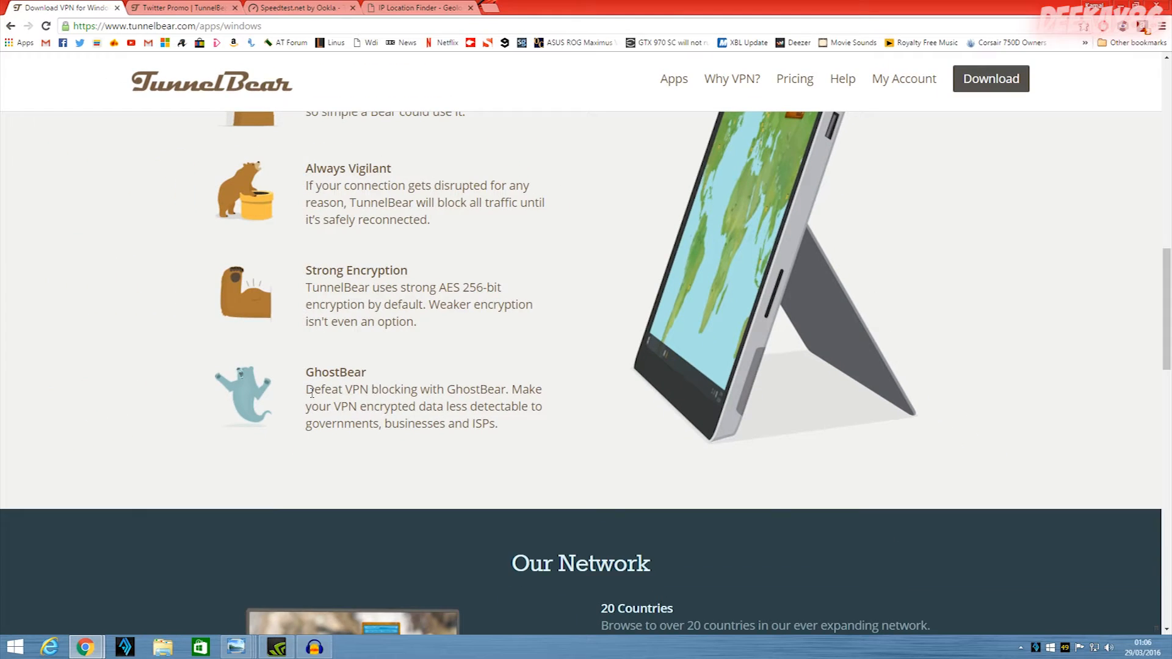
scroll(down, 3)
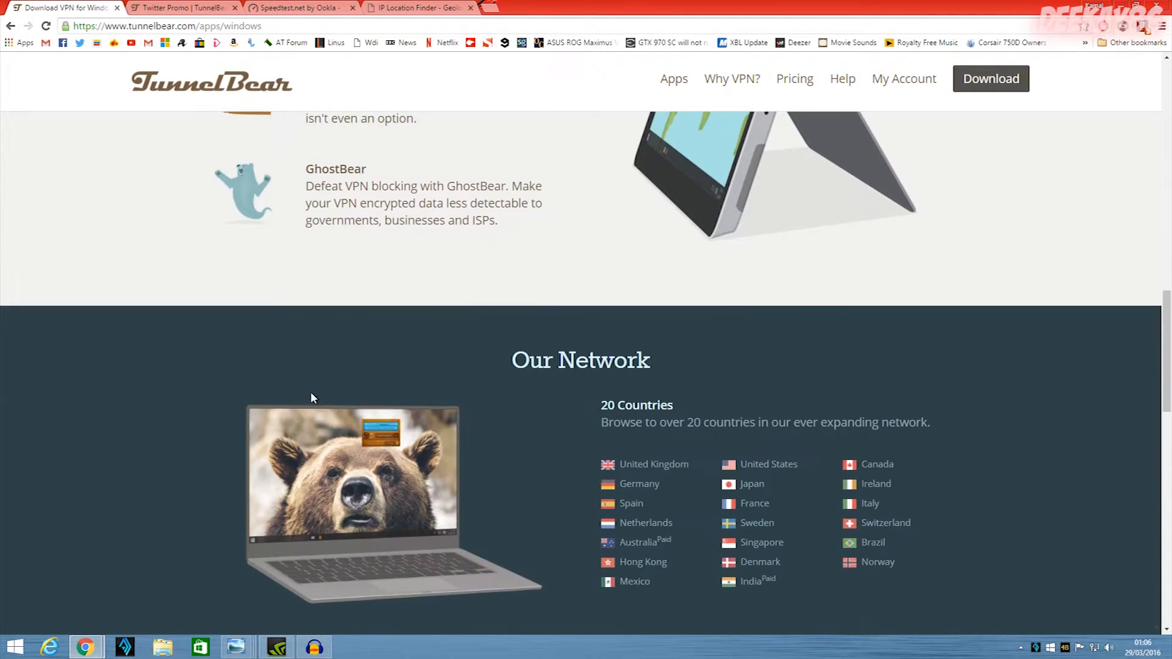
scroll(down, 3)
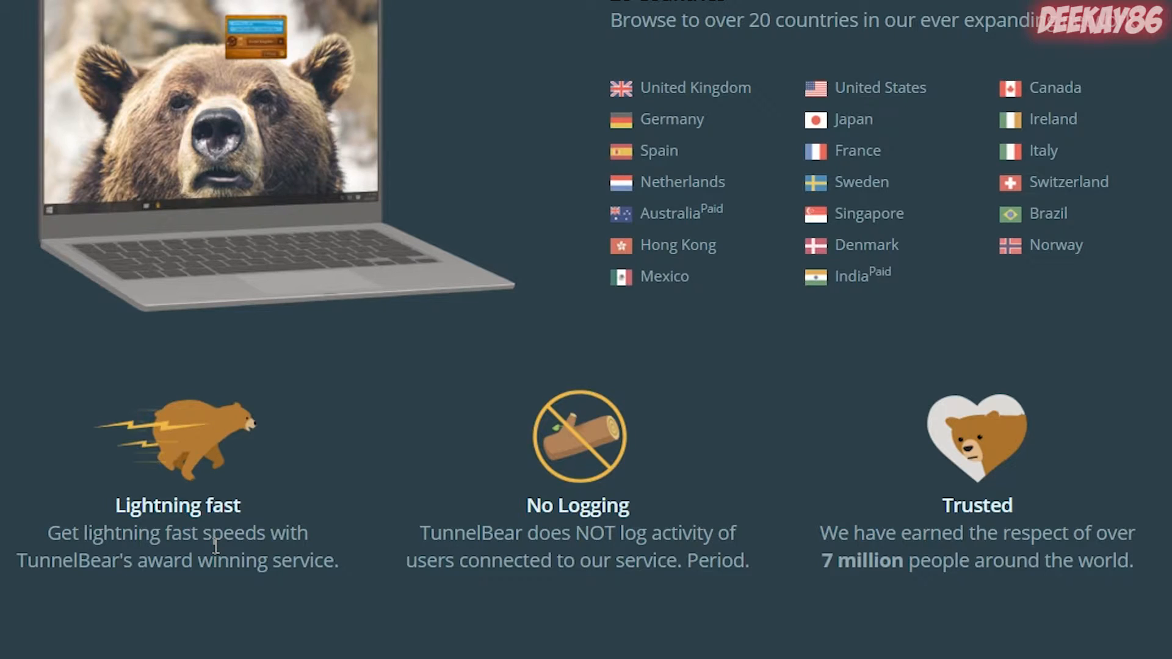
mouse_move(970, 548)
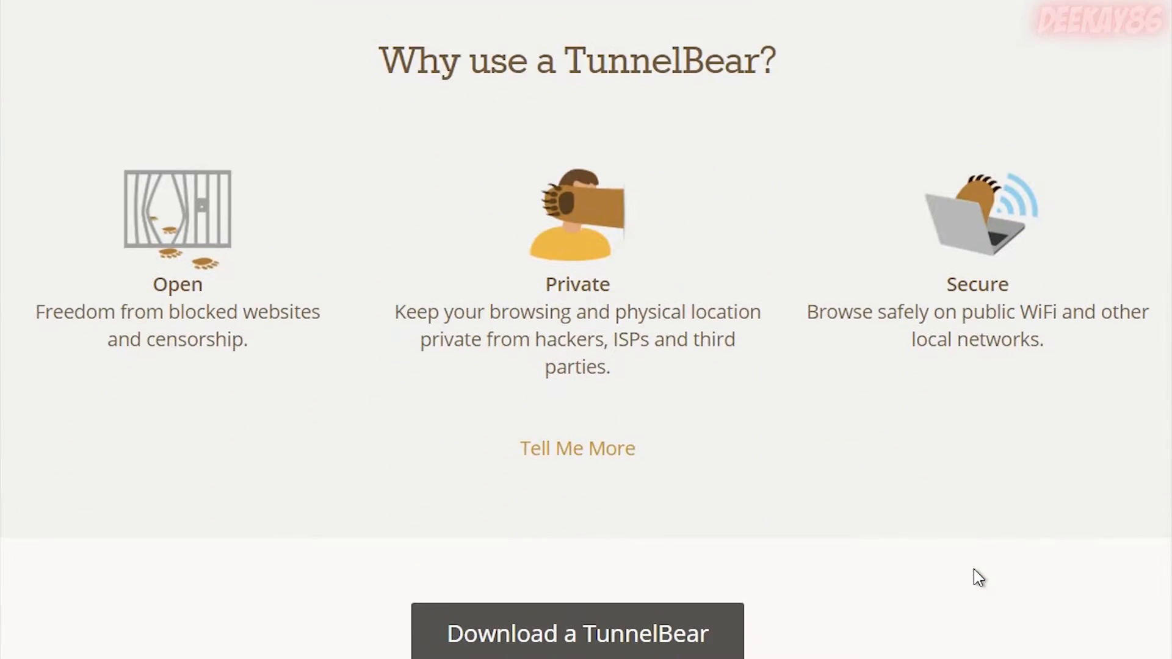
mouse_move(725, 99)
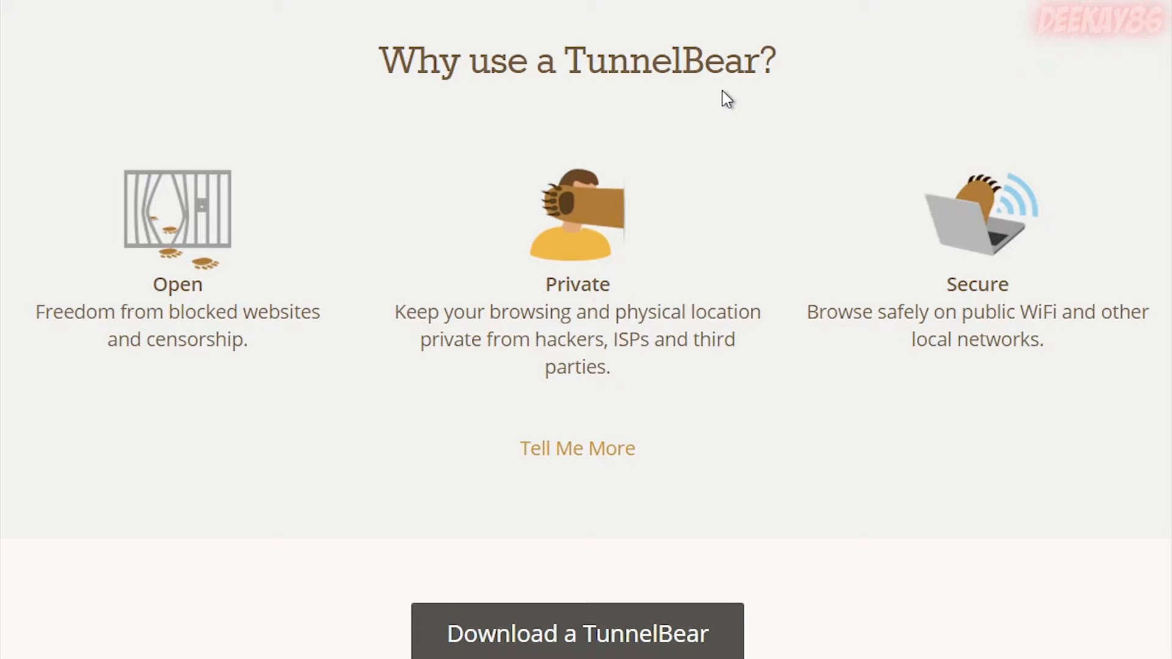
mouse_move(303, 322)
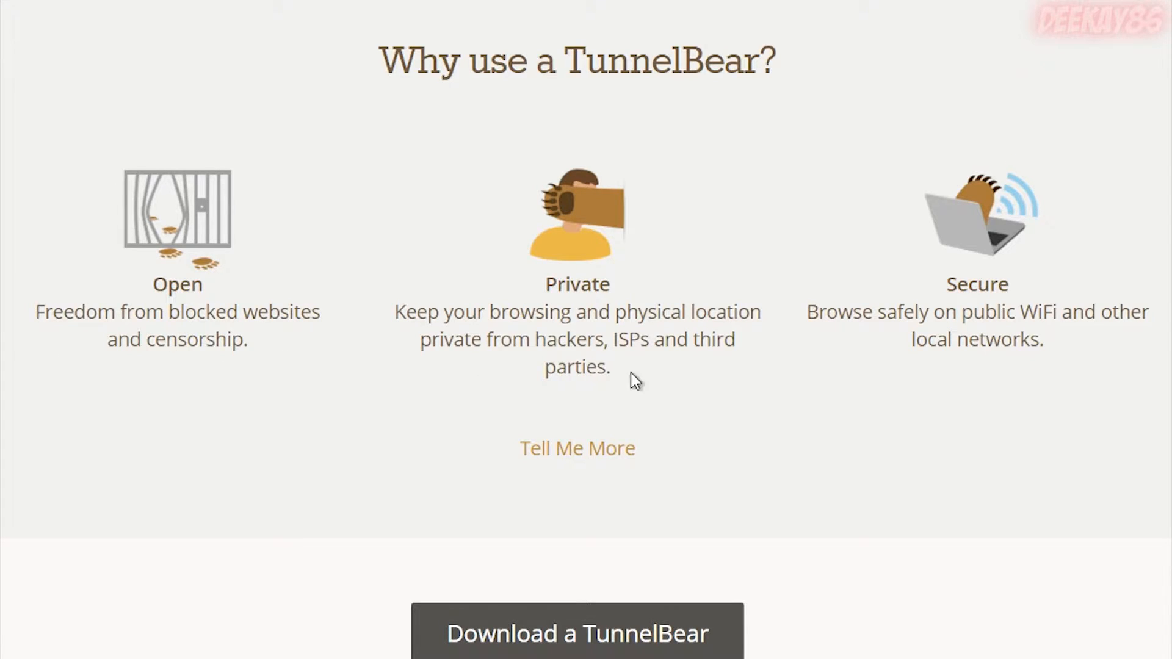
mouse_move(761, 375)
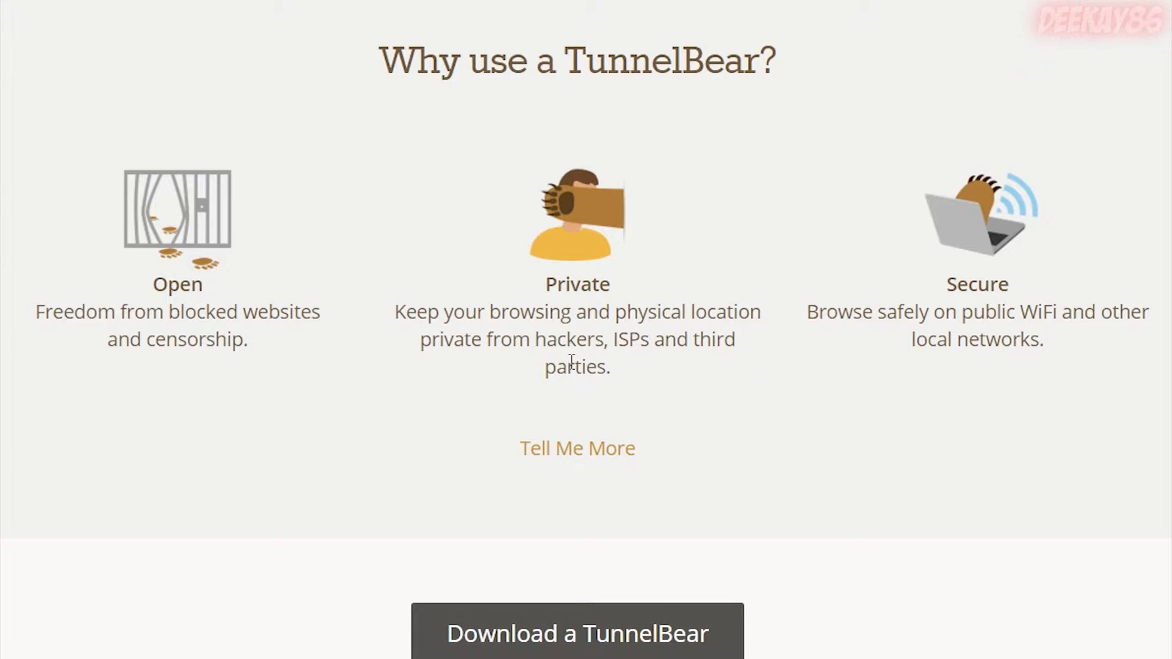
mouse_move(915, 381)
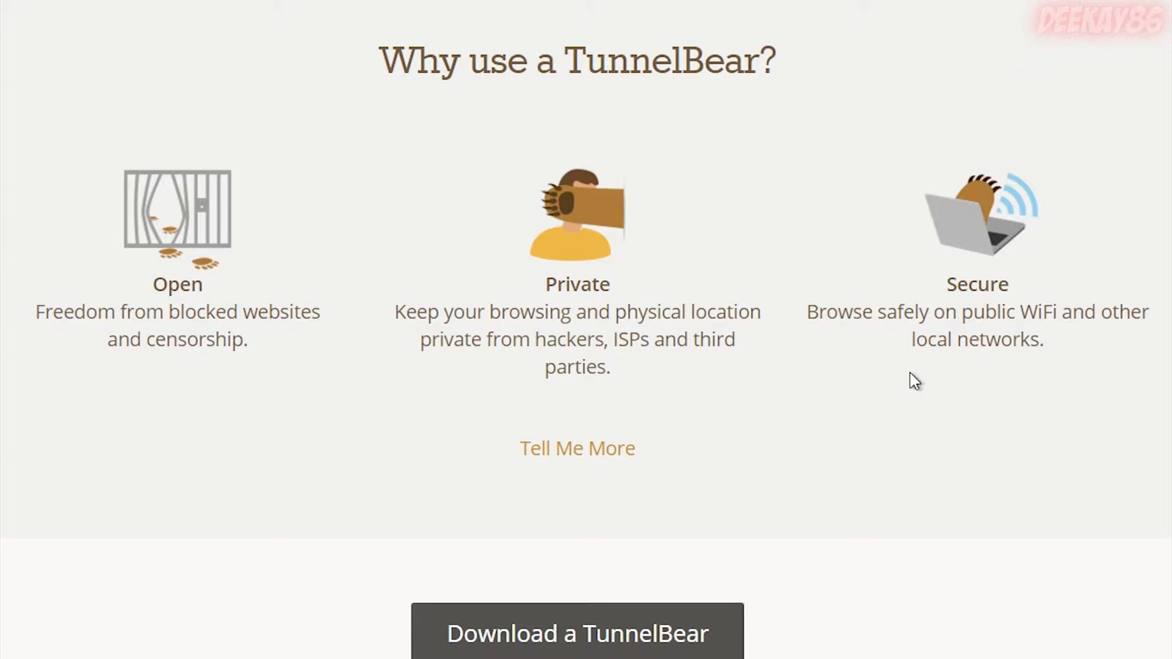
mouse_move(1083, 293)
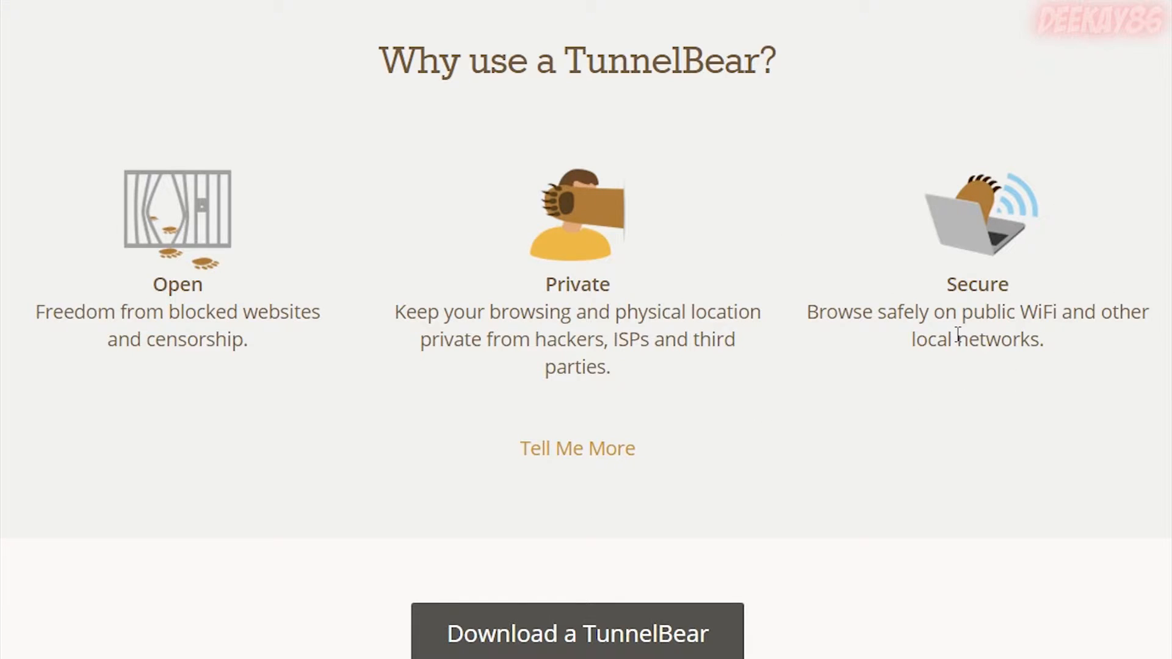
mouse_move(953, 346)
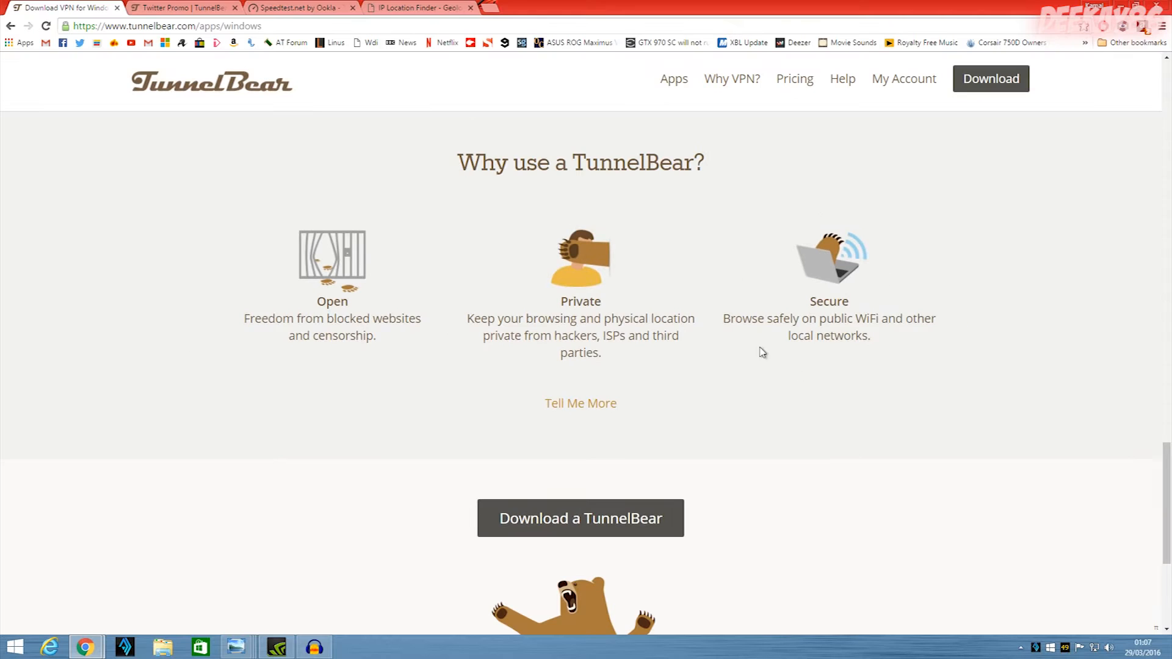
mouse_move(771, 390)
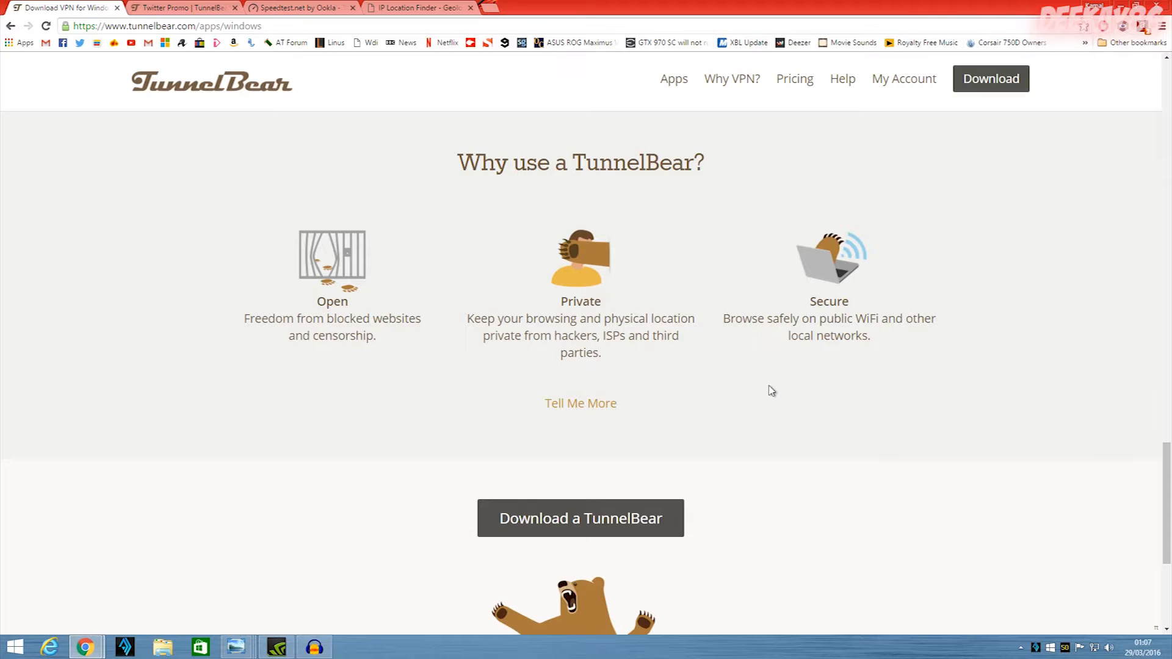
mouse_move(775, 400)
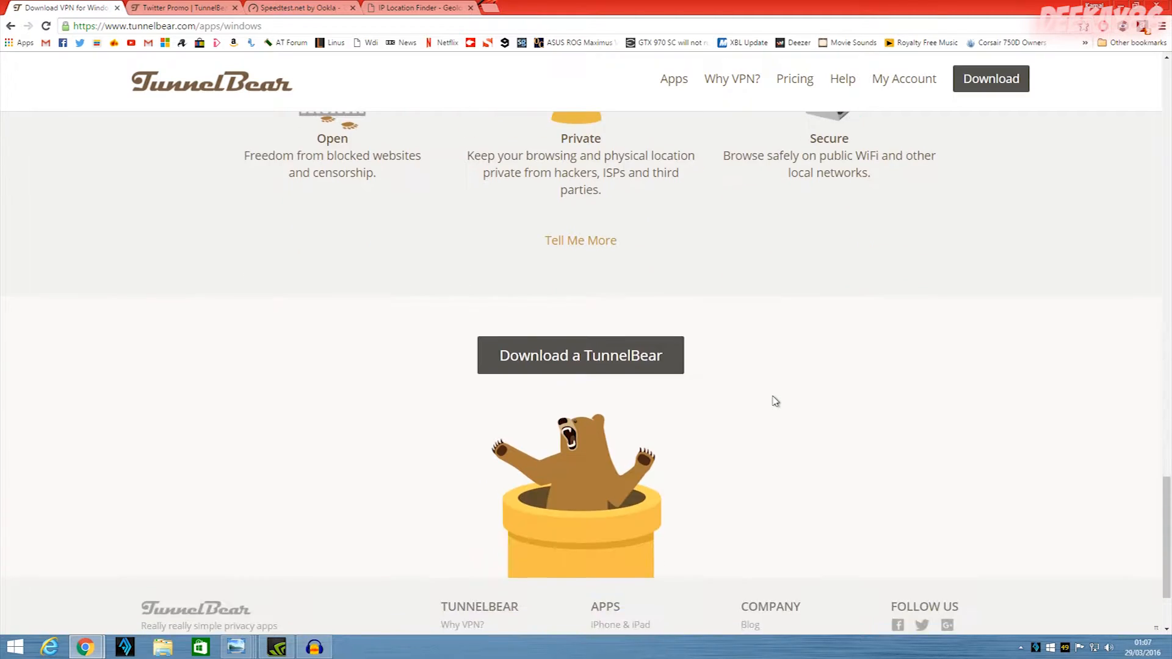
- Scroll through the Why use a TunnelBear section and the page footer
scroll(up, 3)
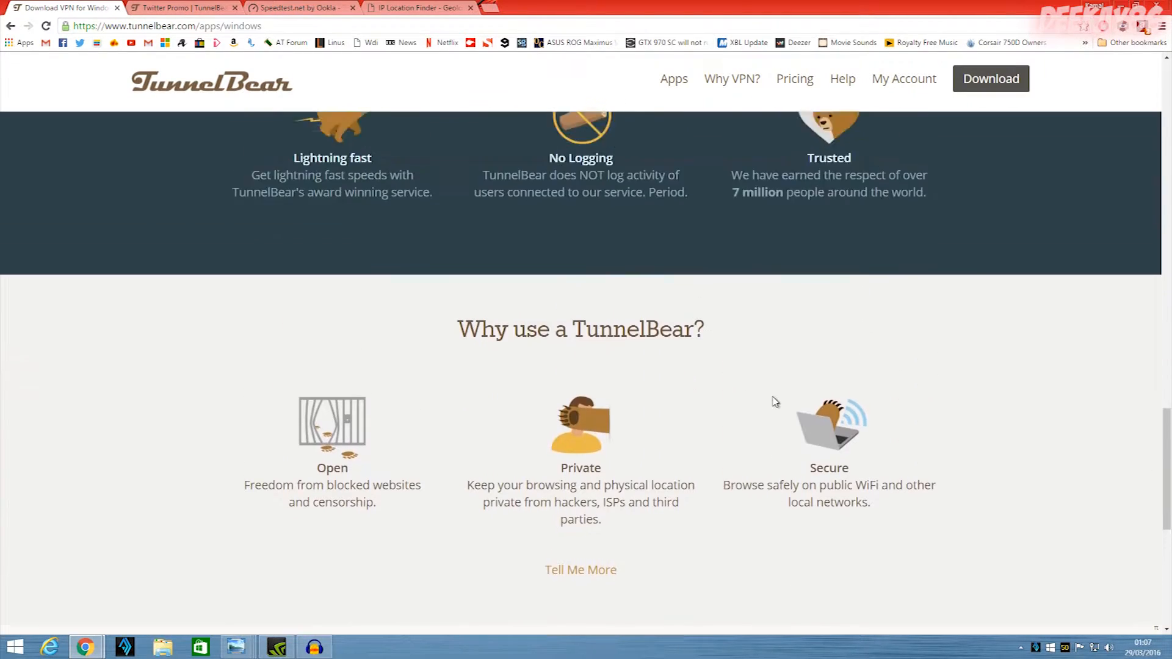
scroll(down, 3)
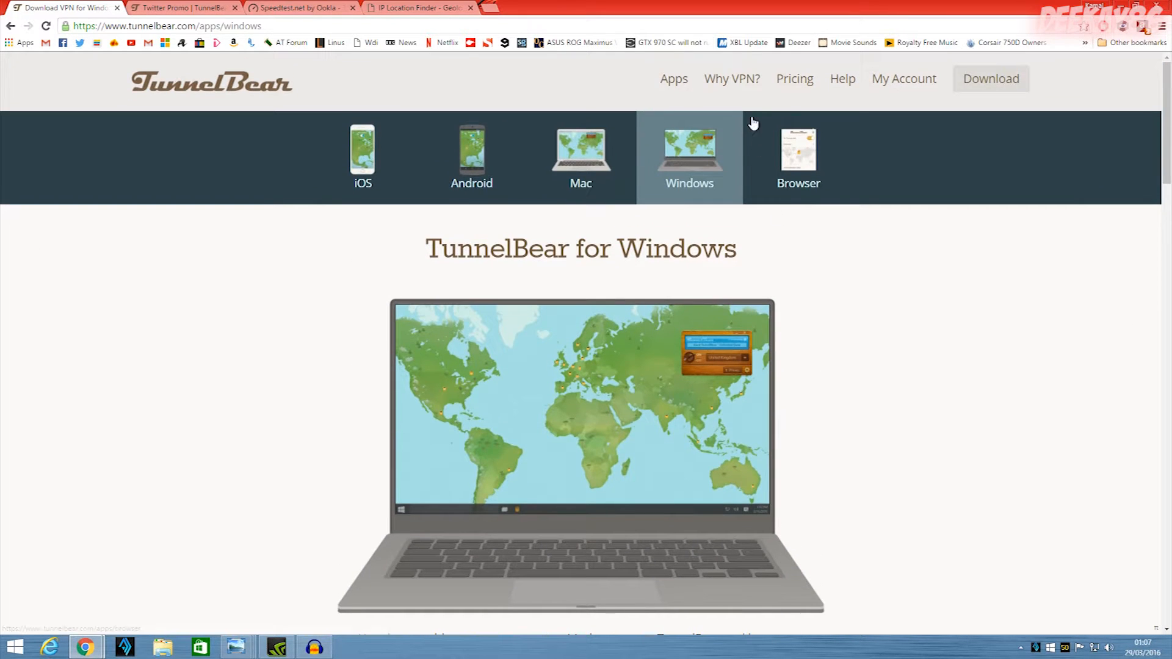
click(732, 79)
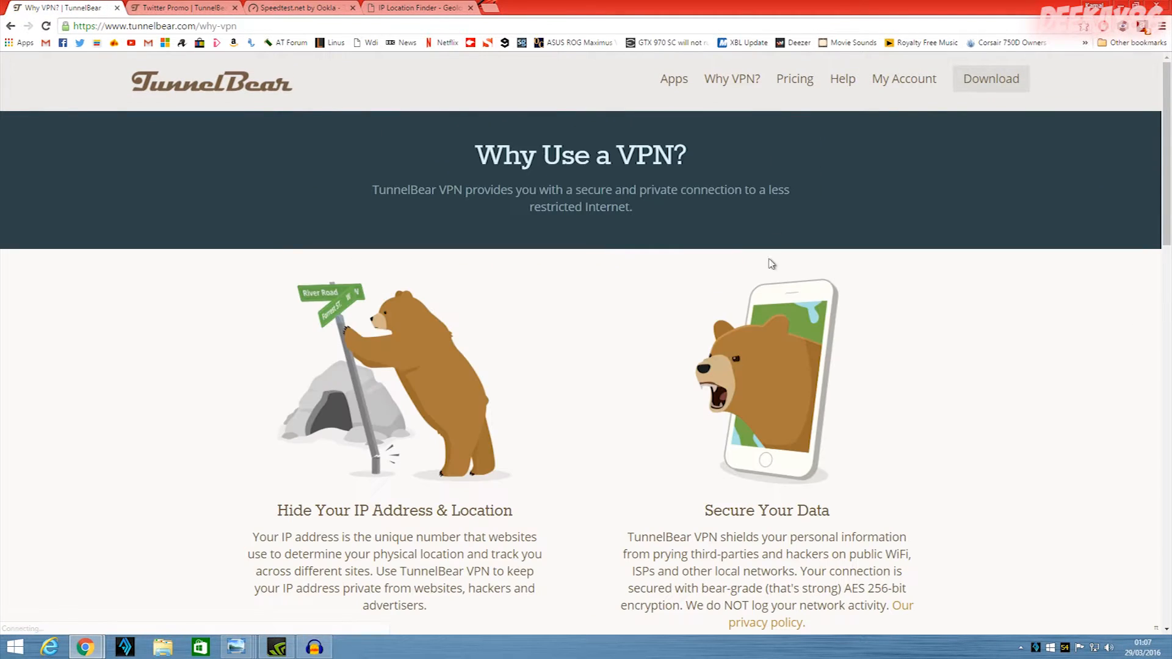
scroll(down, 3)
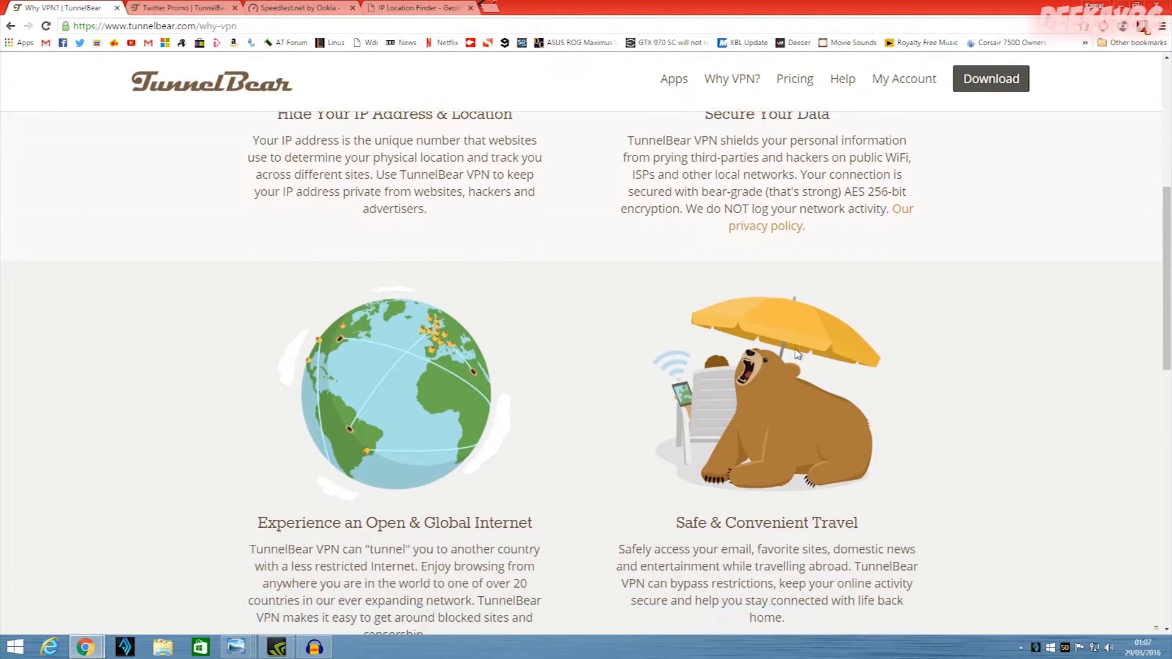
scroll(down, 3)
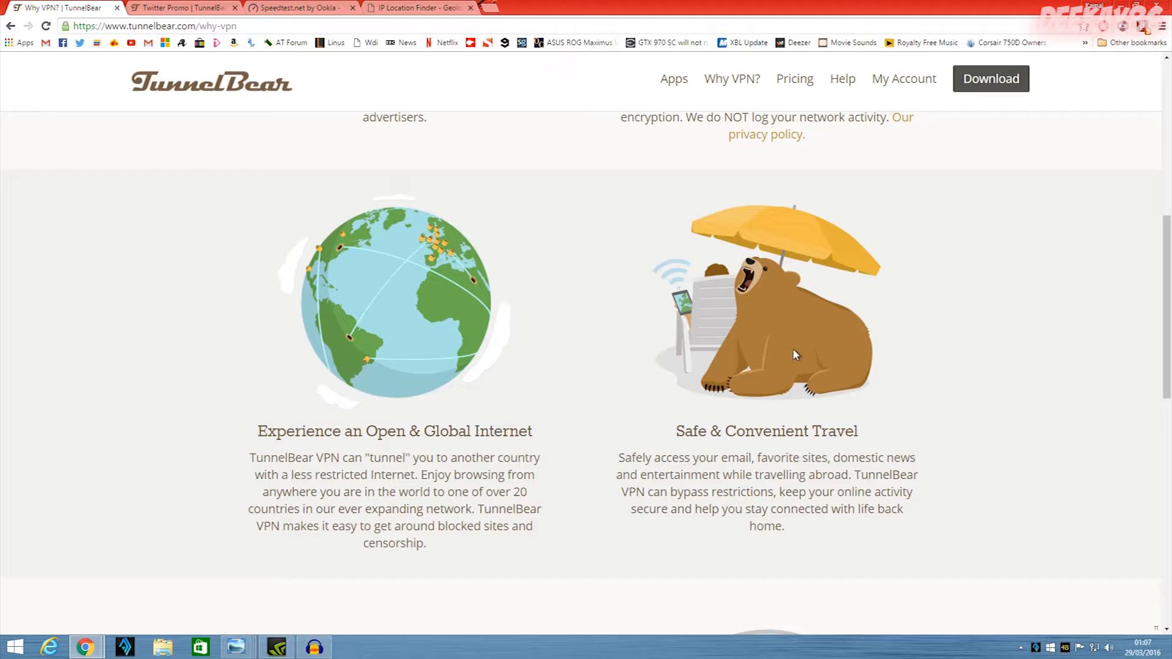
scroll(down, 3)
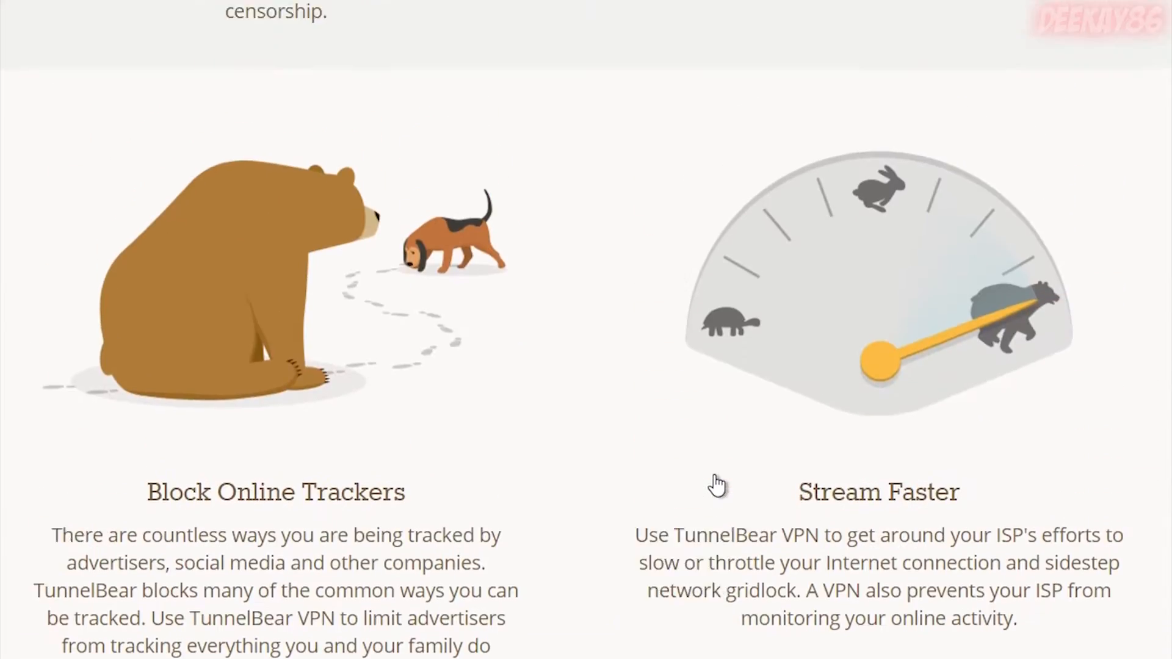
scroll(up, 3)
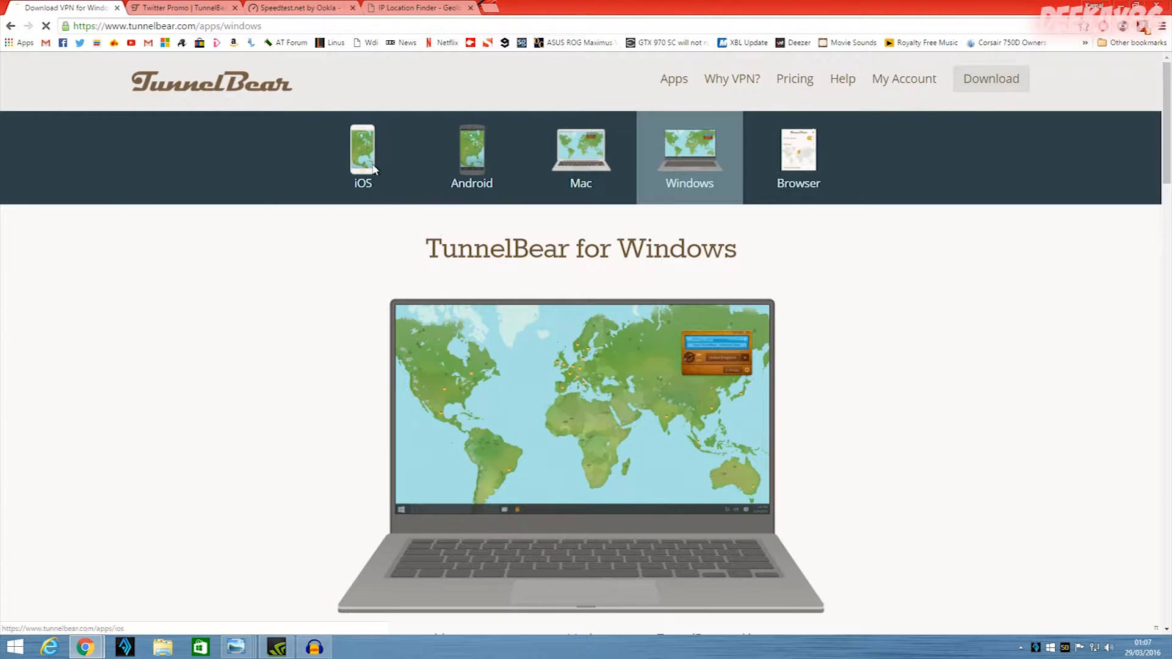
- Switch to the iOS app page and scroll to its Always On through 3D Touch features
click(362, 154)
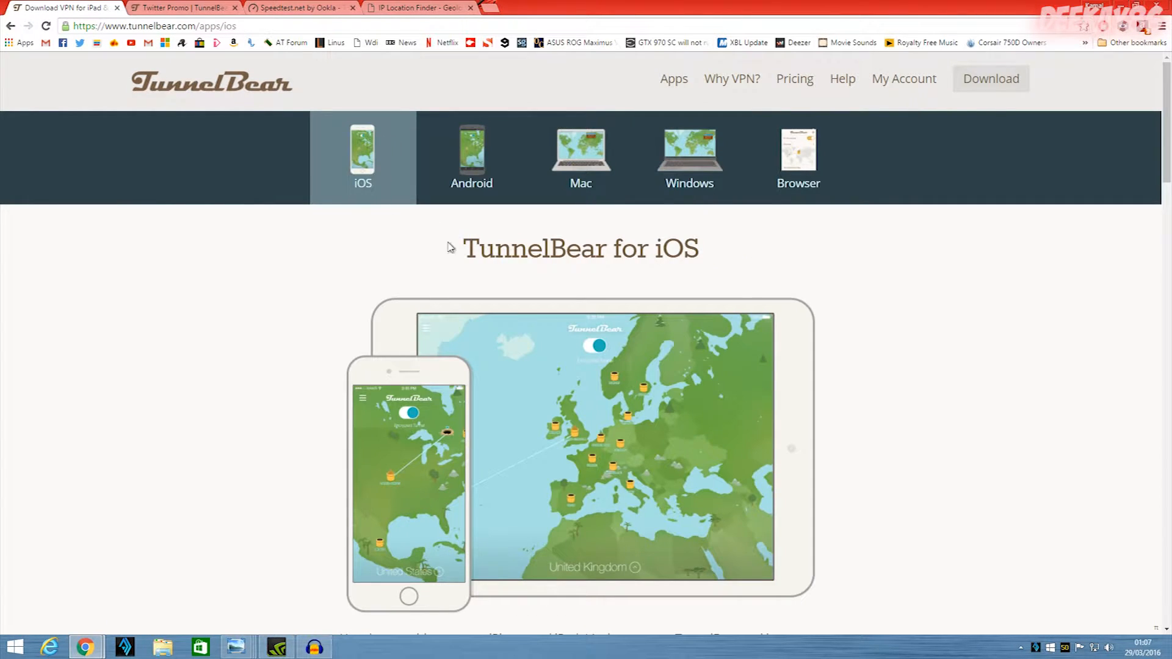
scroll(down, 3)
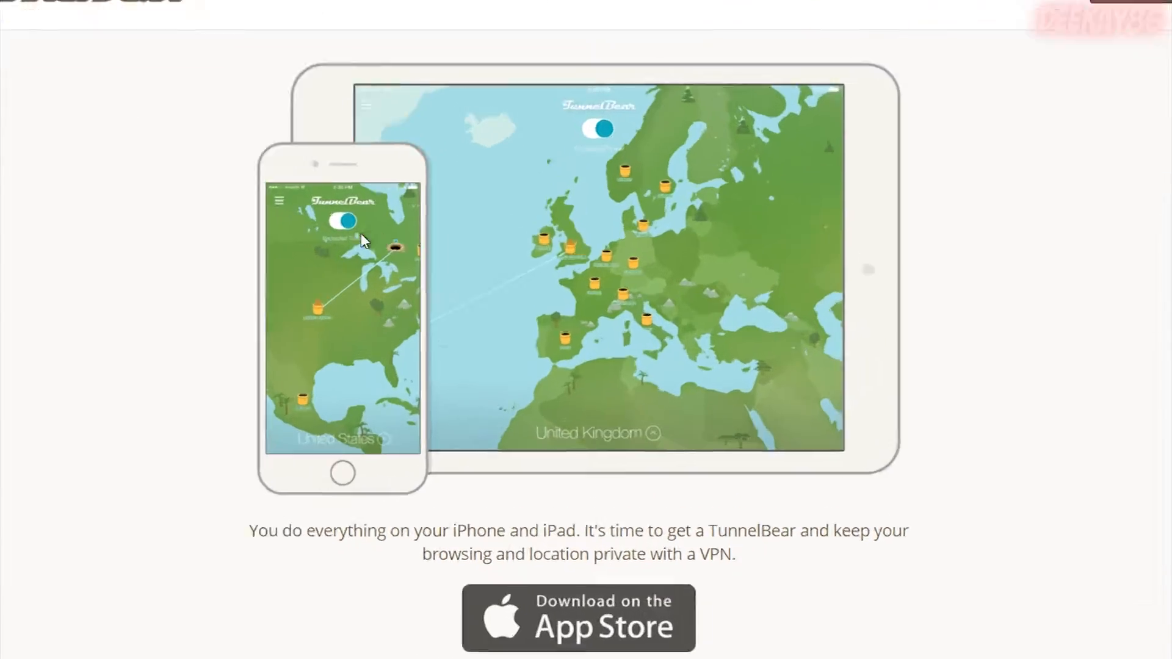
scroll(down, 3)
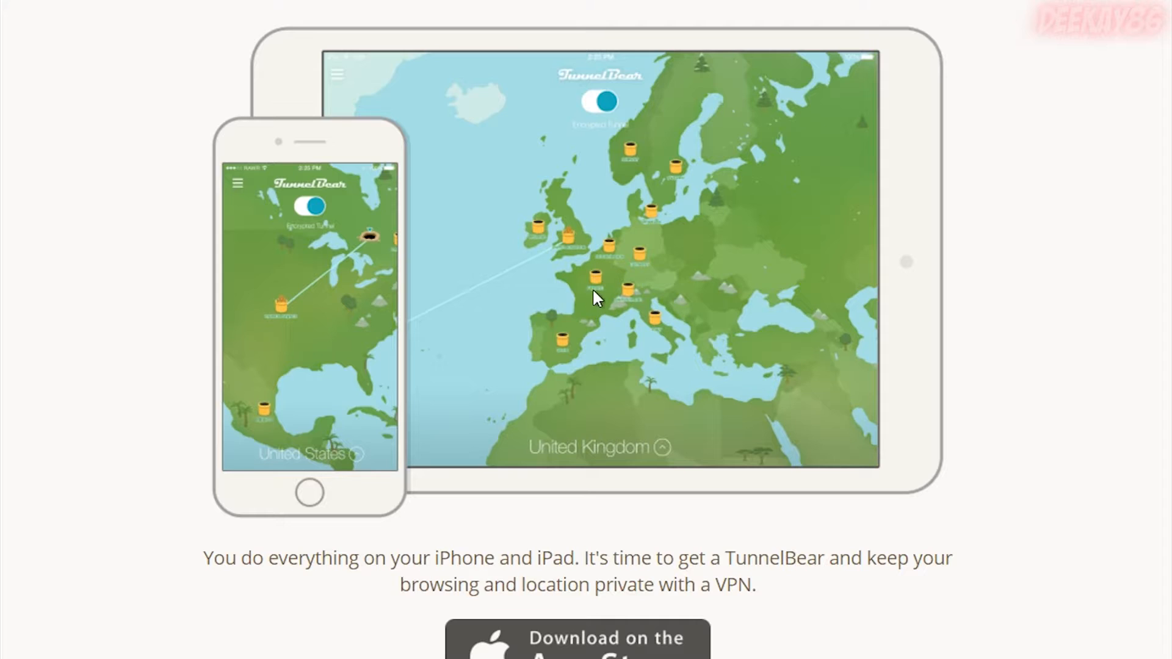
mouse_move(572, 246)
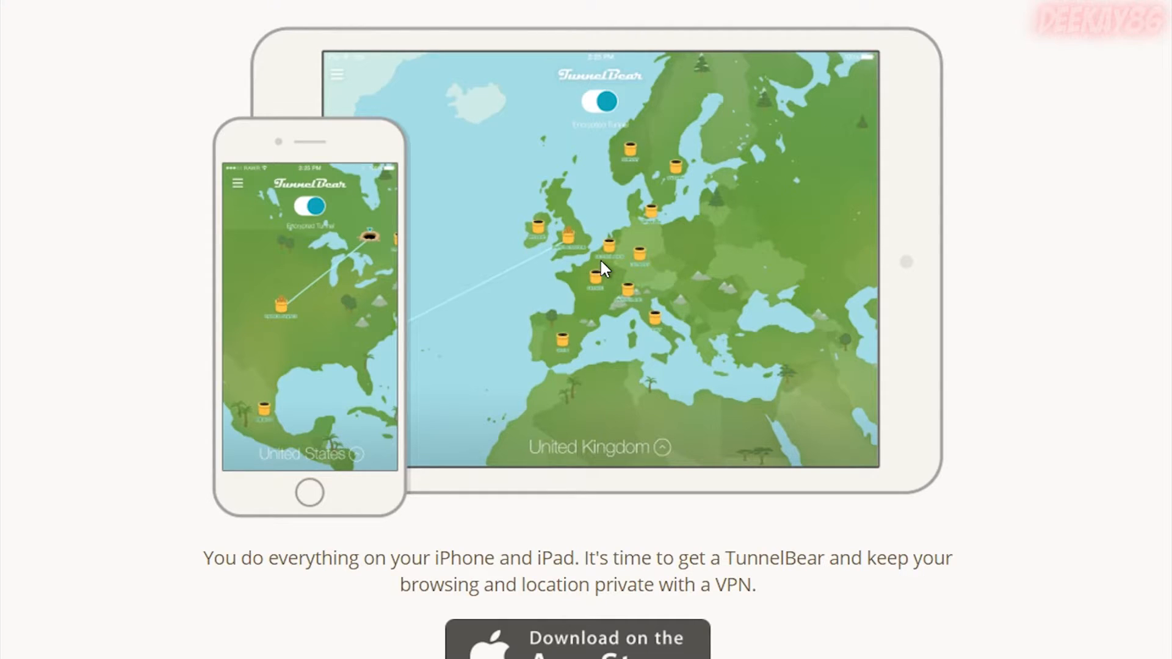
mouse_move(654, 399)
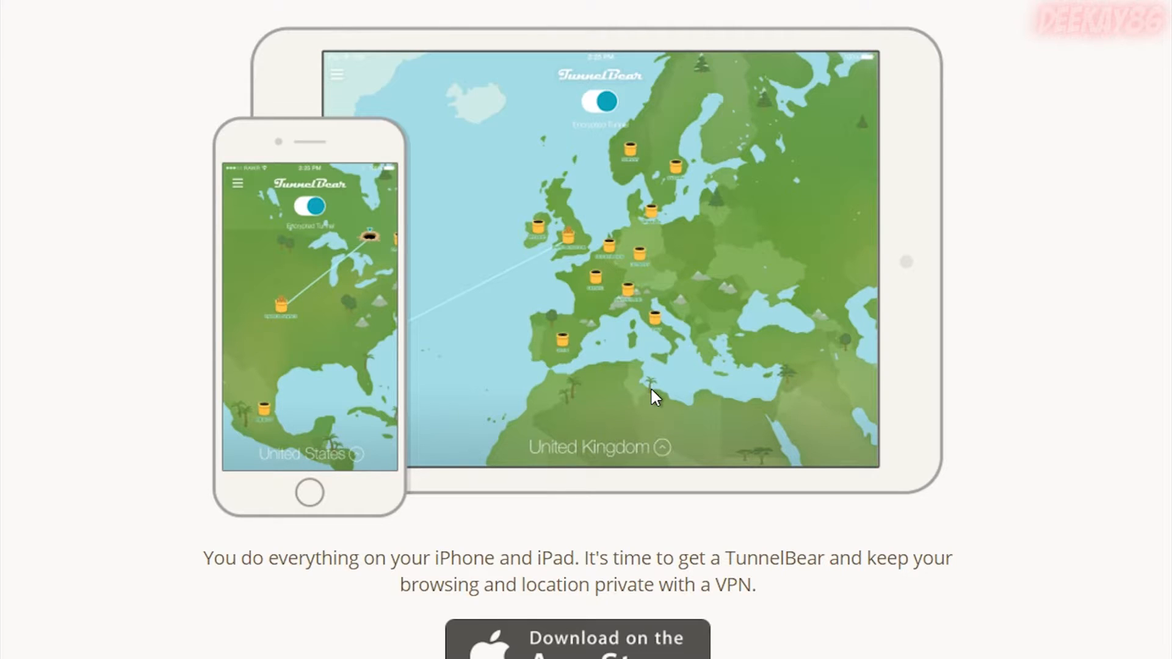
mouse_move(815, 446)
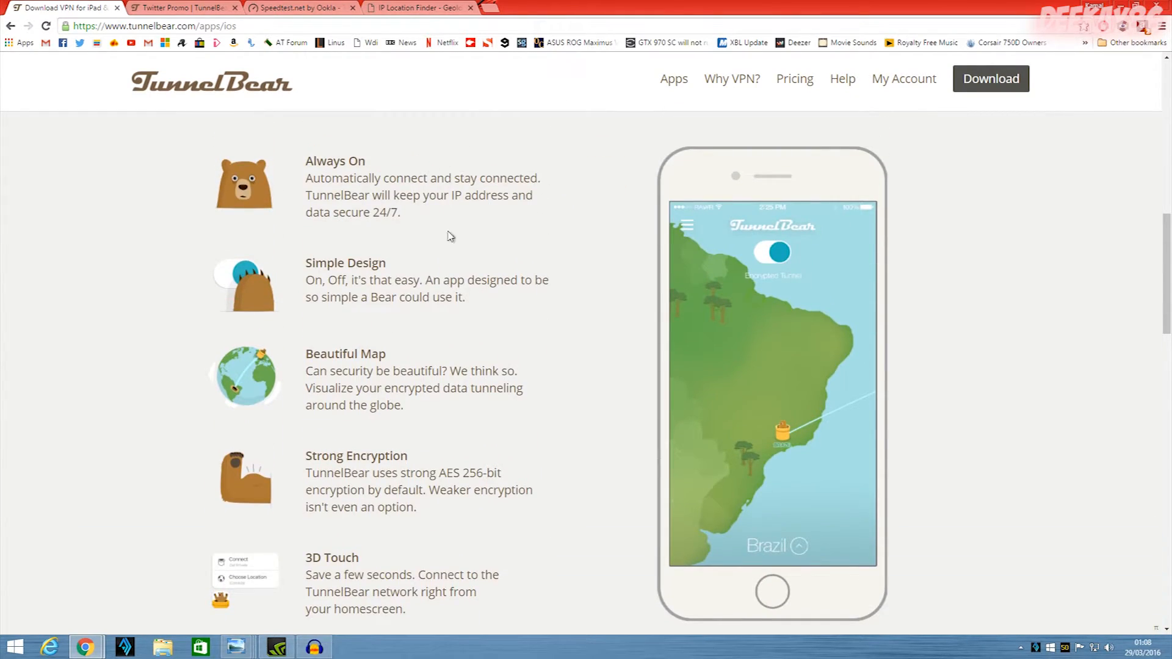
mouse_move(357, 204)
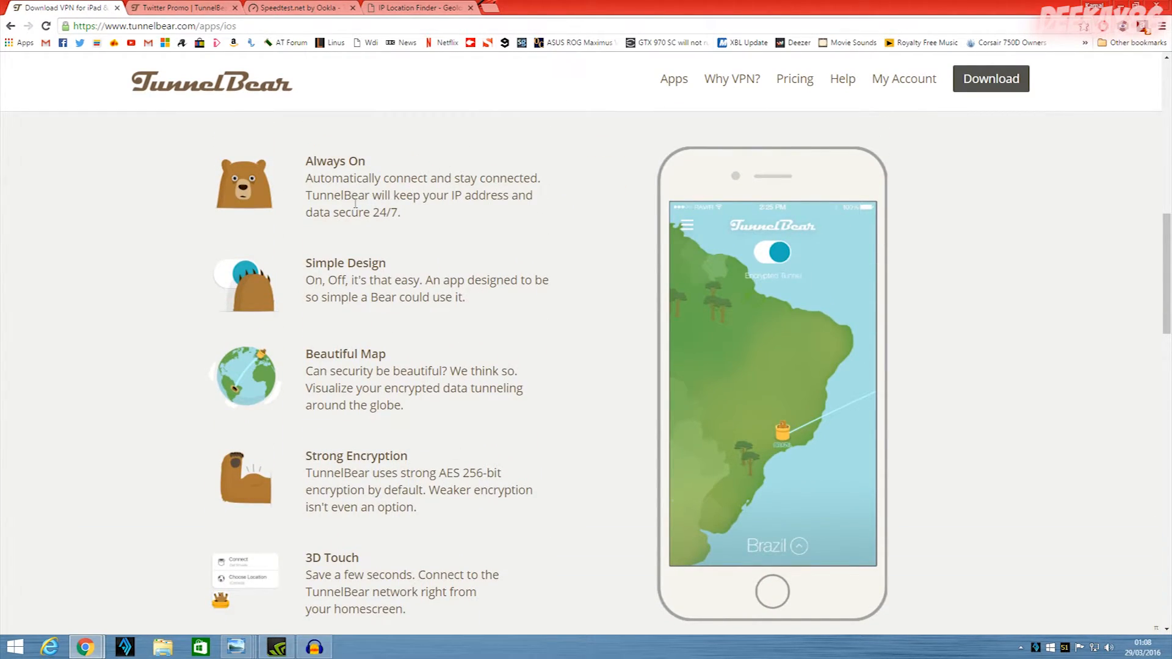
scroll(down, 3)
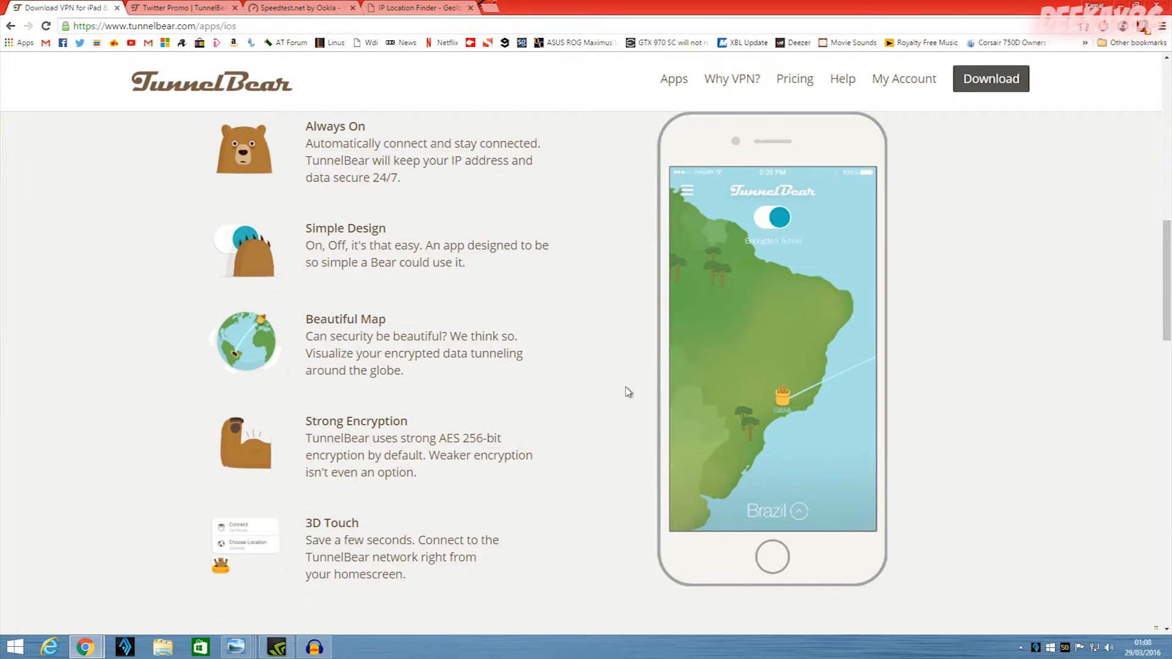
drag(306, 517, 407, 569)
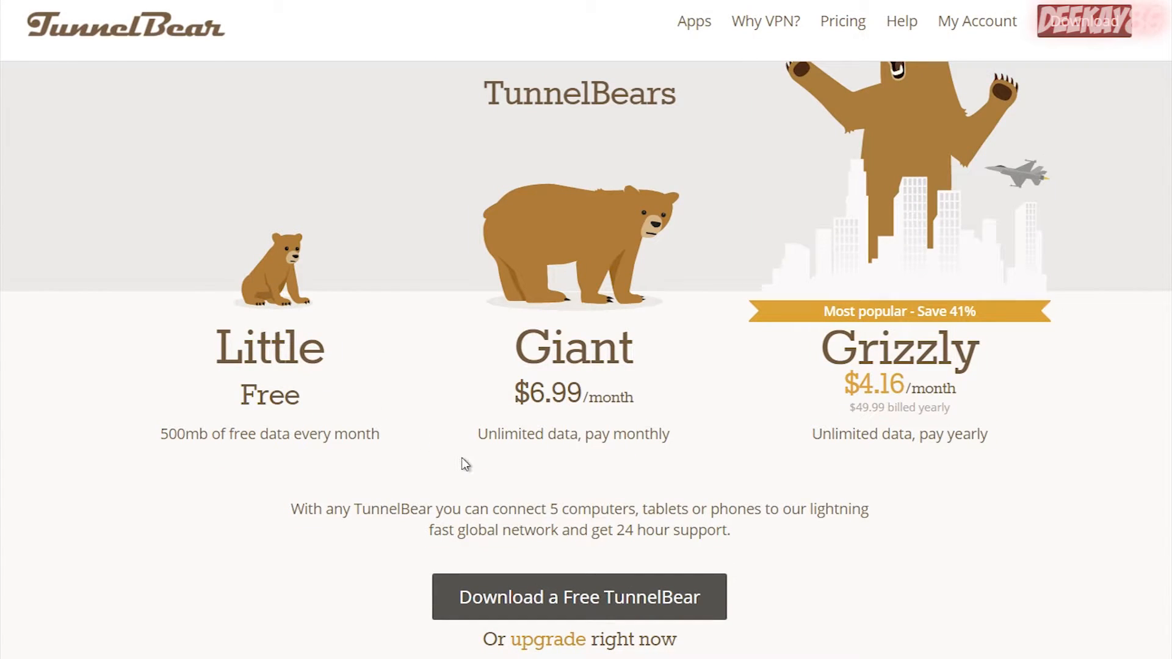
- Scroll through the Little, Giant and Grizzly plans and payment methods, then back up
scroll(down, 3)
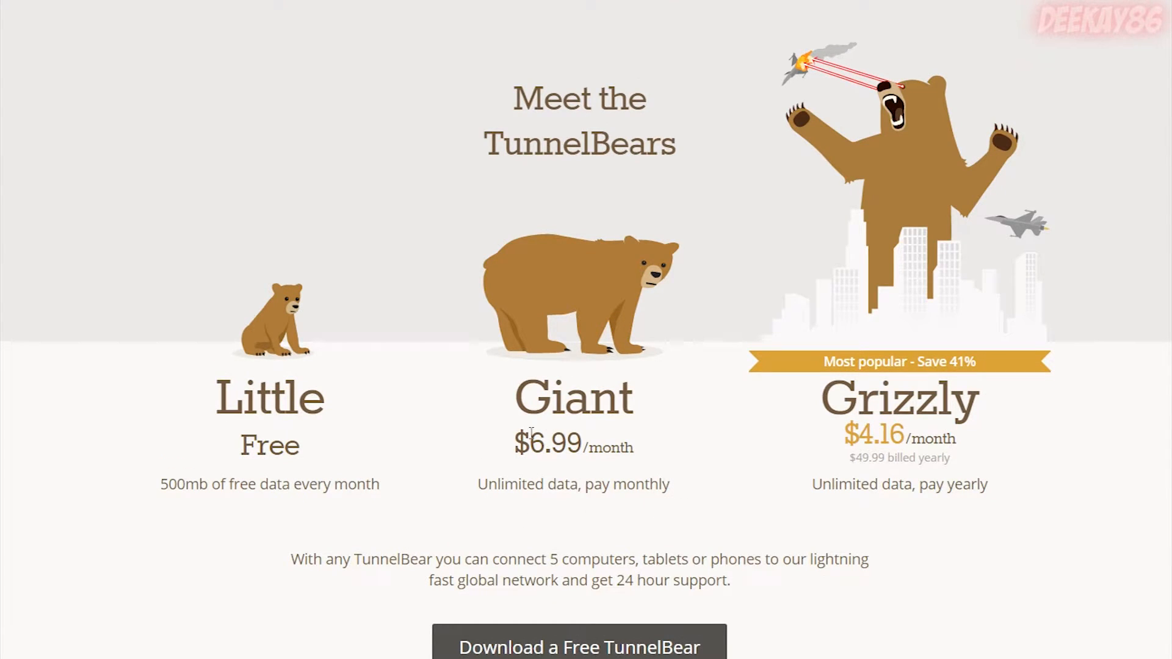
mouse_move(690, 516)
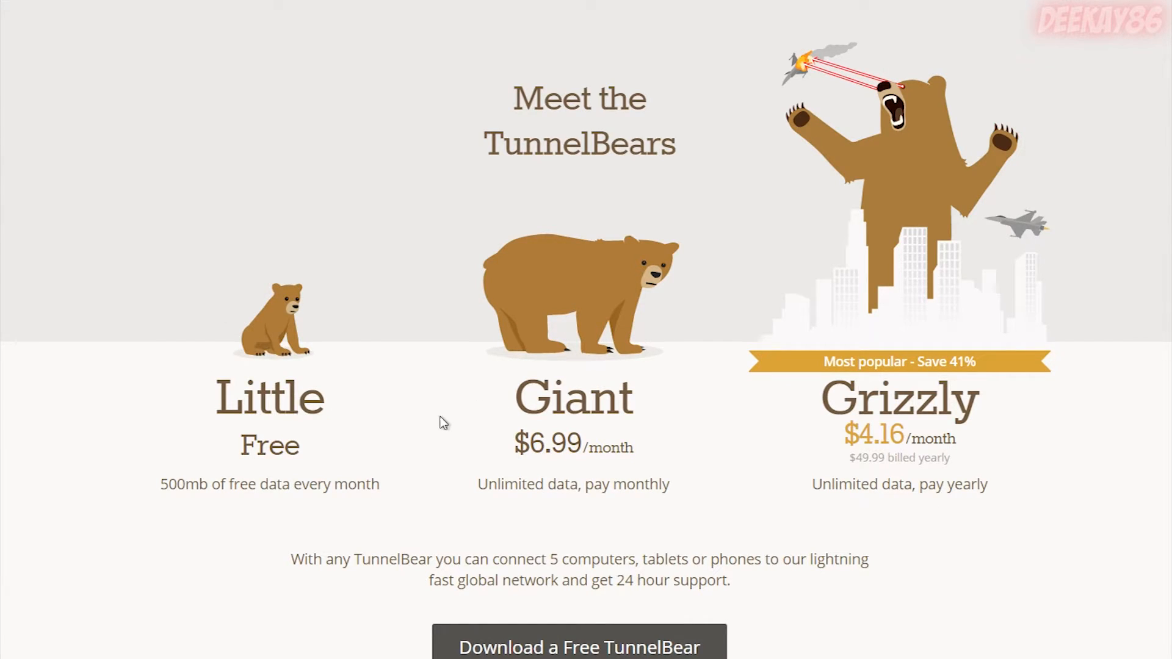
mouse_move(1041, 439)
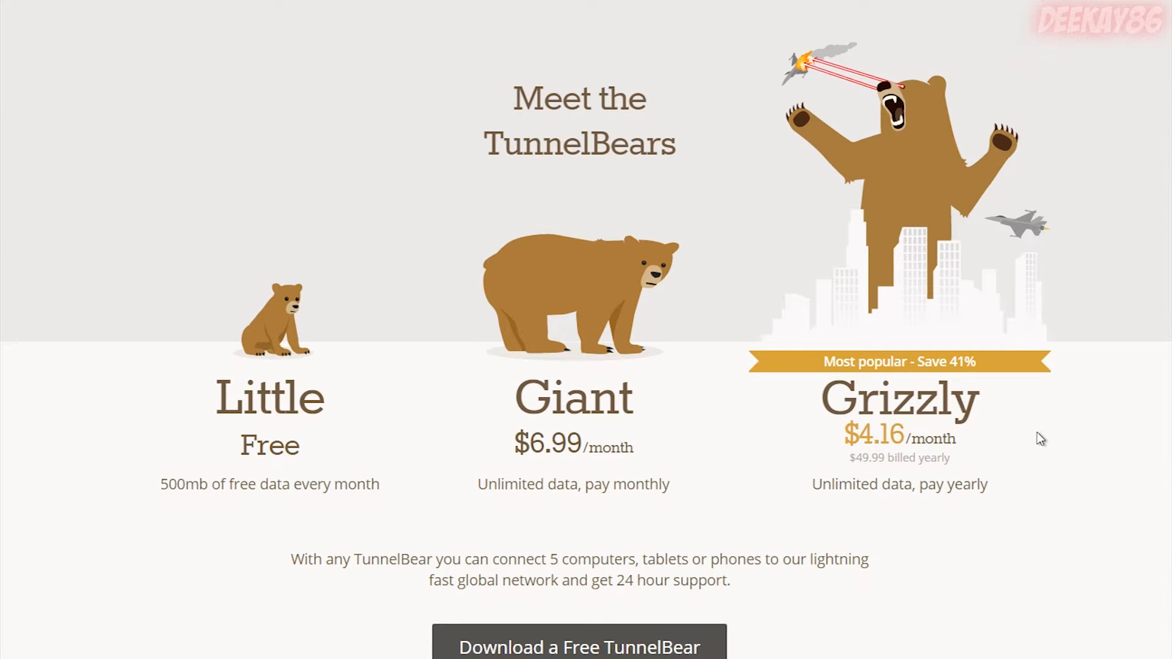
scroll(down, 3)
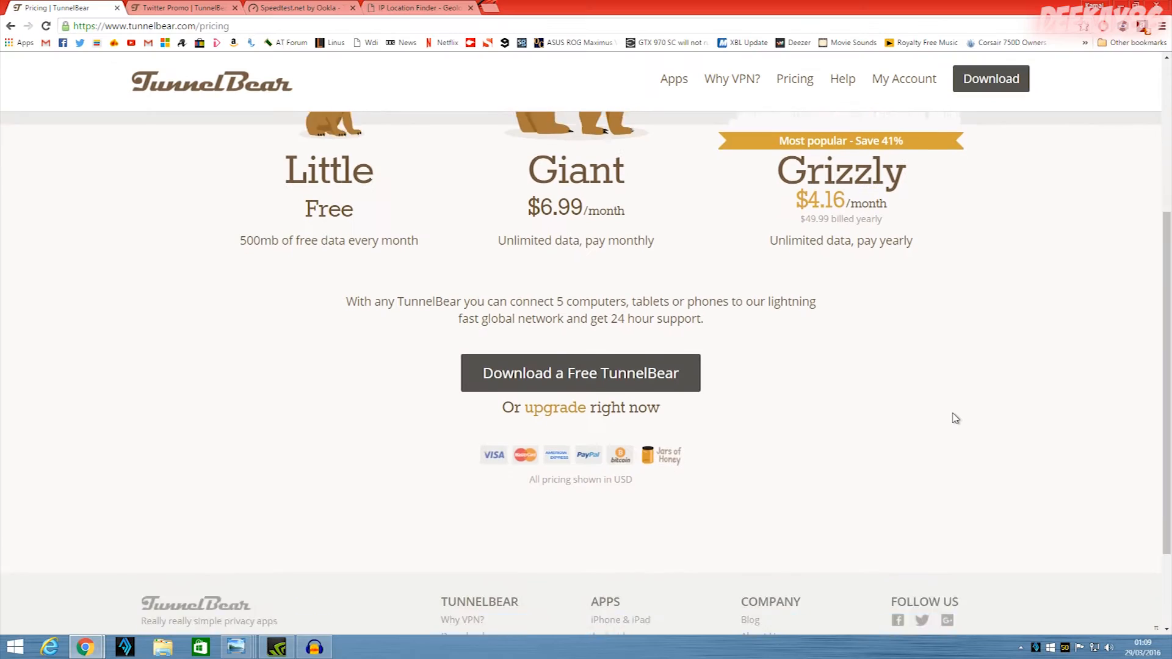
scroll(down, 3)
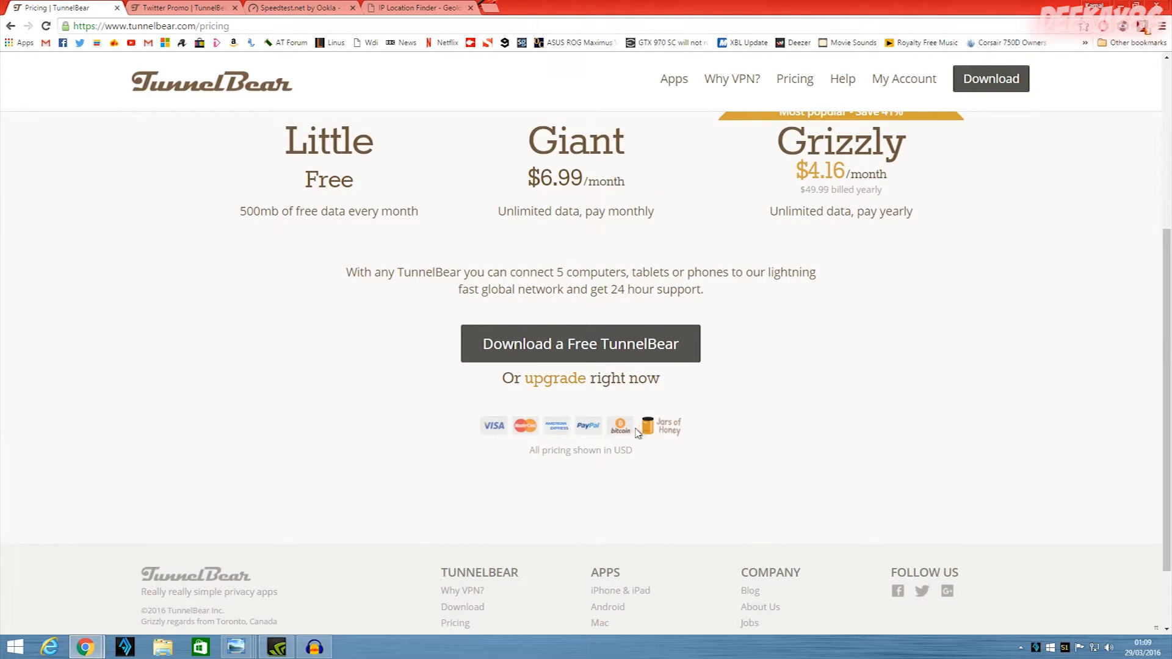
mouse_move(671, 414)
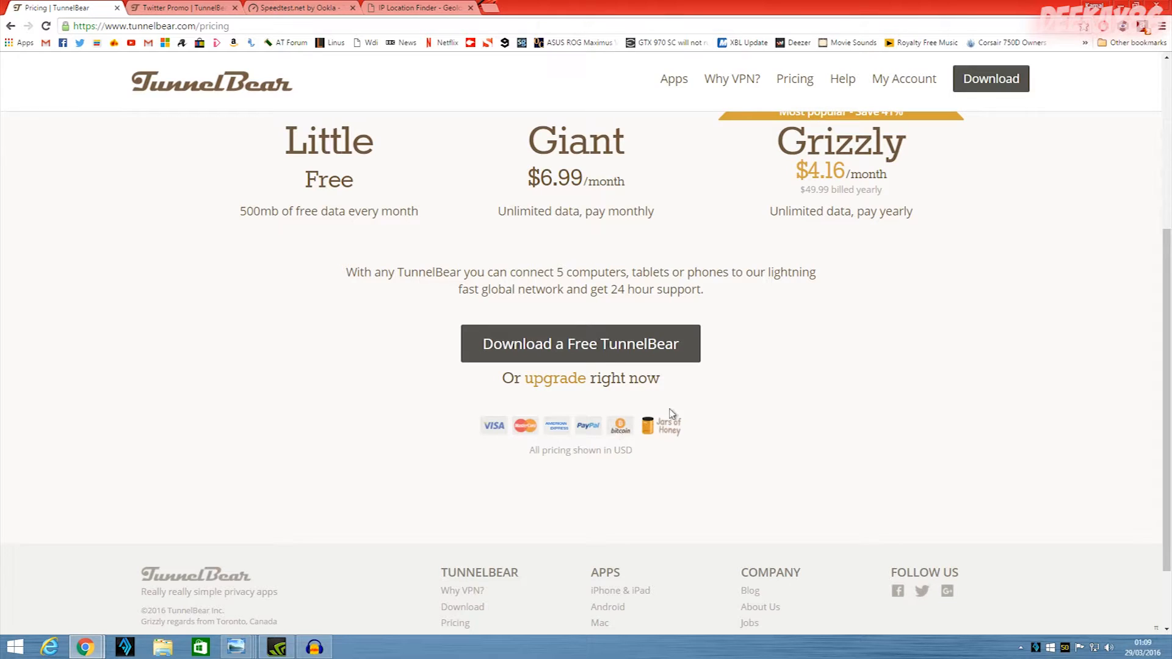
mouse_move(654, 443)
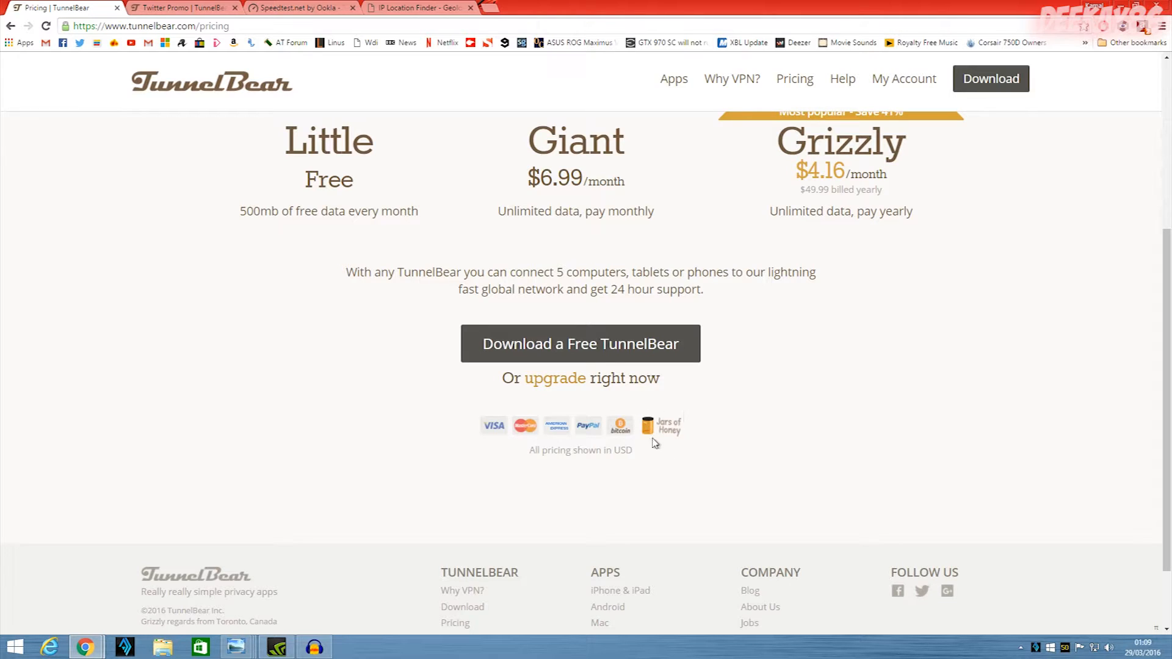
mouse_move(670, 433)
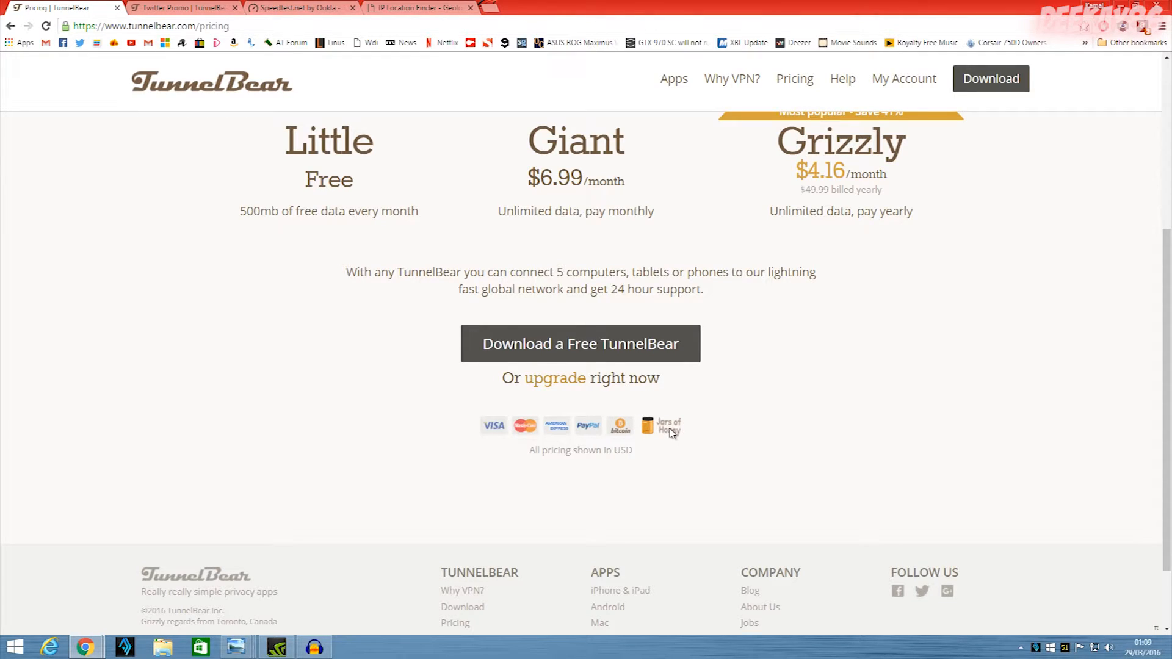
mouse_move(703, 447)
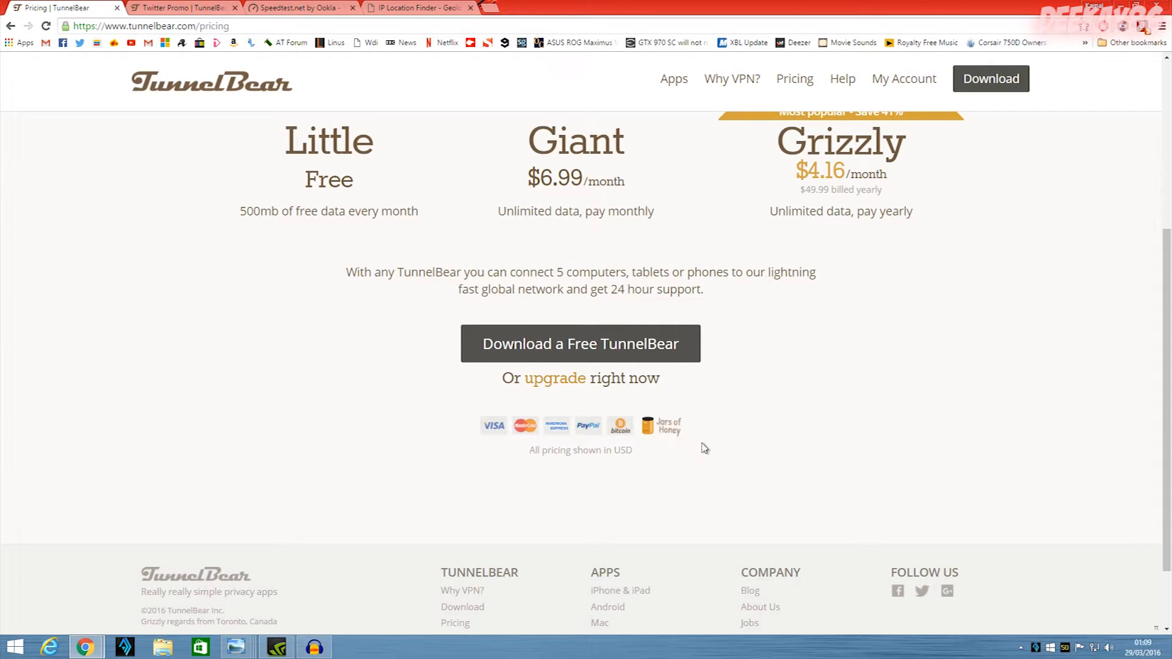
scroll(up, 3)
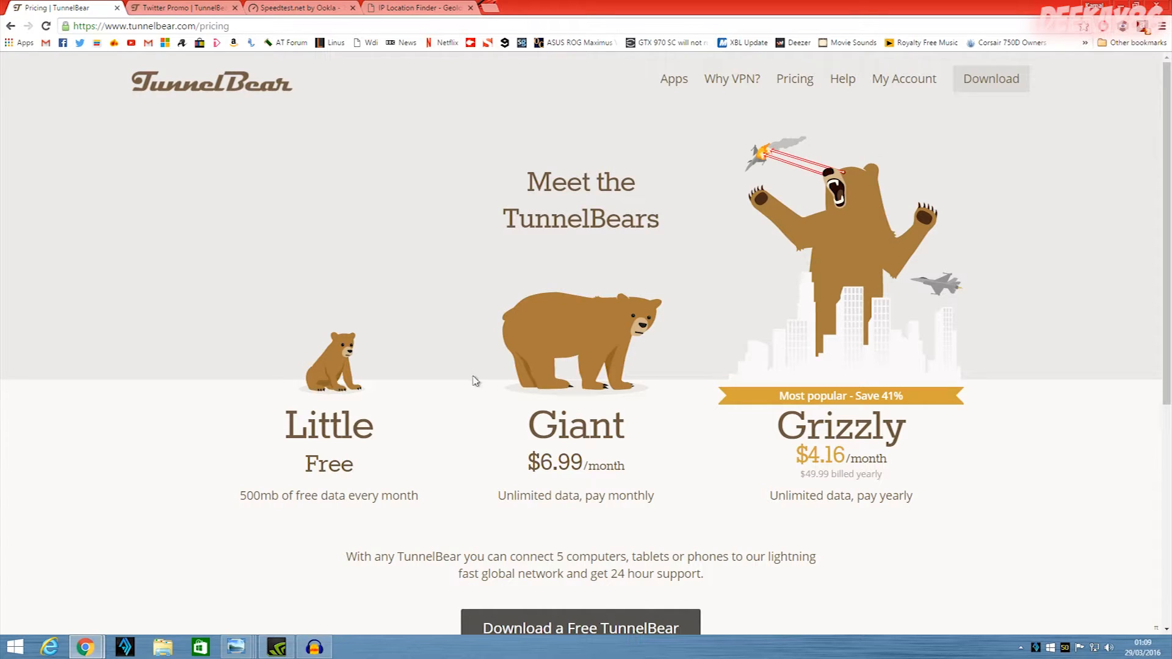
mouse_move(232, 497)
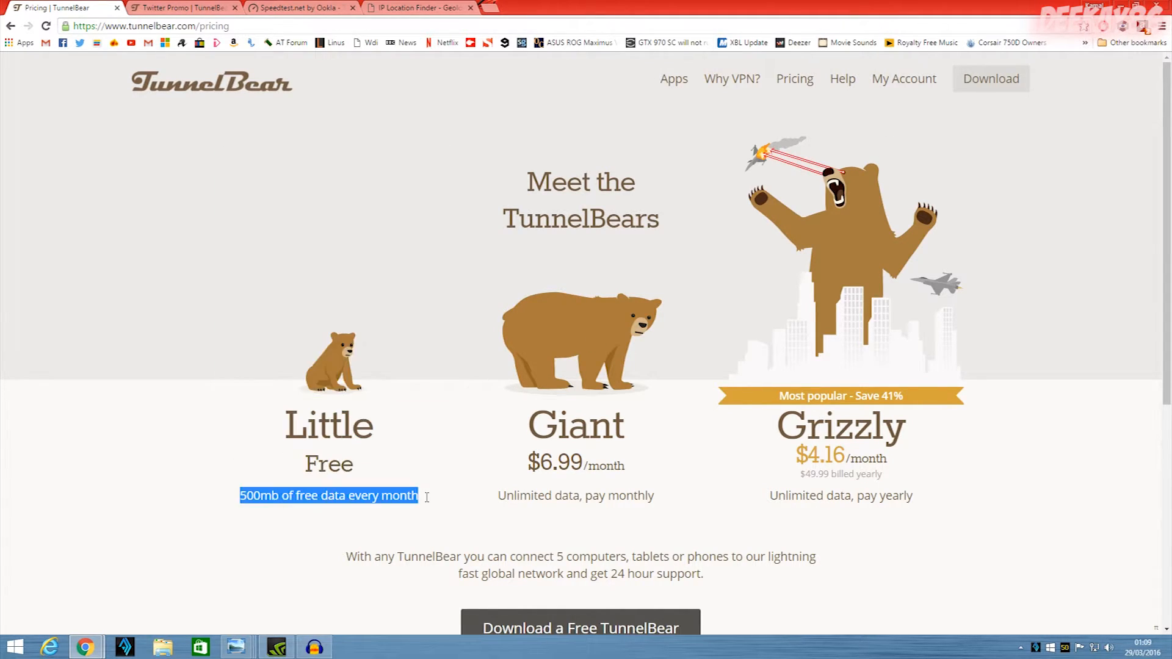
click(477, 483)
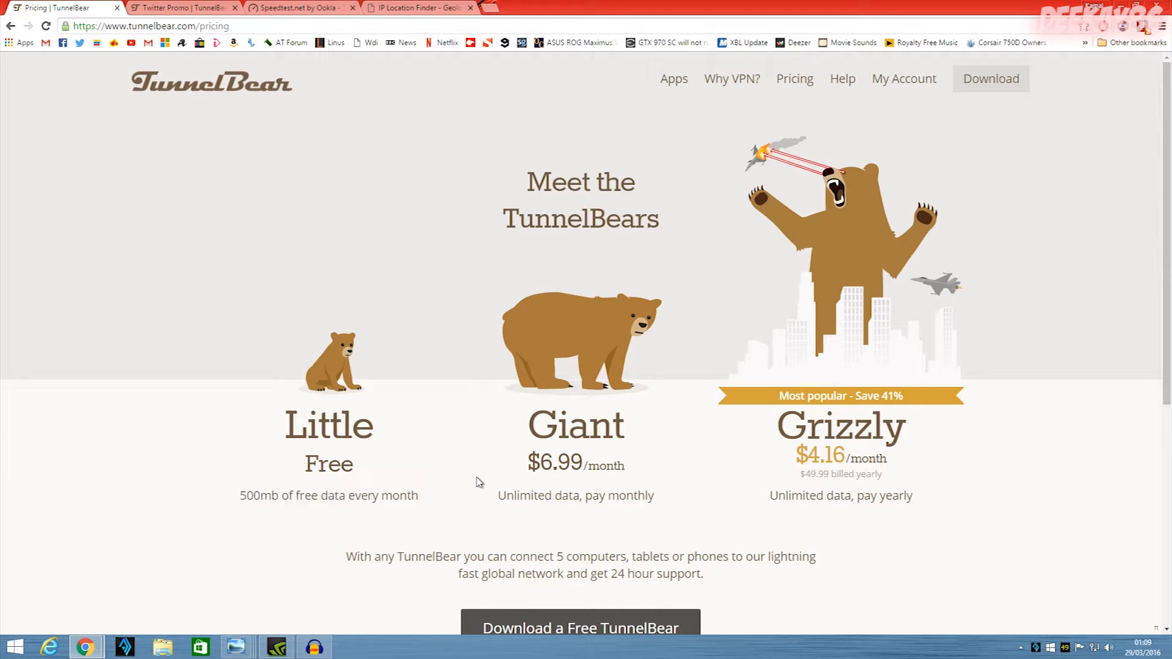
click(183, 8)
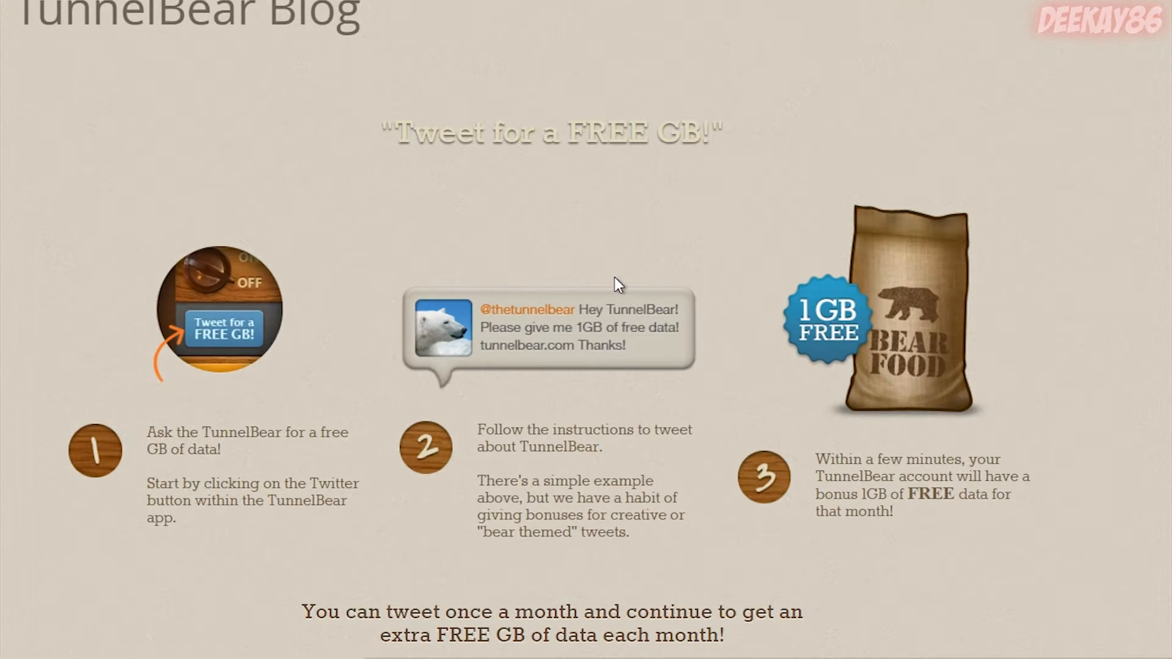
- Read the Tweet for a FREE GB post, then go back to the pricing tab
scroll(down, 3)
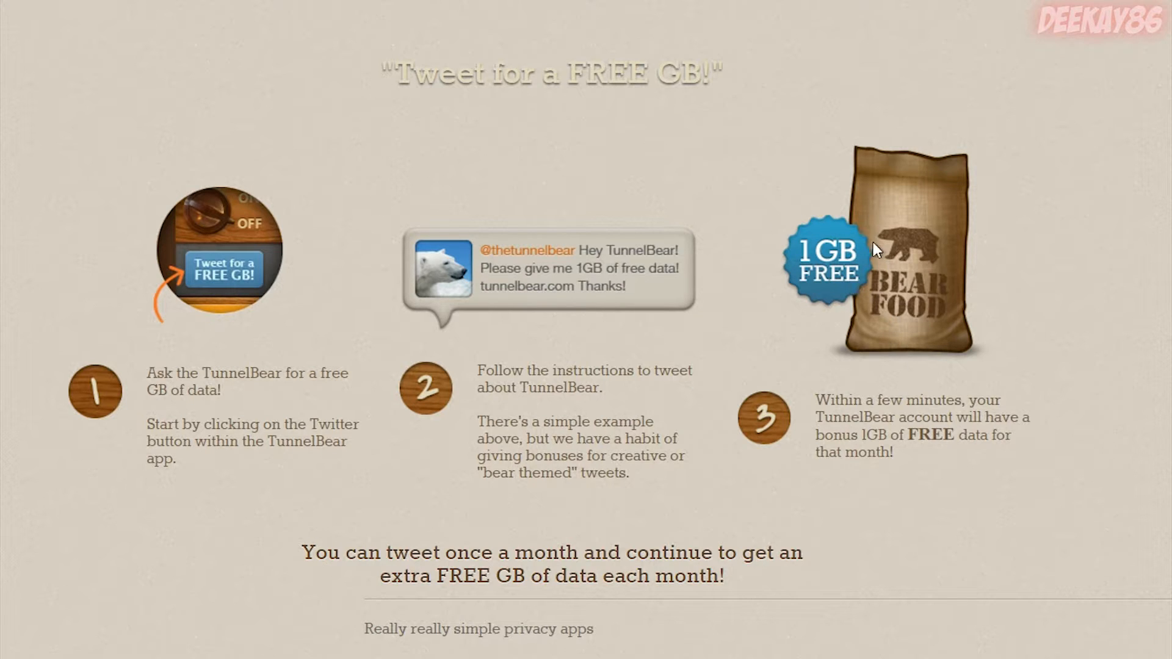
mouse_move(762, 423)
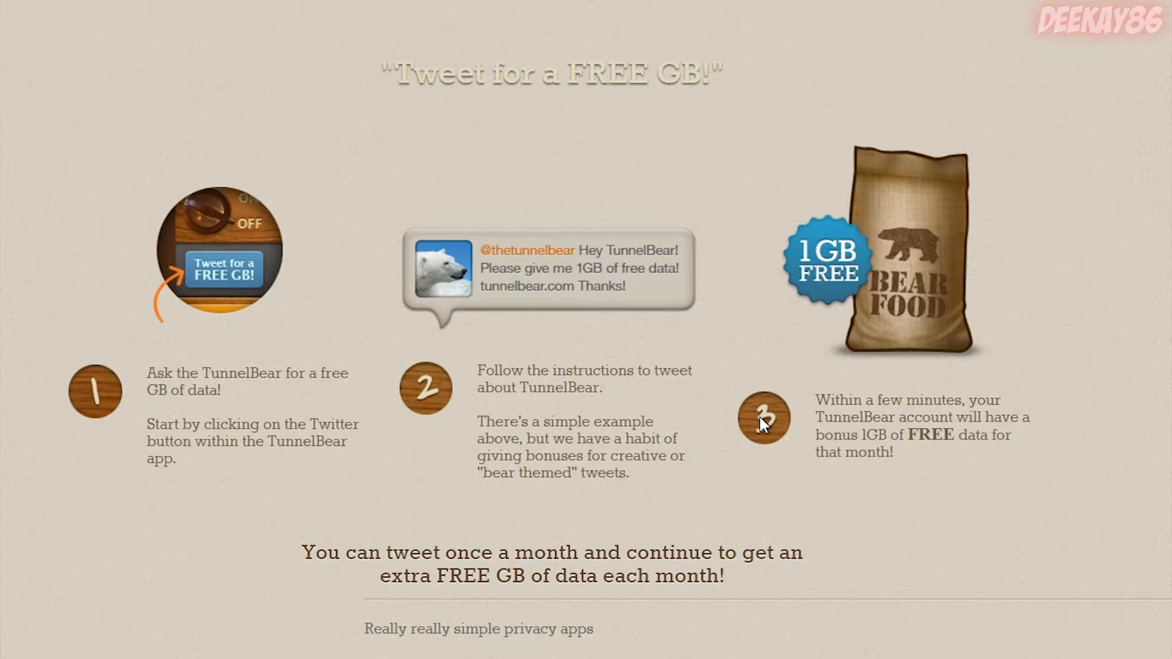
mouse_move(796, 459)
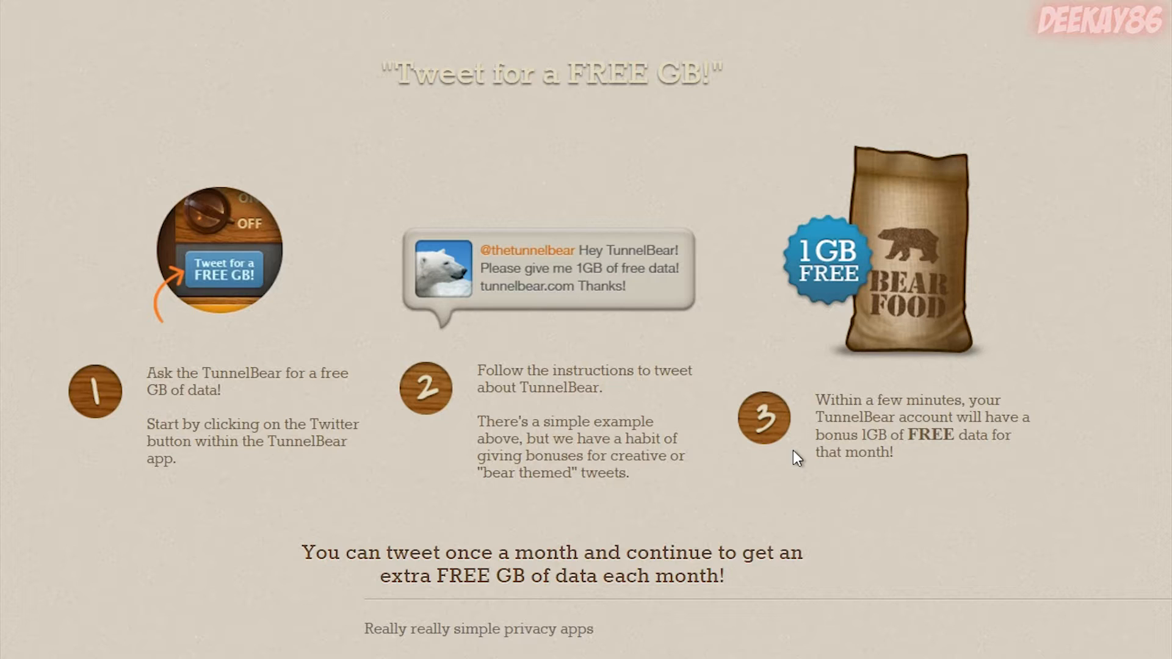
mouse_move(828, 471)
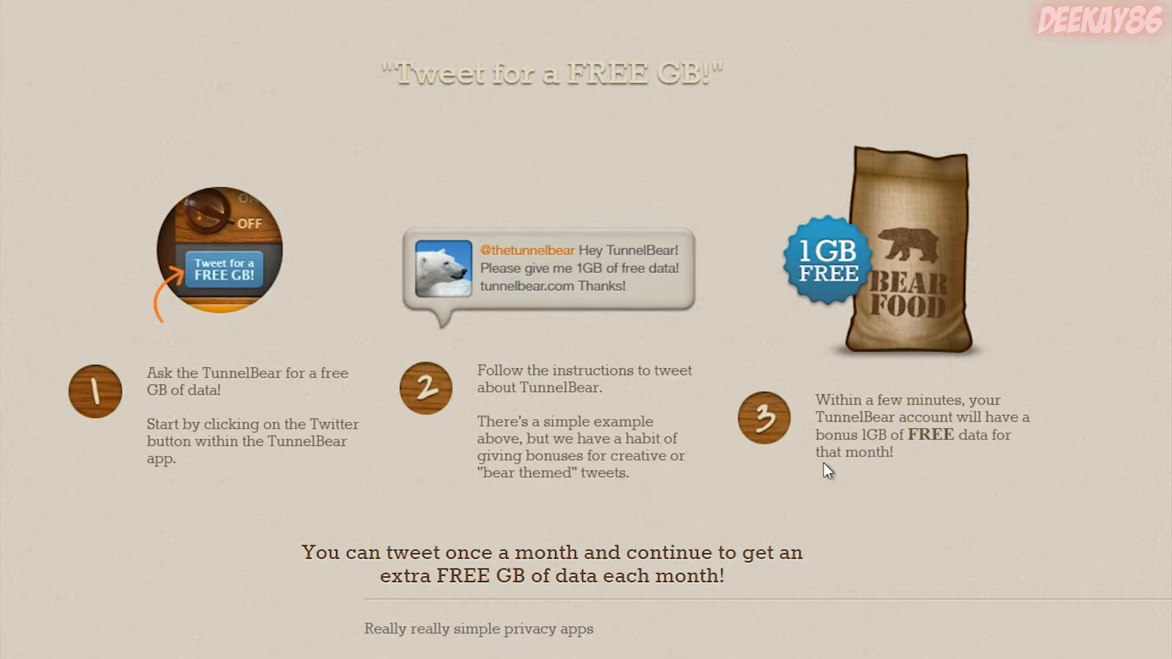
mouse_move(821, 482)
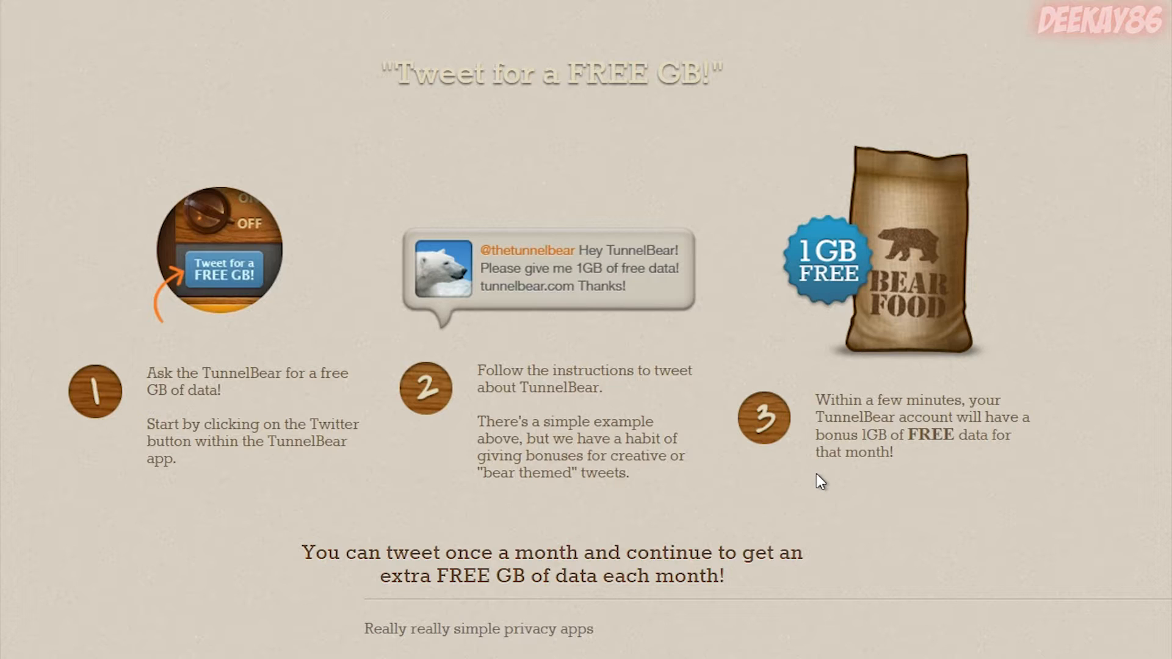
mouse_move(828, 534)
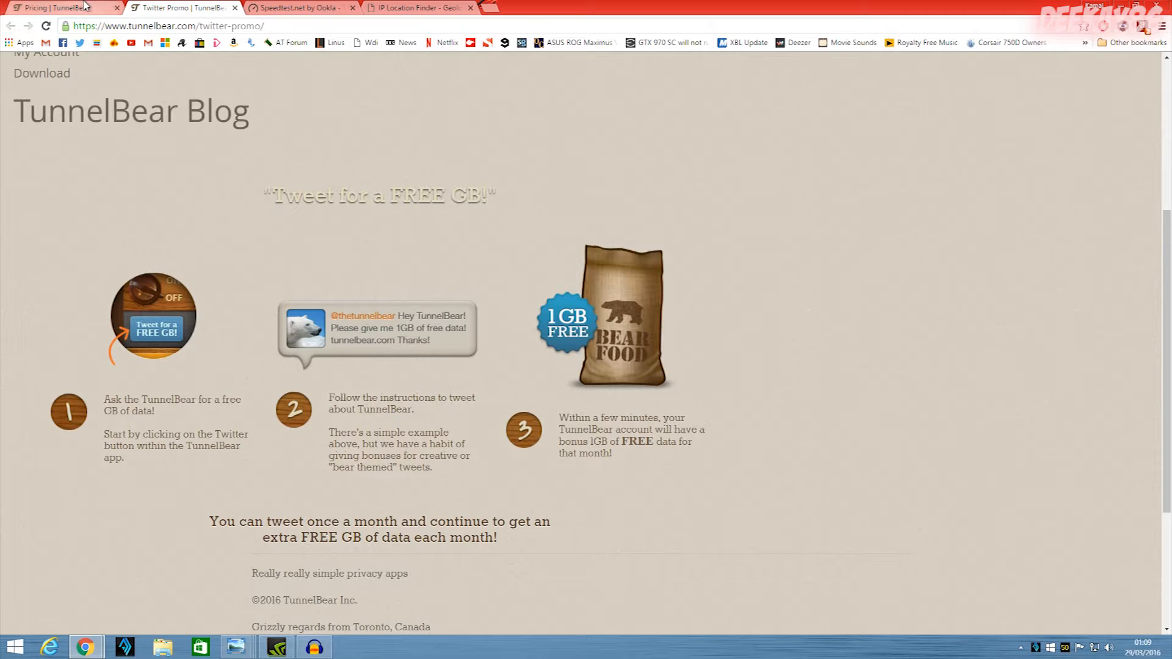
click(59, 7)
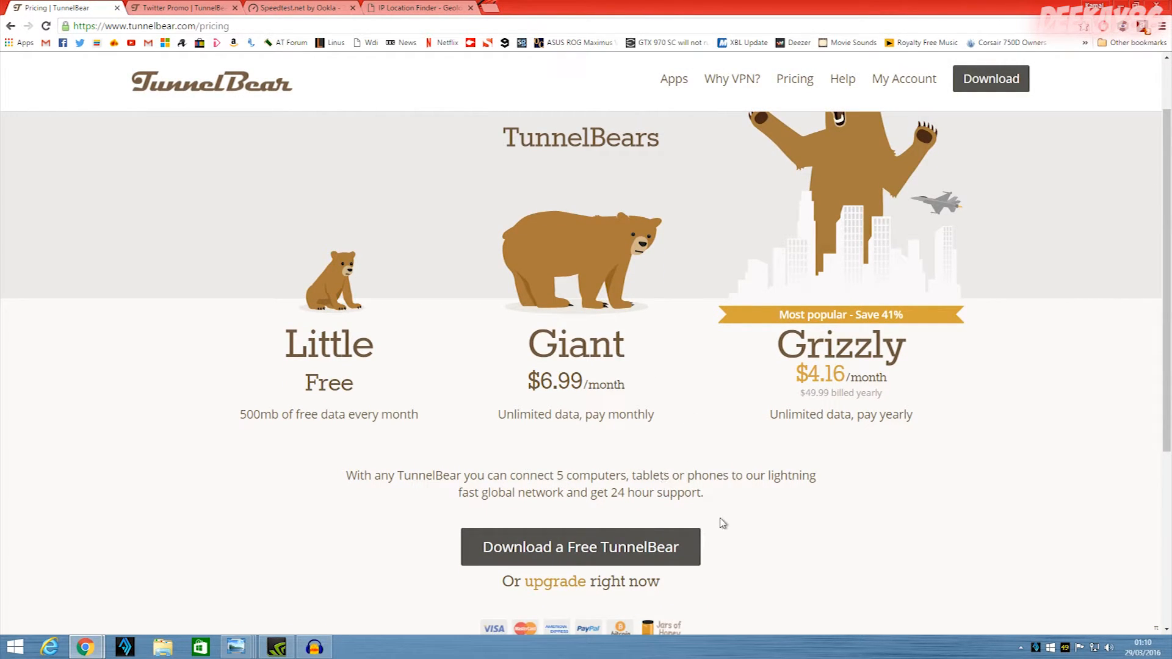
mouse_move(706, 510)
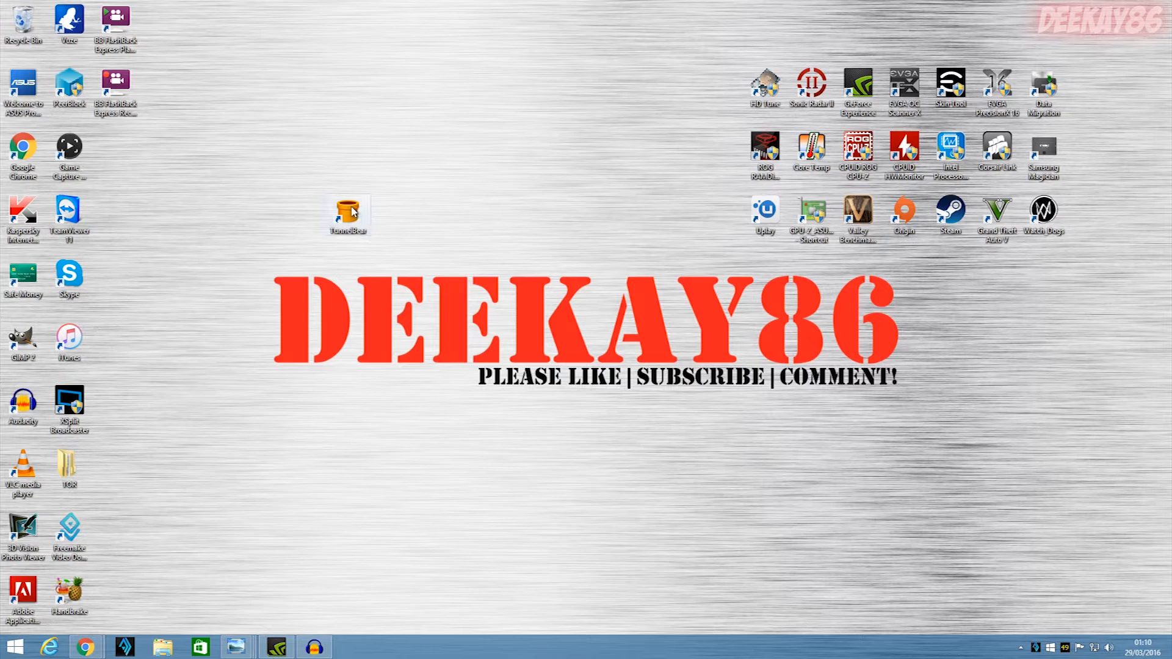
- Launch TunnelBear from its desktop shortcut, showing Little TunnelBear with 1630MBs remaining
click(347, 213)
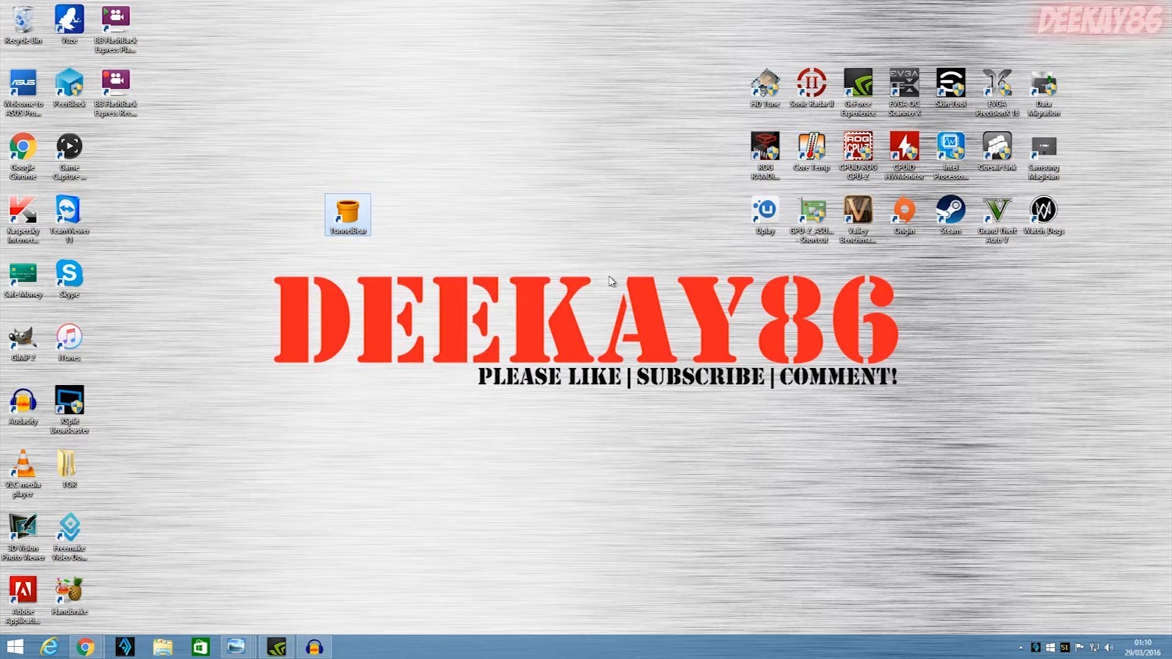
double_click(347, 214)
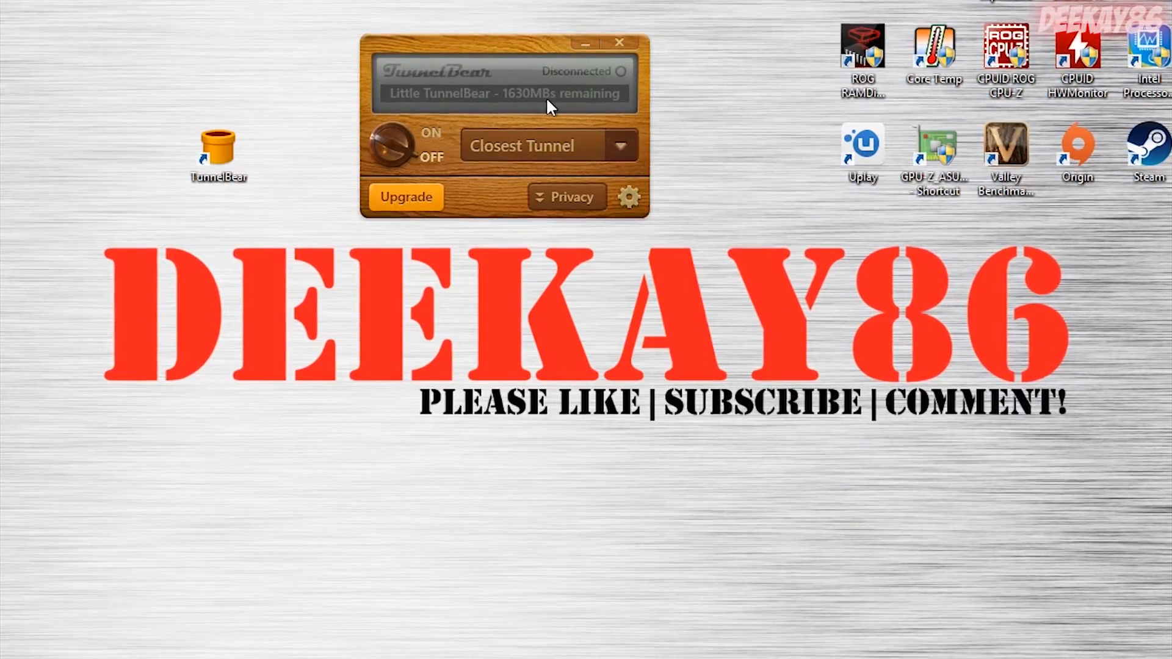
mouse_move(684, 134)
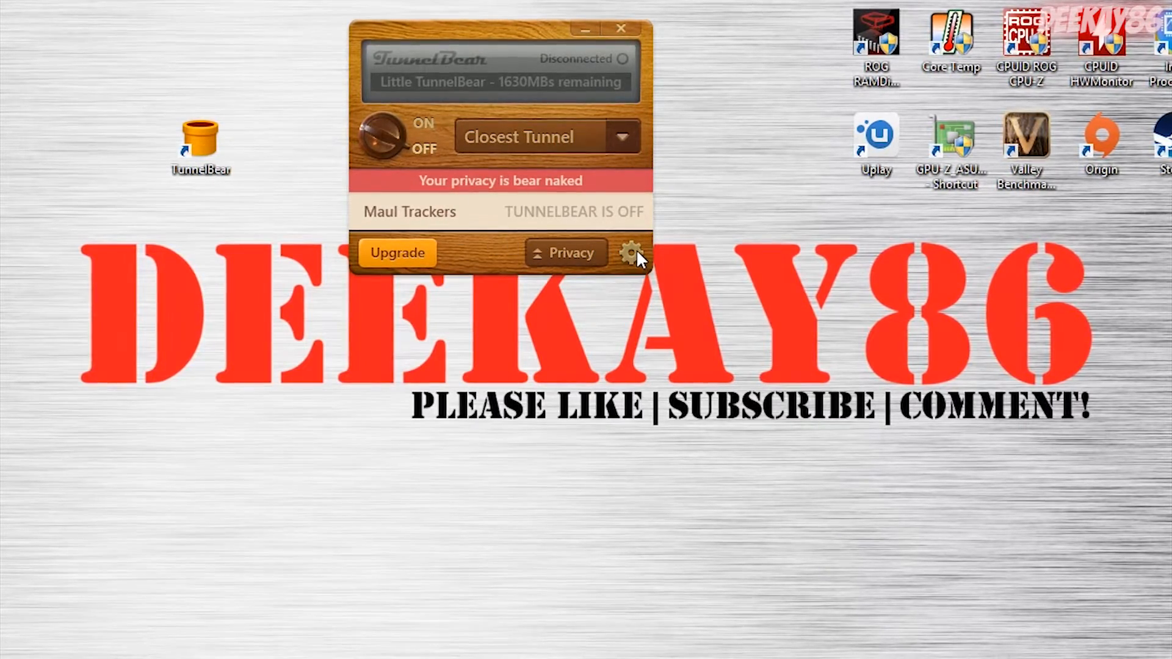
click(632, 253)
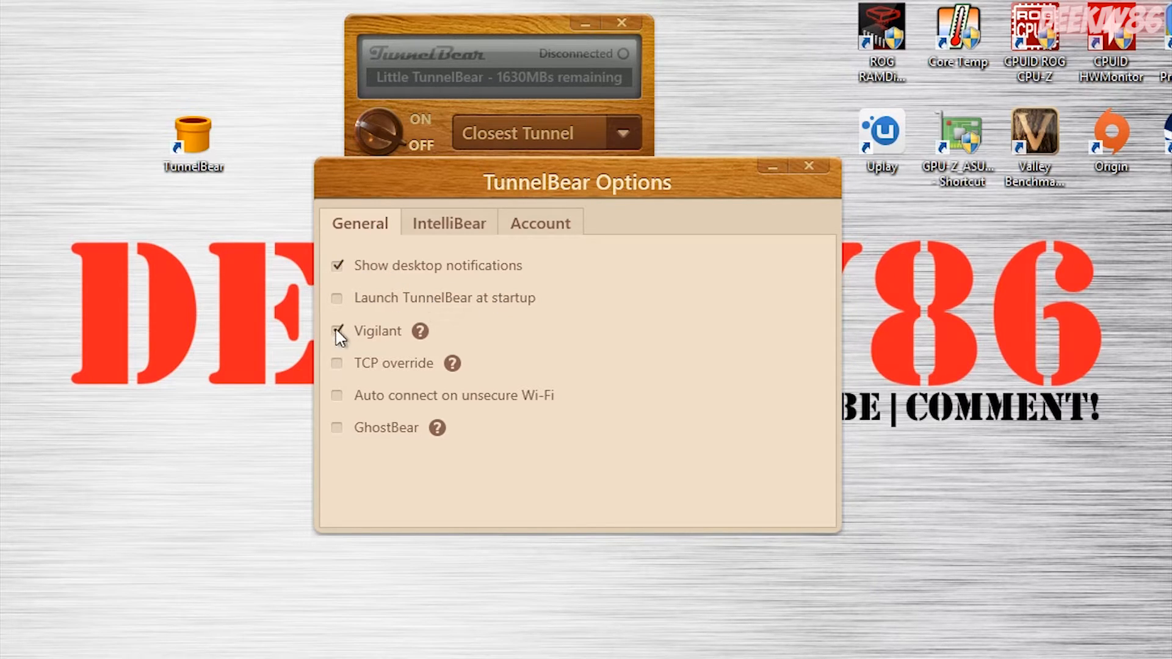
click(337, 330)
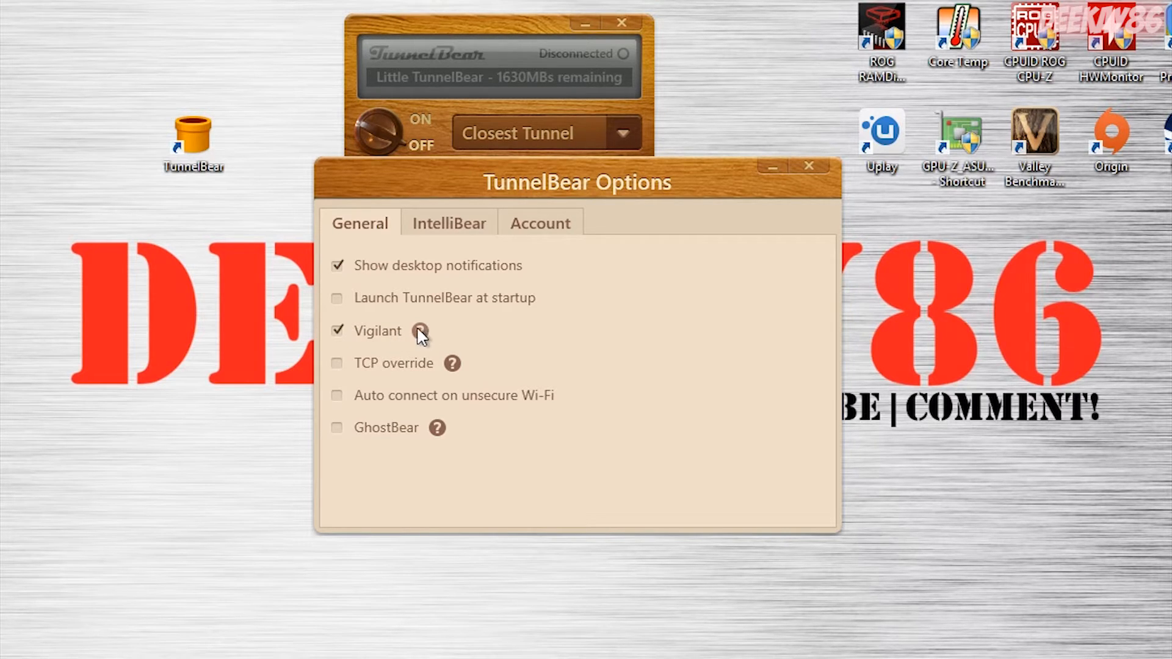
mouse_move(443, 341)
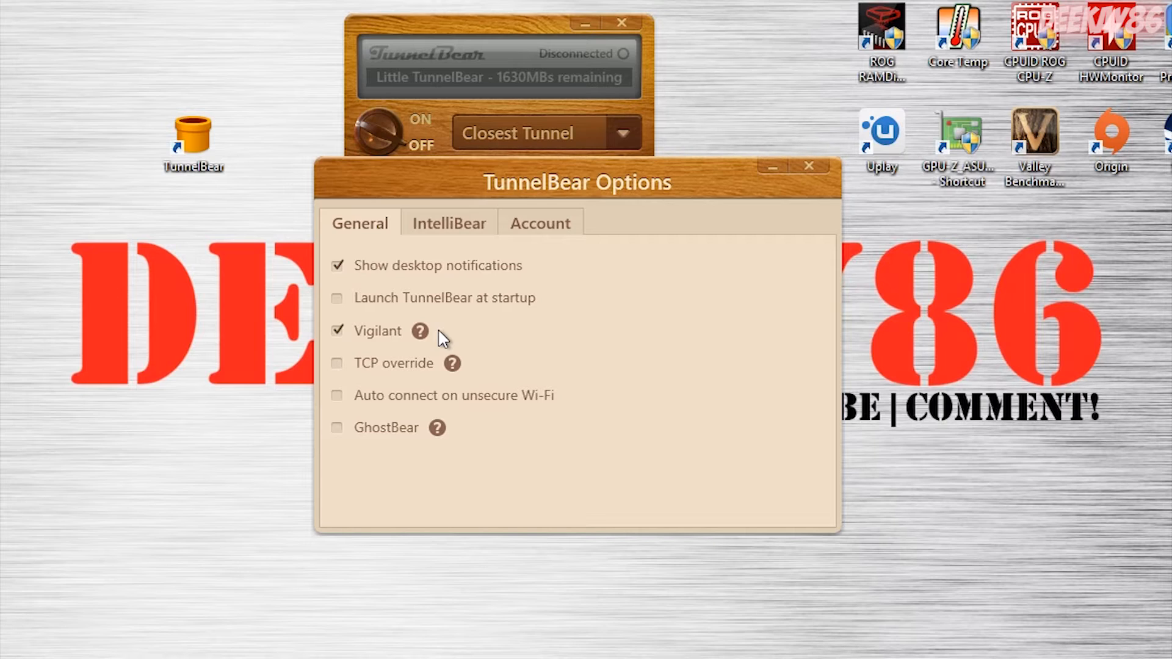
mouse_move(505, 111)
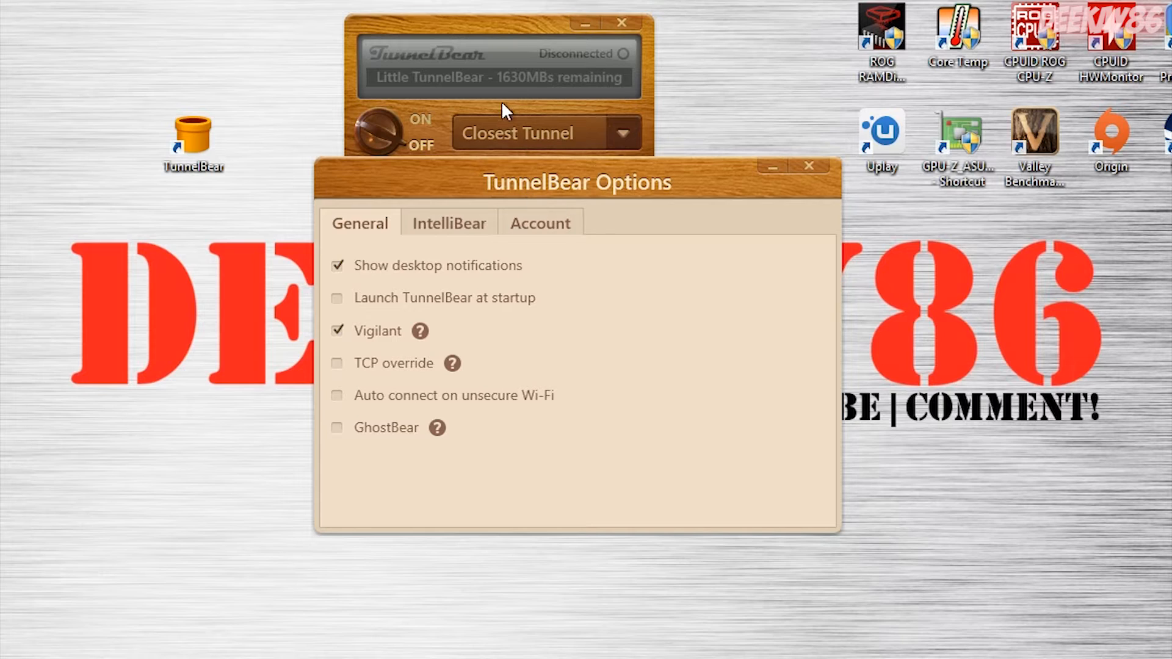
mouse_move(578, 116)
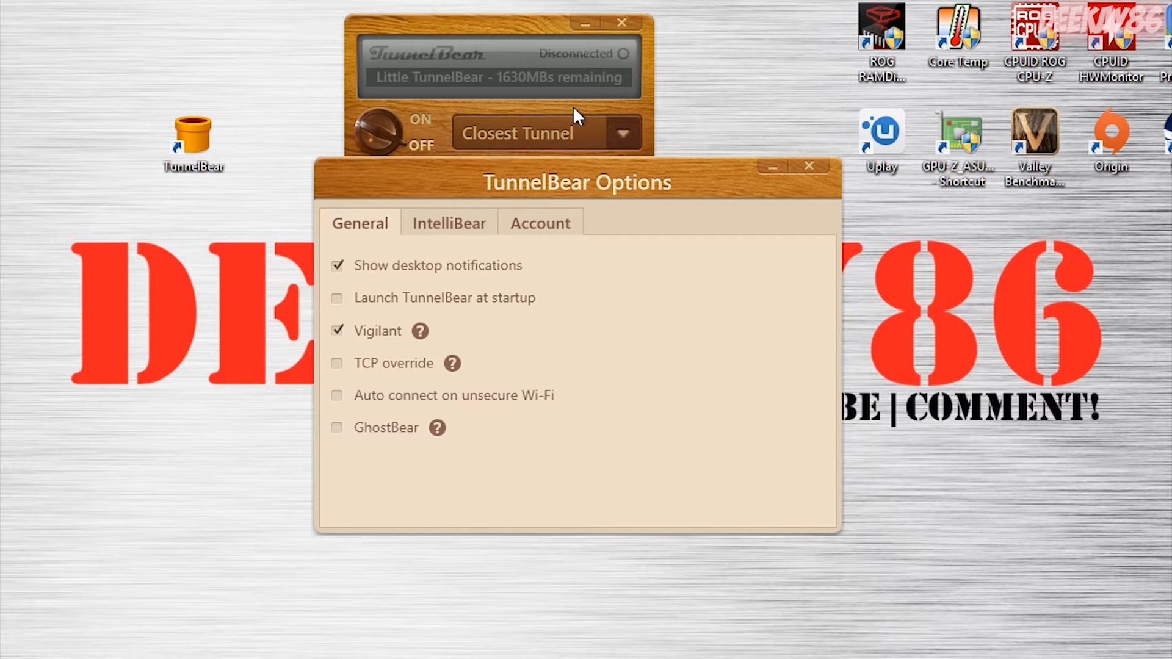
mouse_move(580, 184)
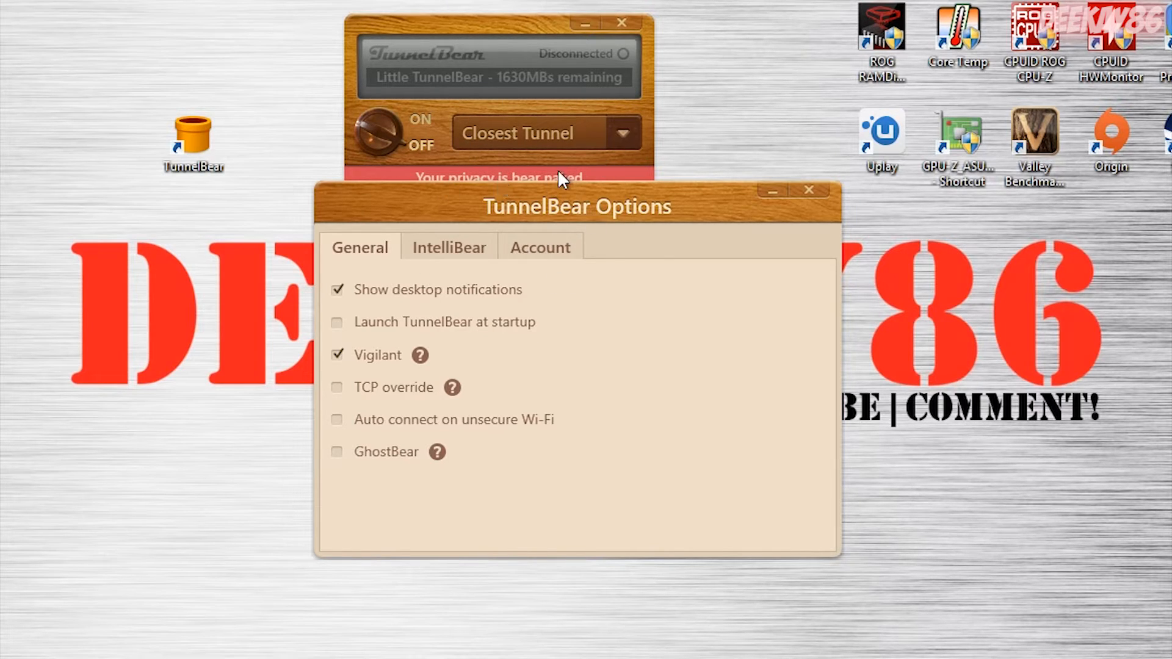
mouse_move(533, 239)
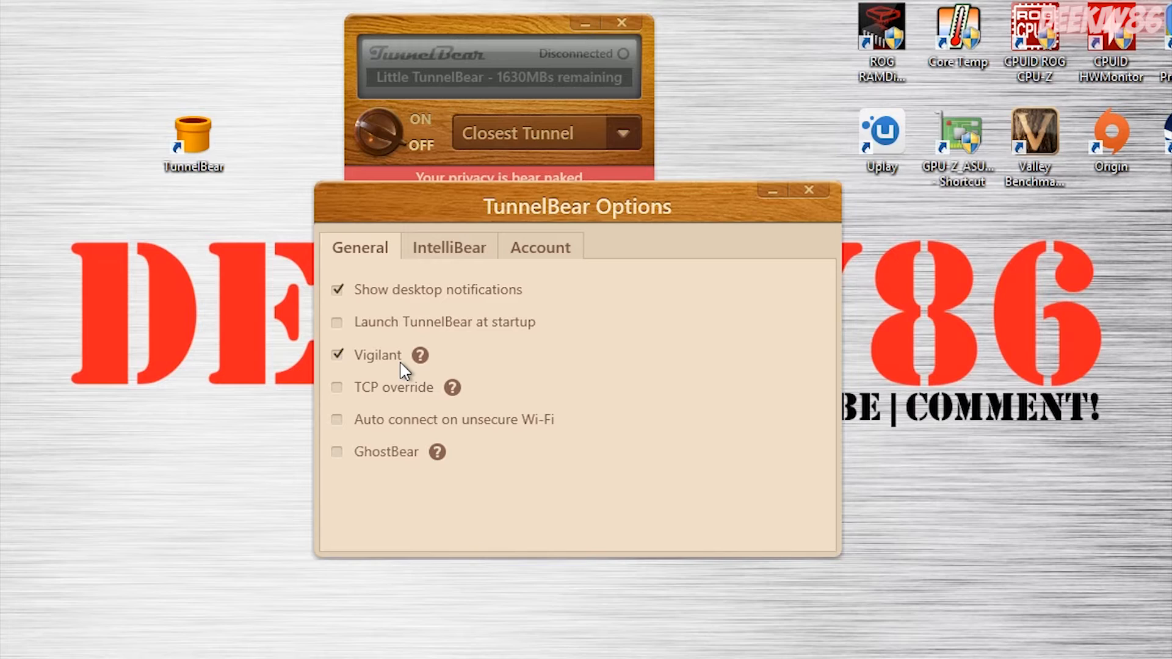
mouse_move(466, 413)
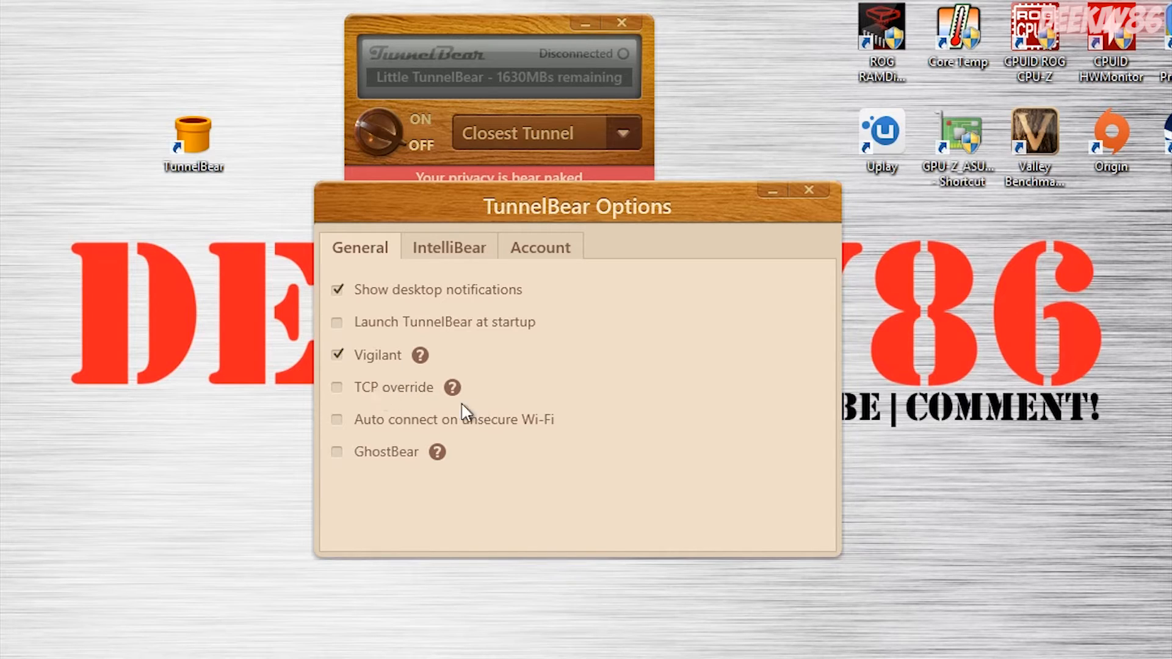
mouse_move(407, 400)
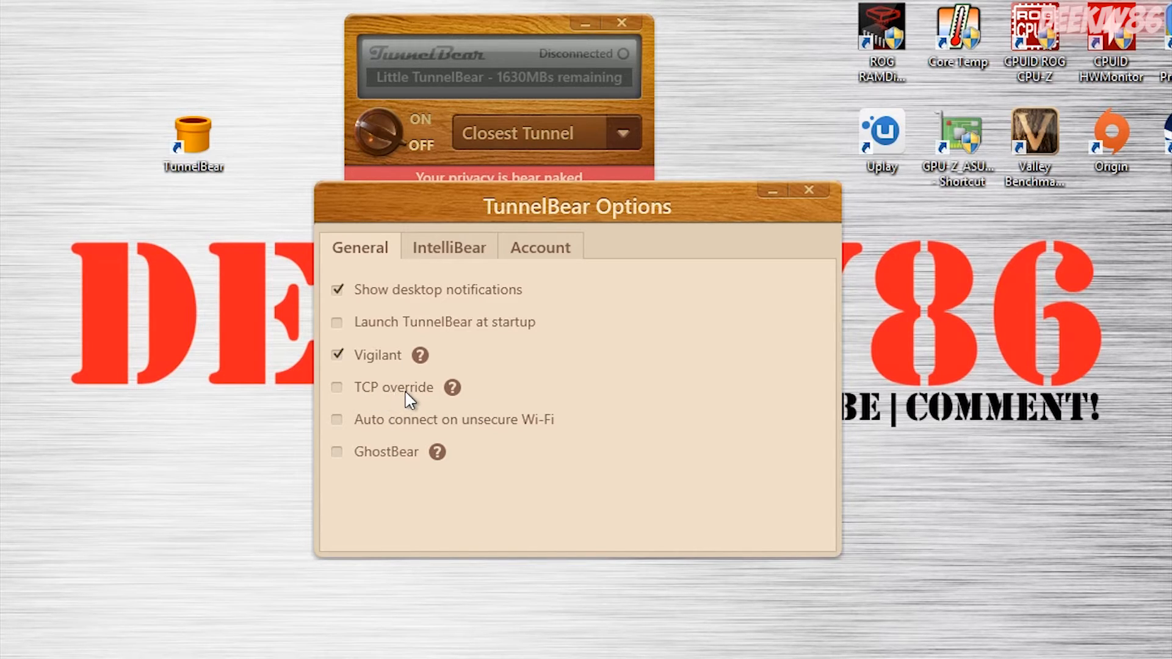
mouse_move(449, 404)
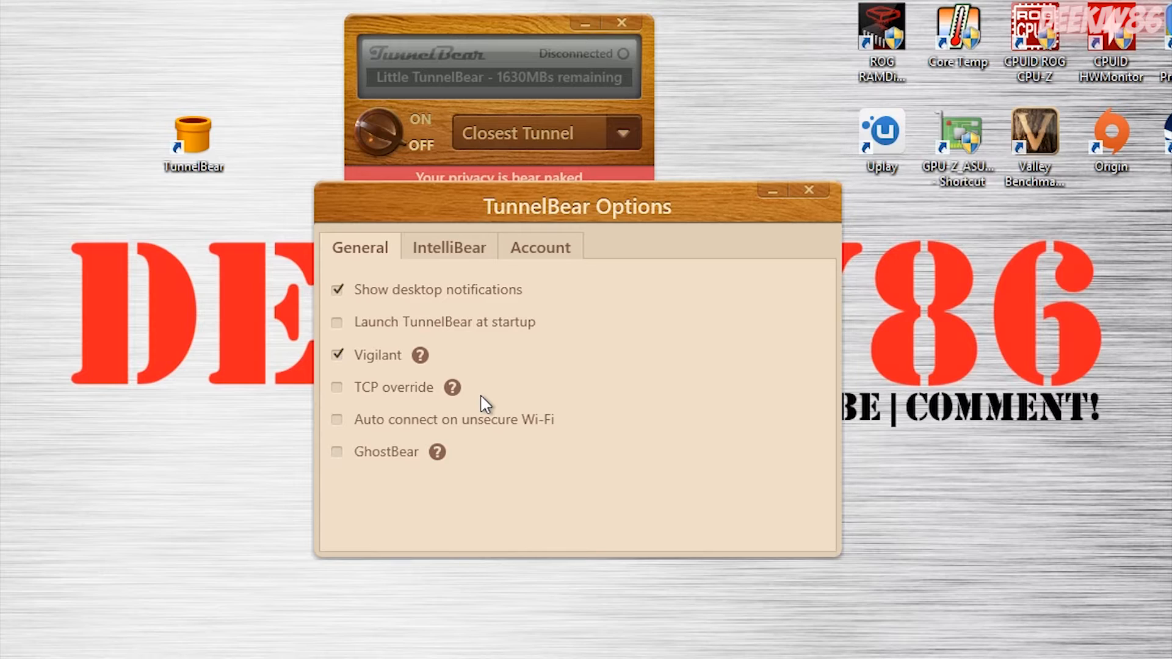
mouse_move(377, 396)
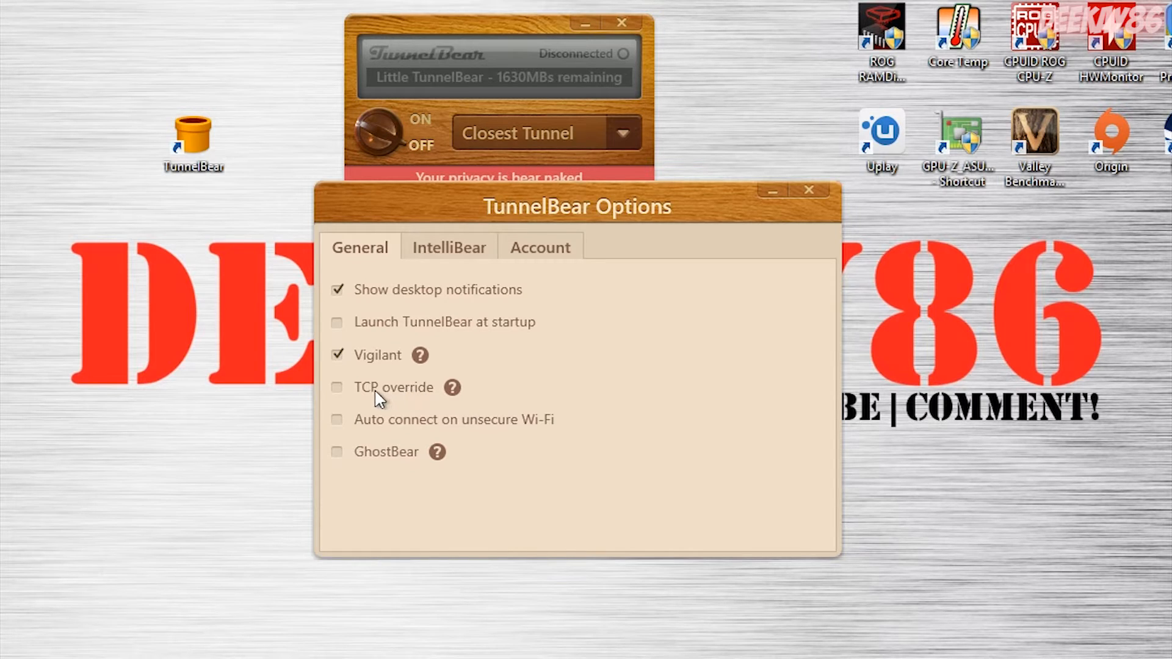
mouse_move(393, 404)
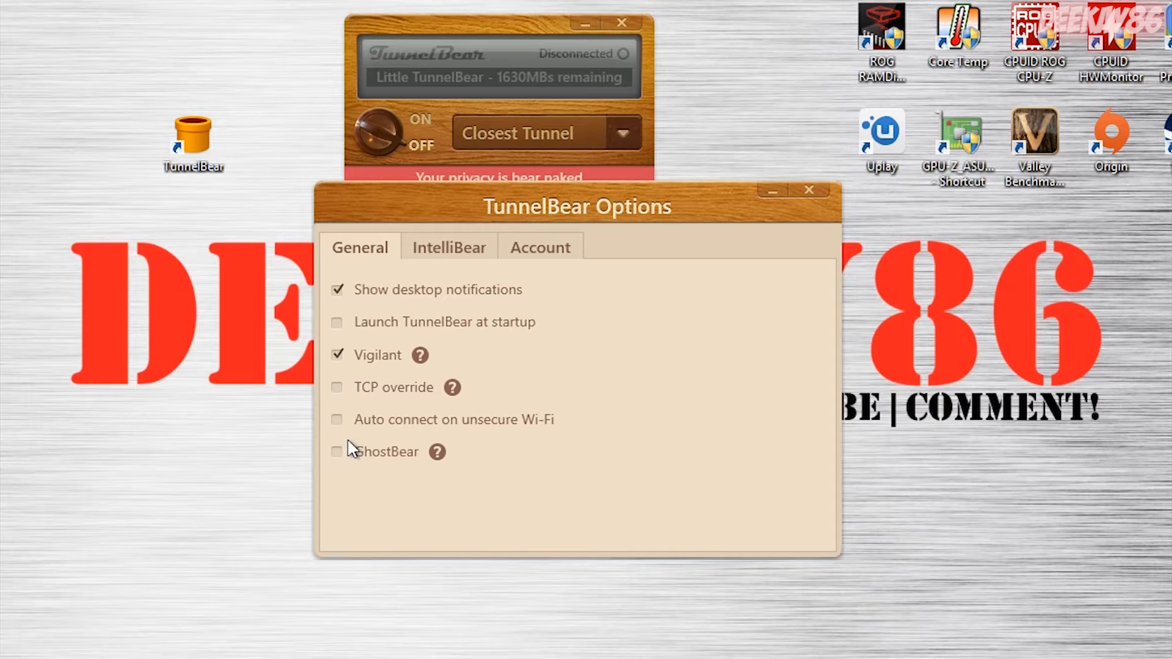
mouse_move(423, 461)
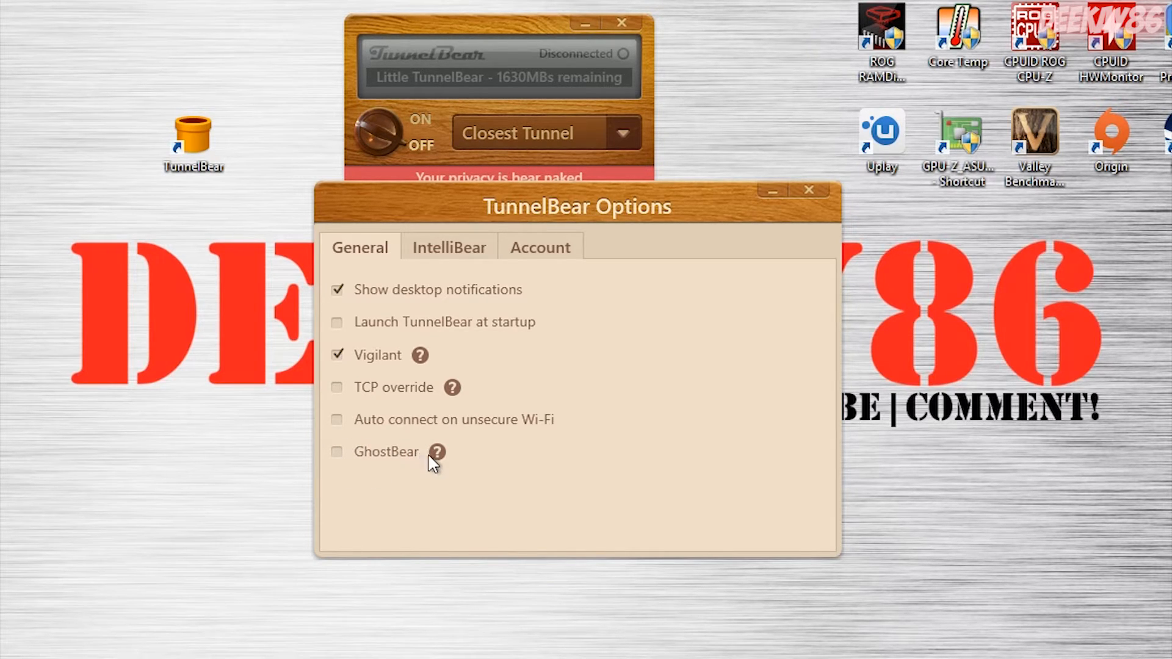
mouse_move(479, 458)
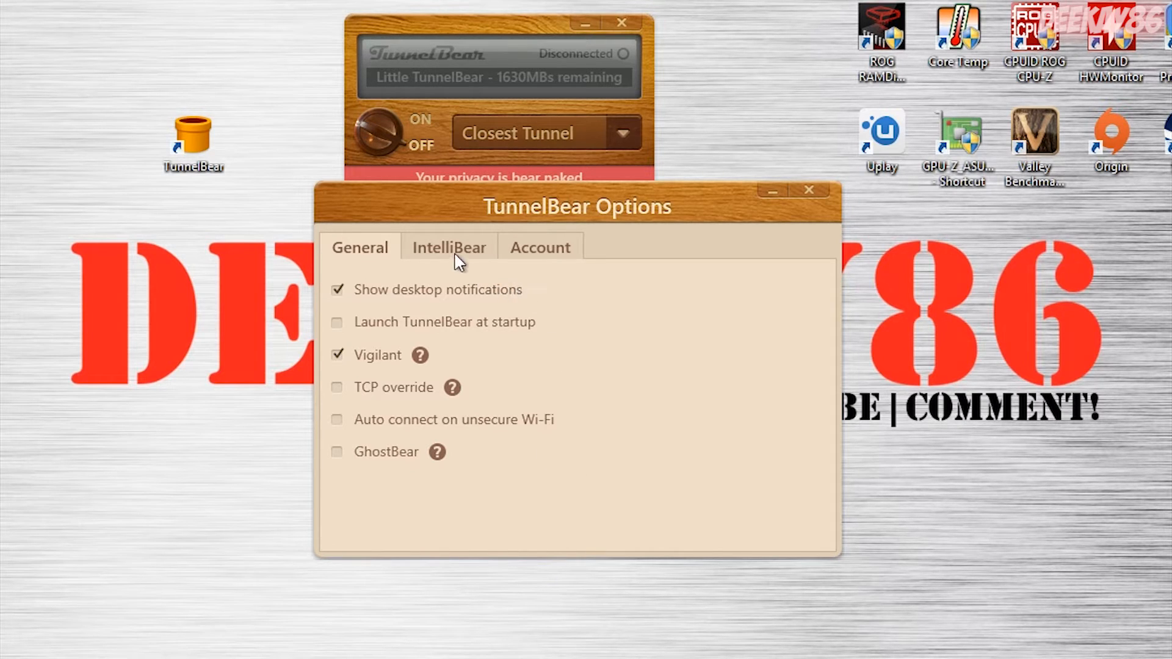
click(450, 247)
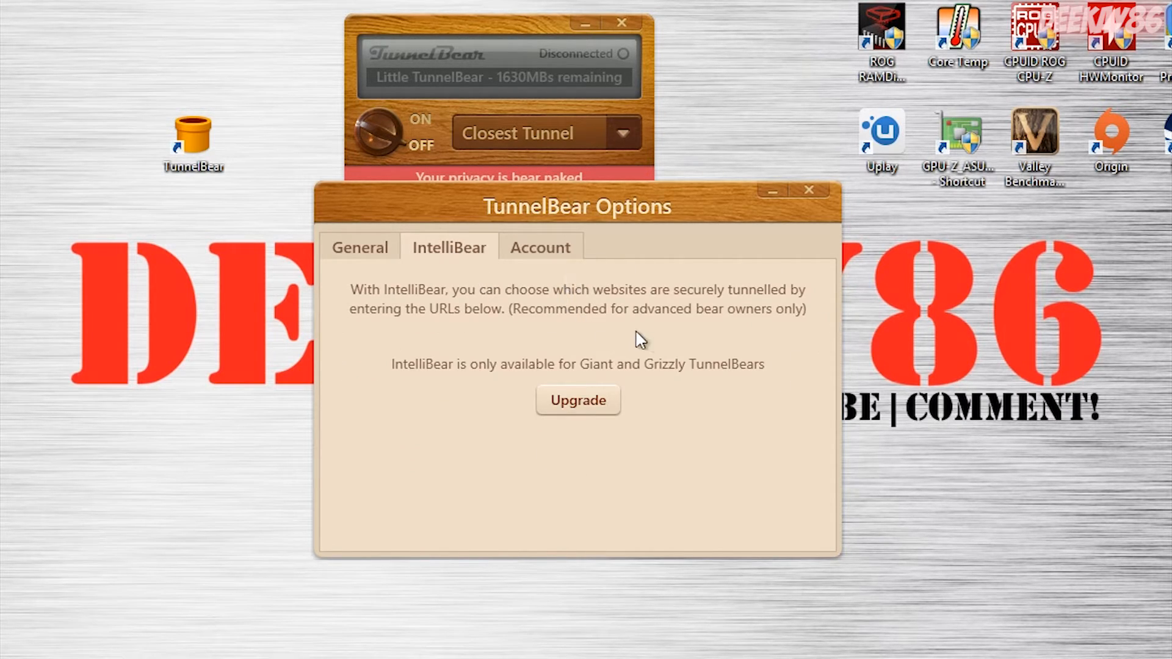
mouse_move(591, 456)
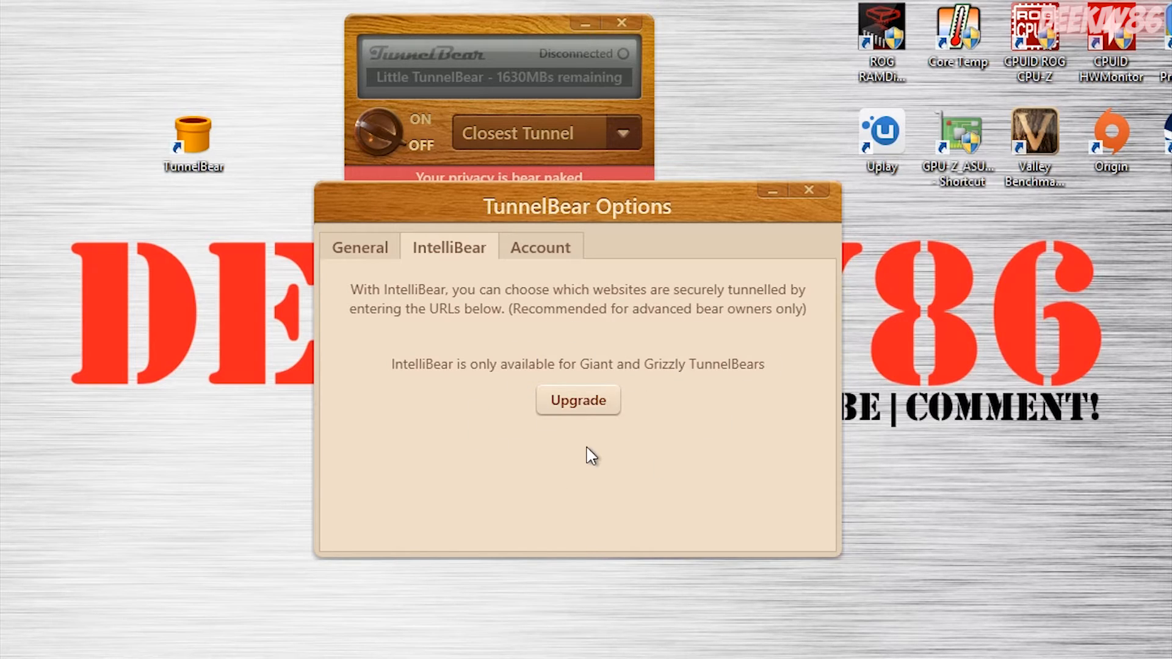
mouse_move(652, 443)
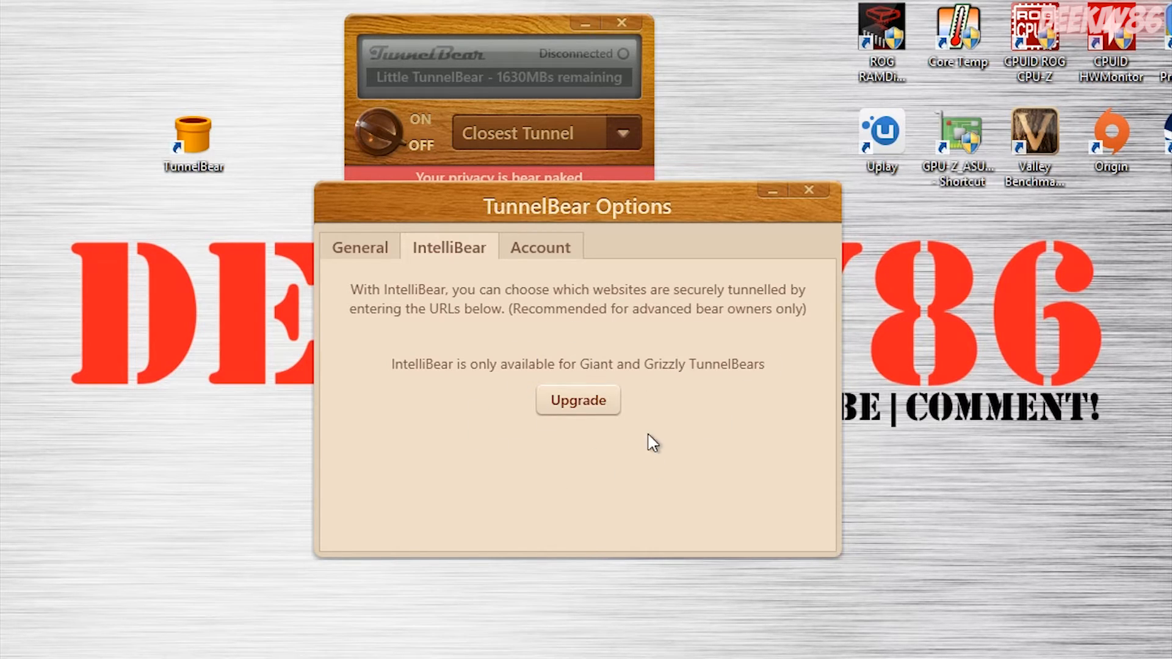
mouse_move(529, 350)
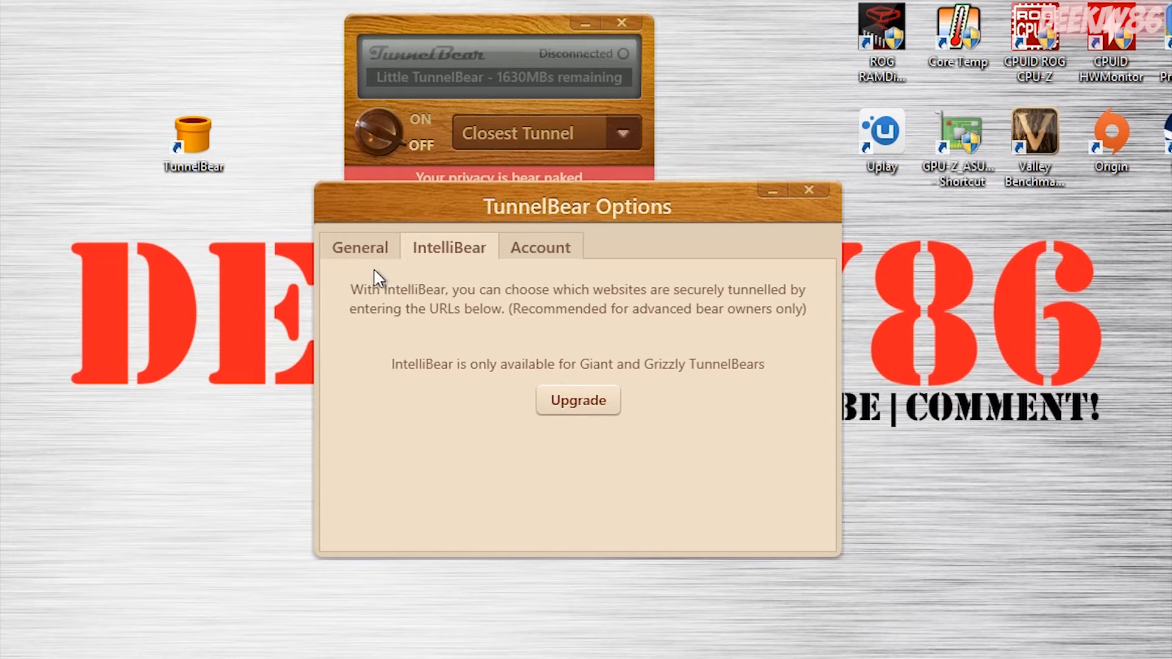
click(360, 246)
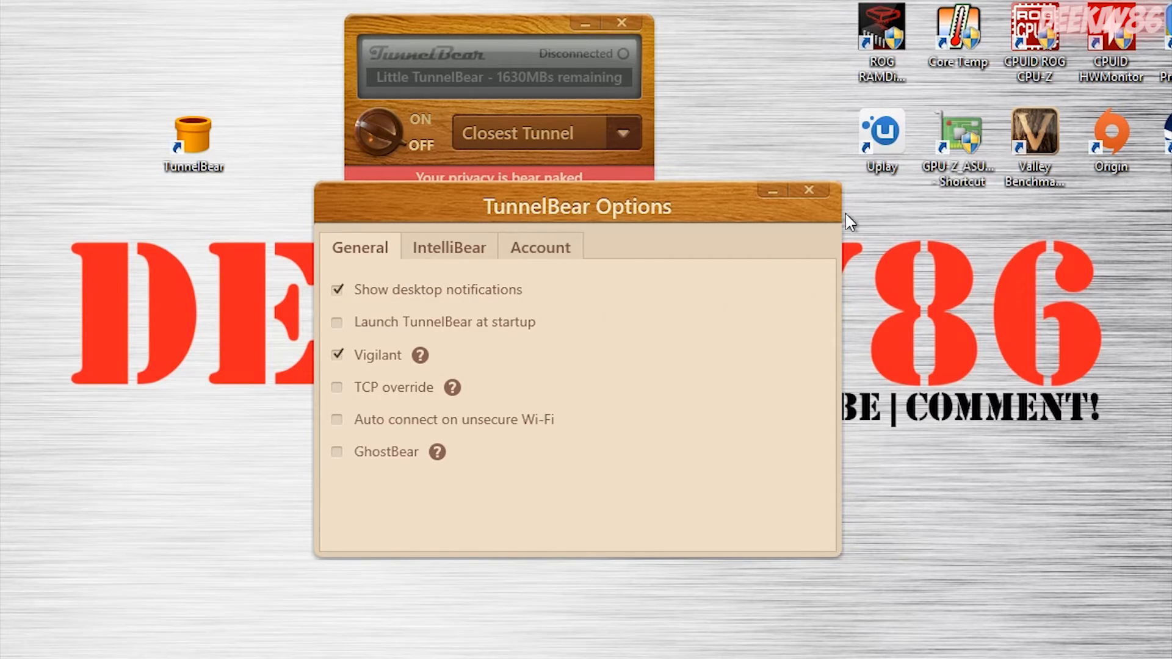
- Close Options, choose United States as the tunnel, and switch the VPN on
click(808, 189)
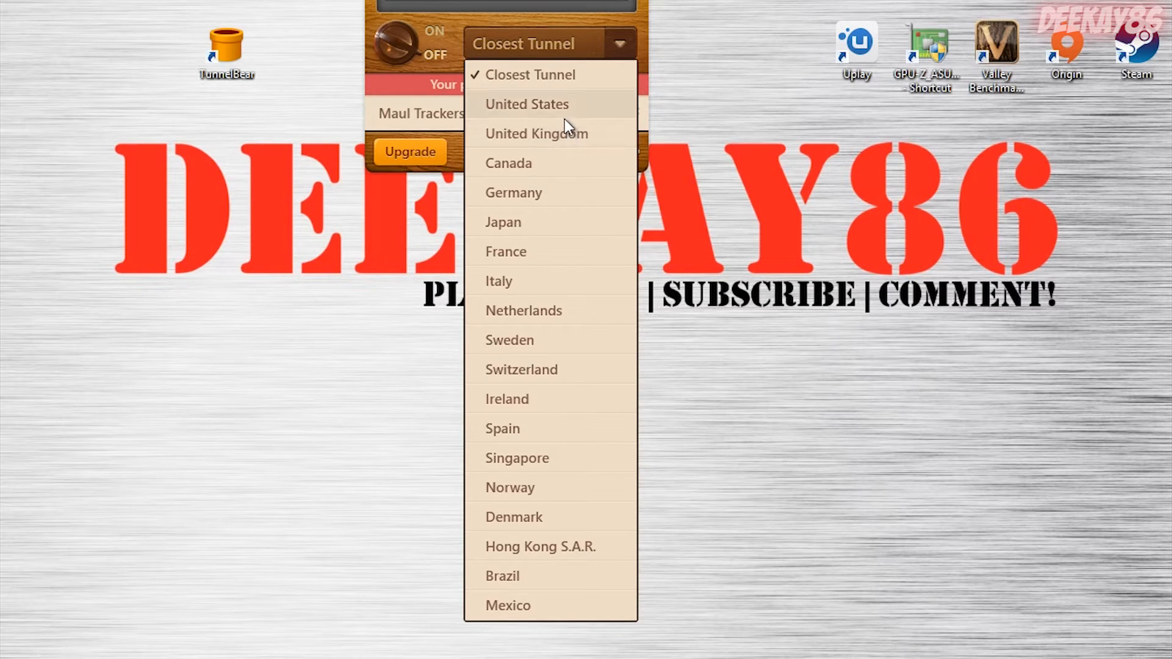
click(526, 104)
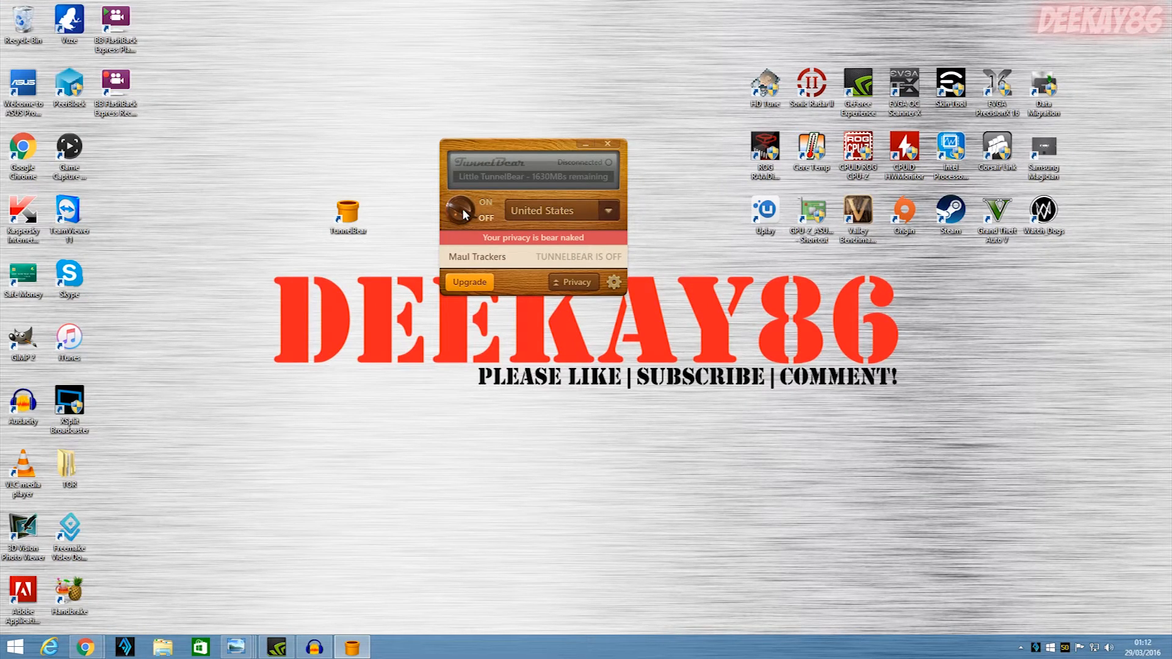
click(461, 210)
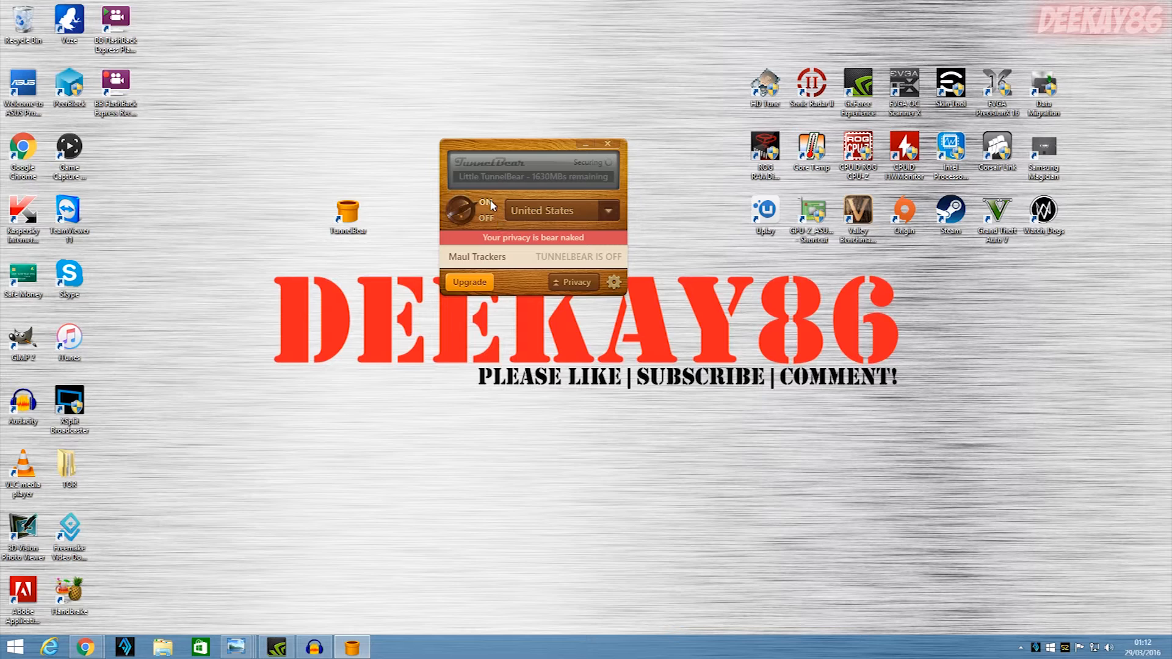
click(461, 213)
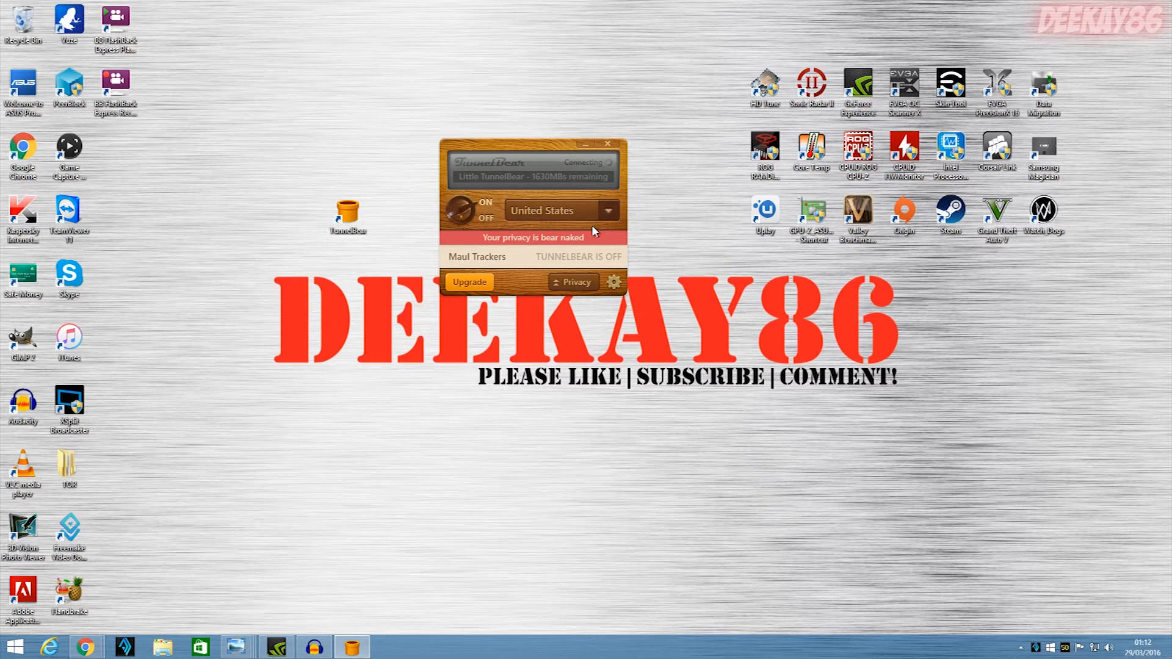
mouse_move(572, 252)
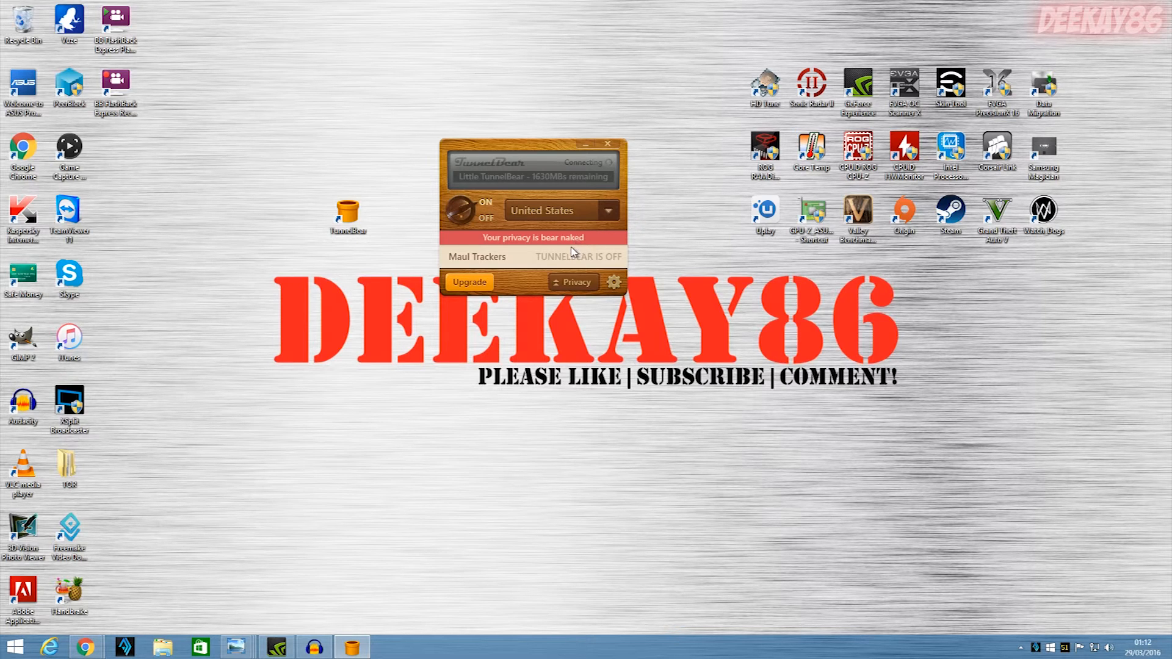
click(460, 210)
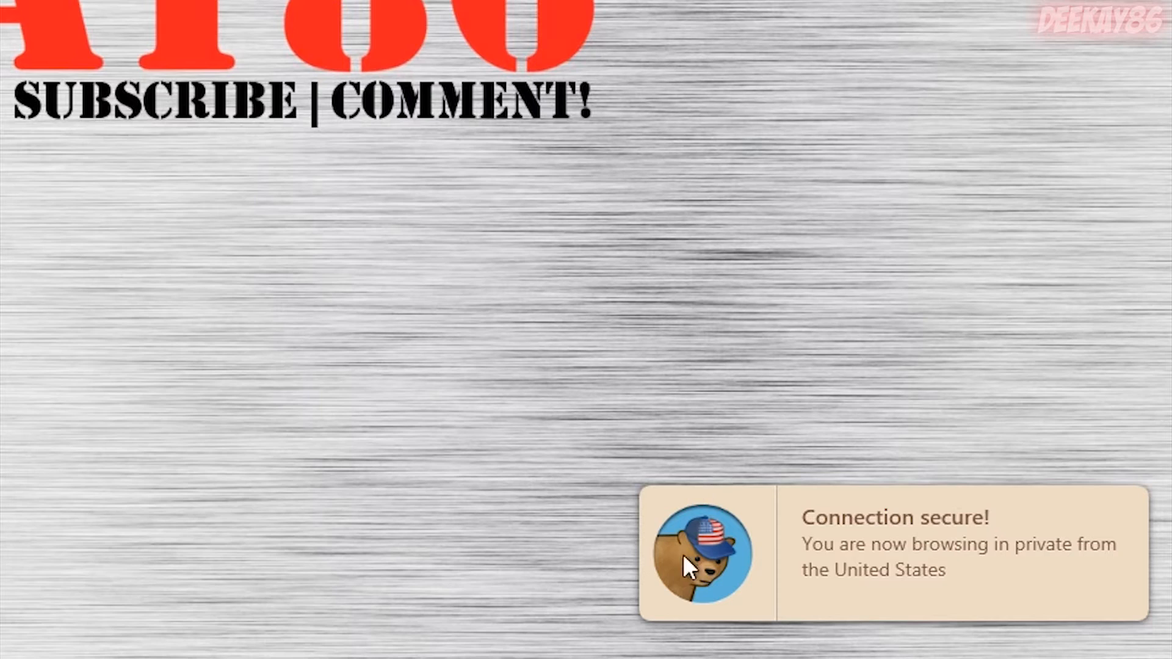
mouse_move(753, 576)
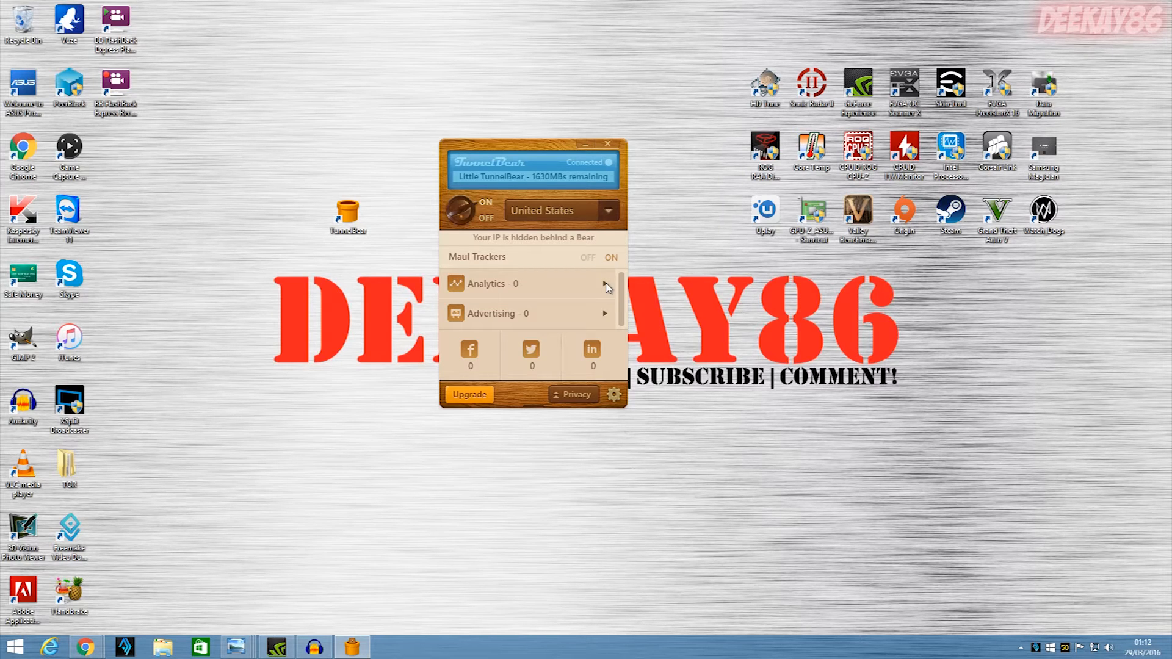
mouse_move(708, 323)
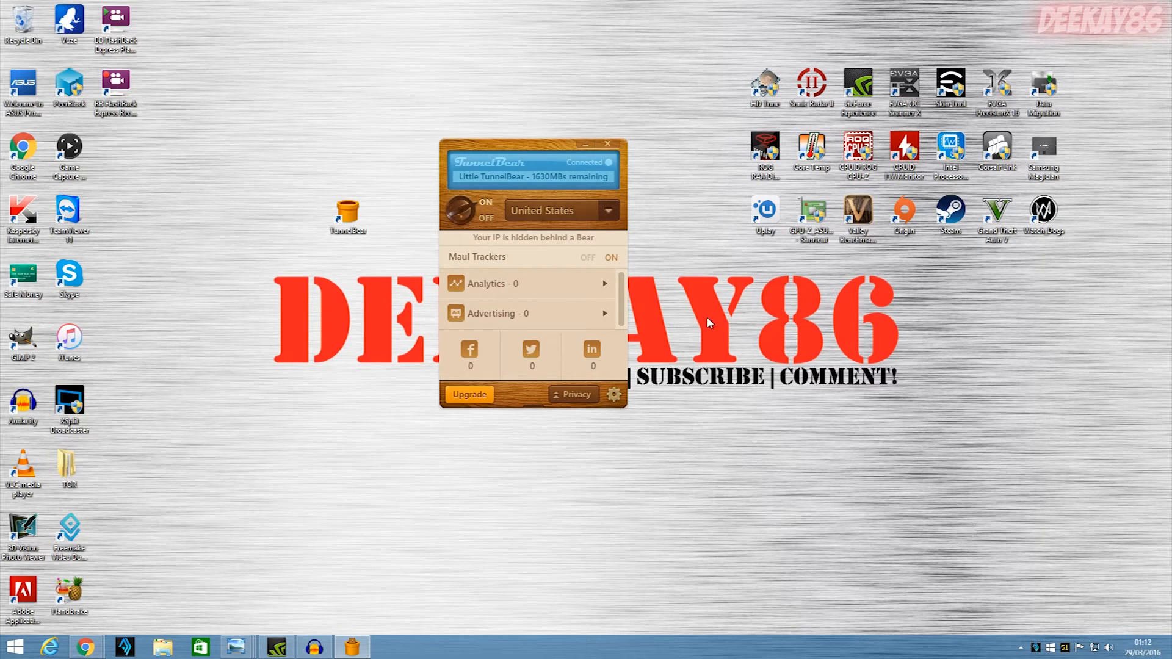
mouse_move(825, 510)
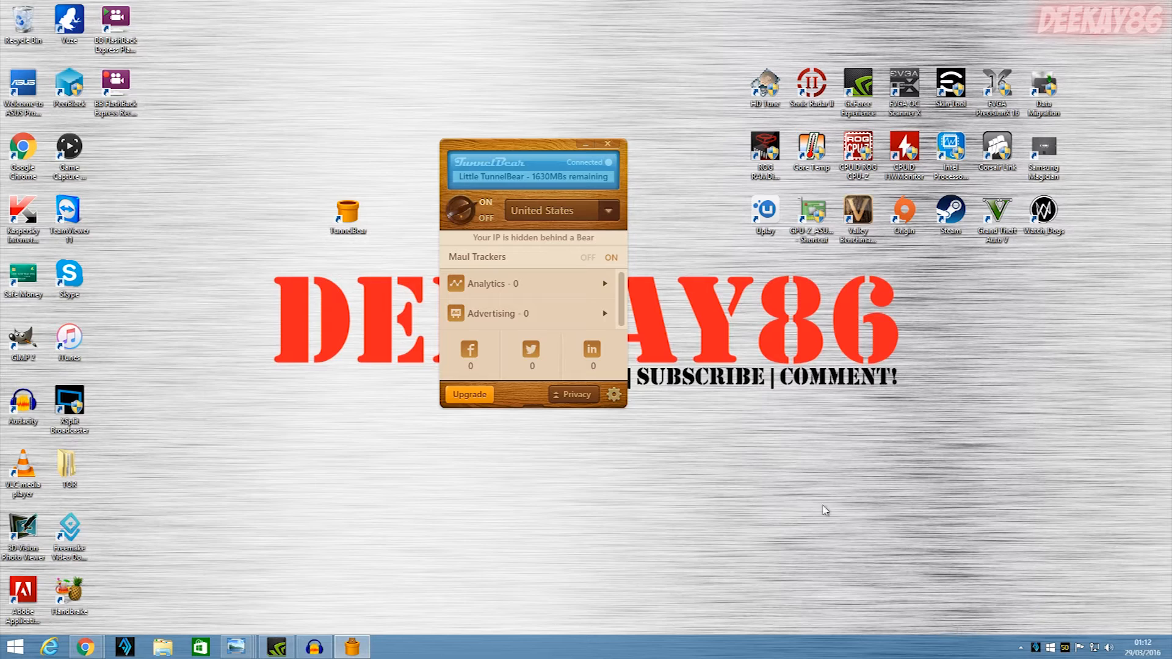
mouse_move(565, 203)
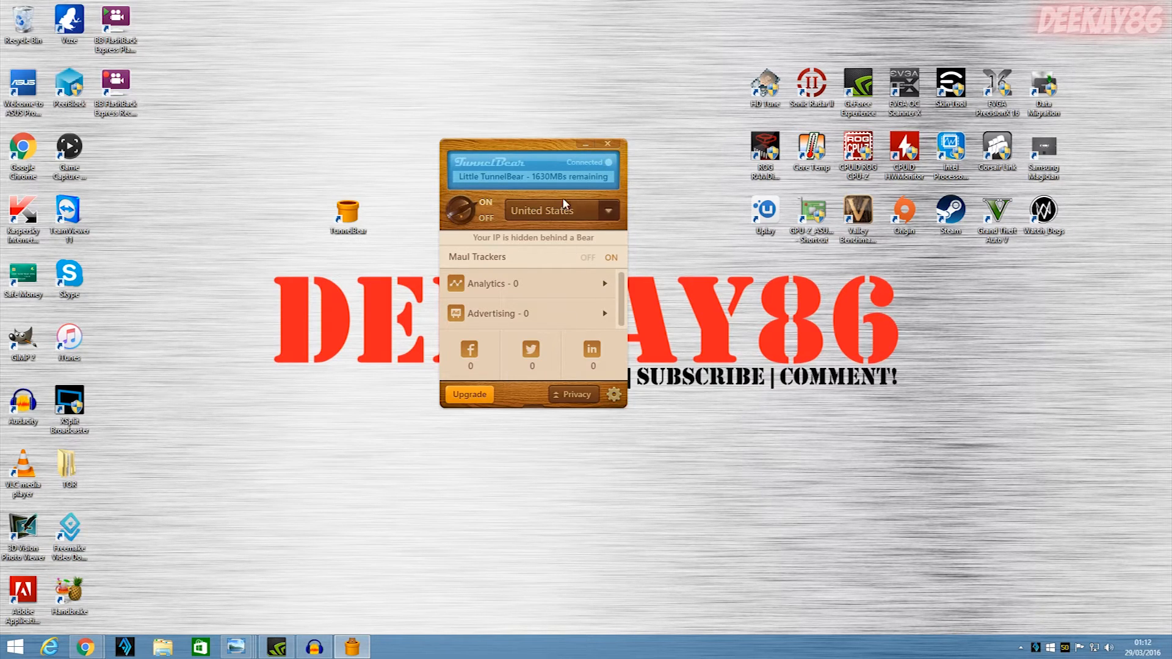
mouse_move(562, 267)
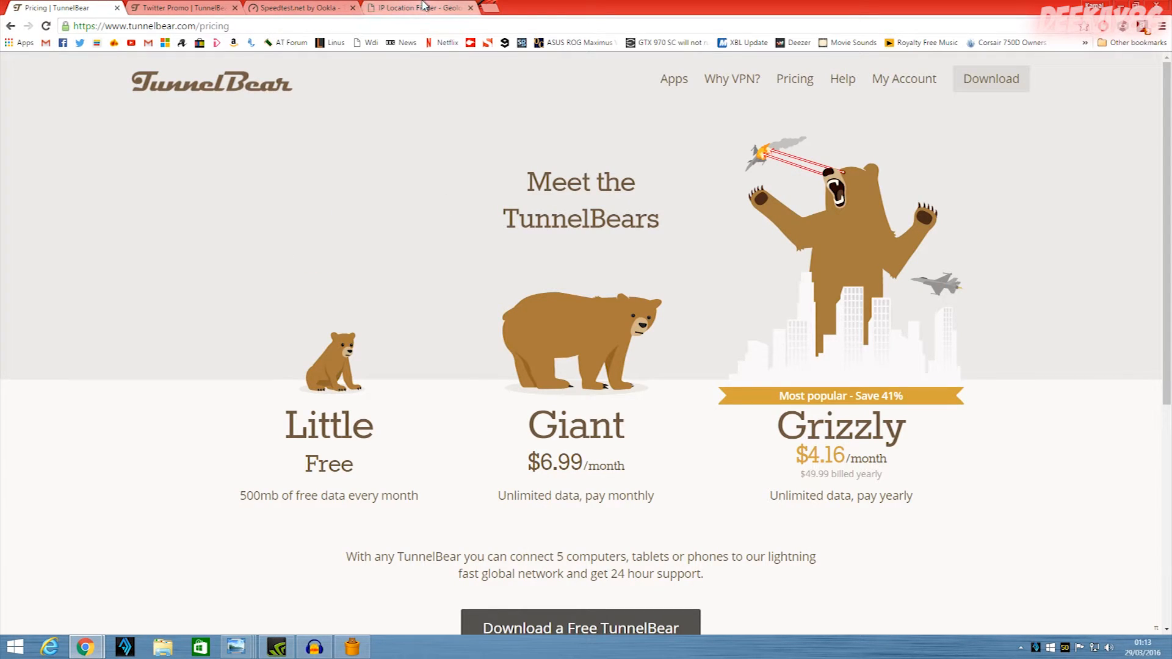
- Reload iplocation.net and confirm IP 198.211.107.121 located in New York, United States
click(419, 7)
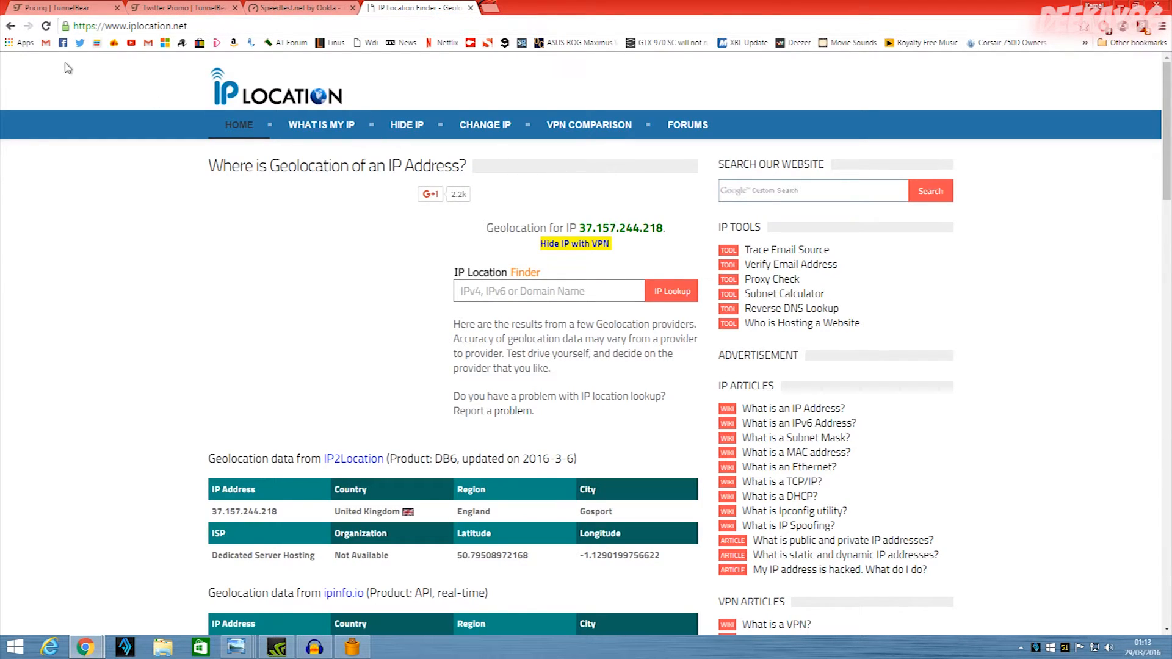
click(46, 26)
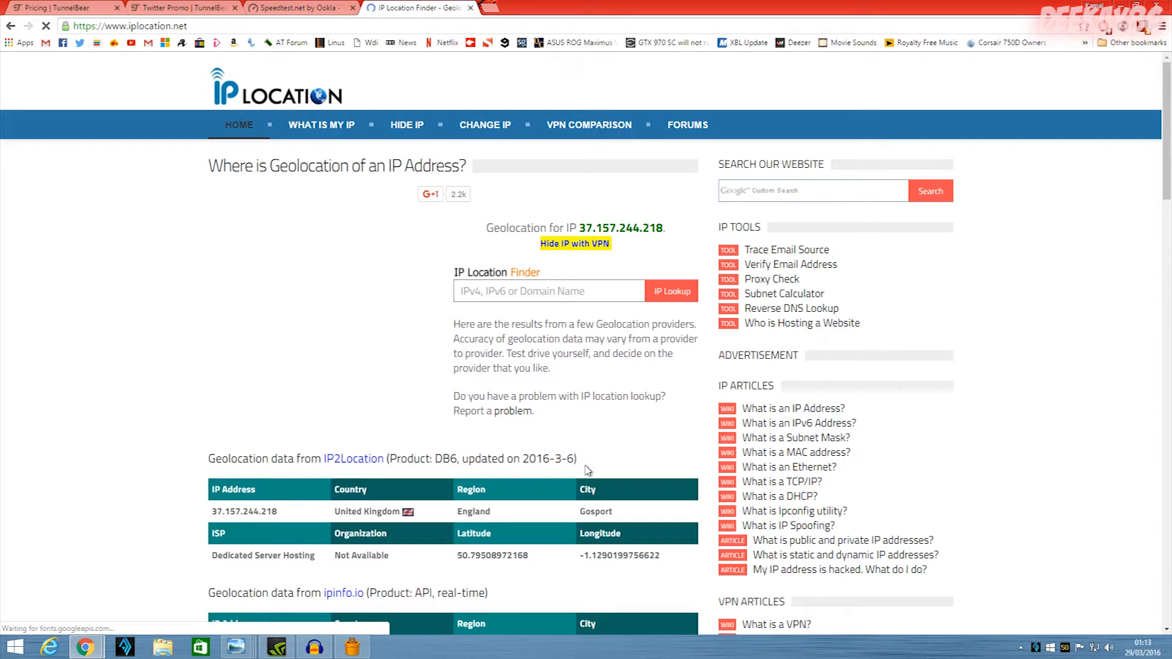
mouse_move(395, 374)
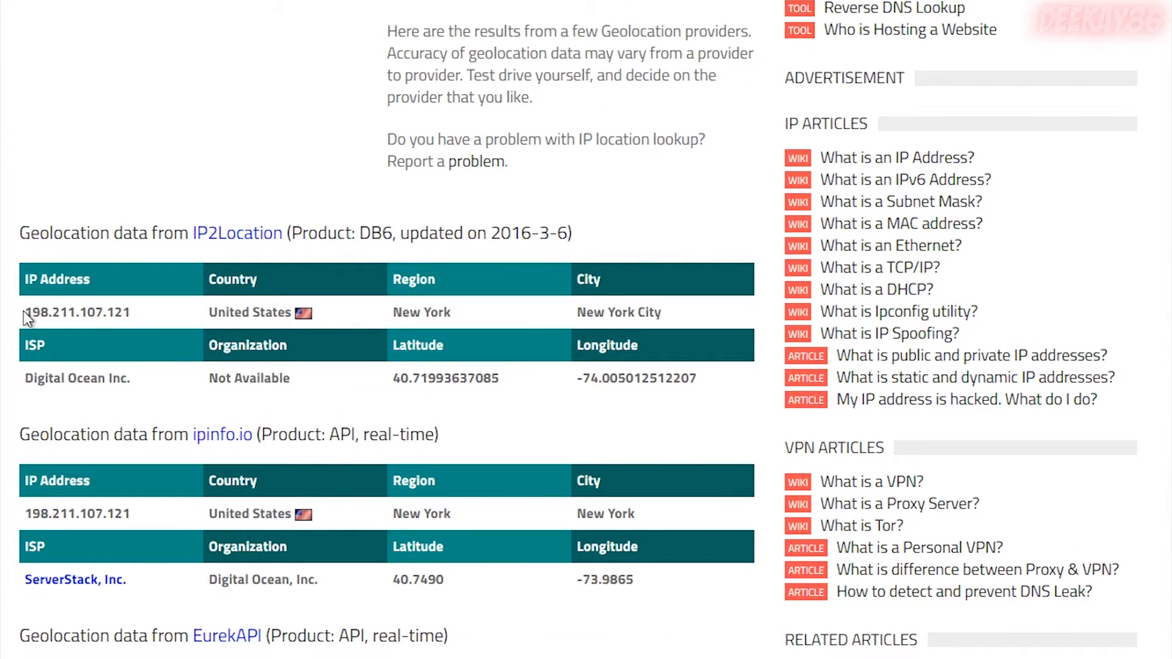
double_click(250, 312)
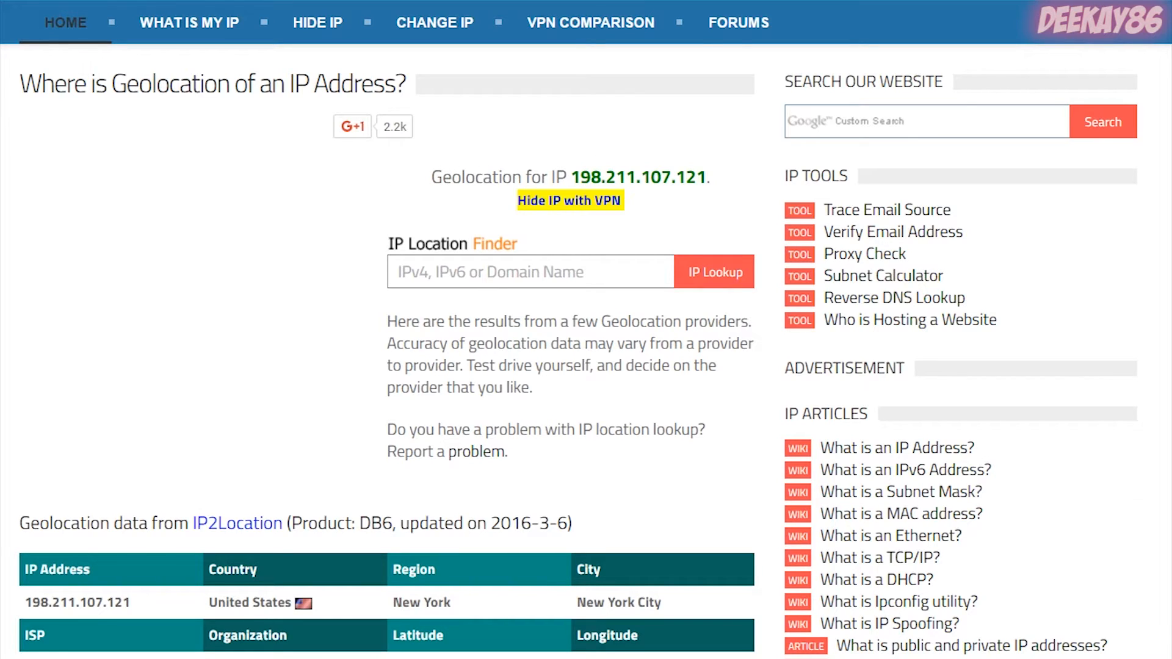
click(299, 7)
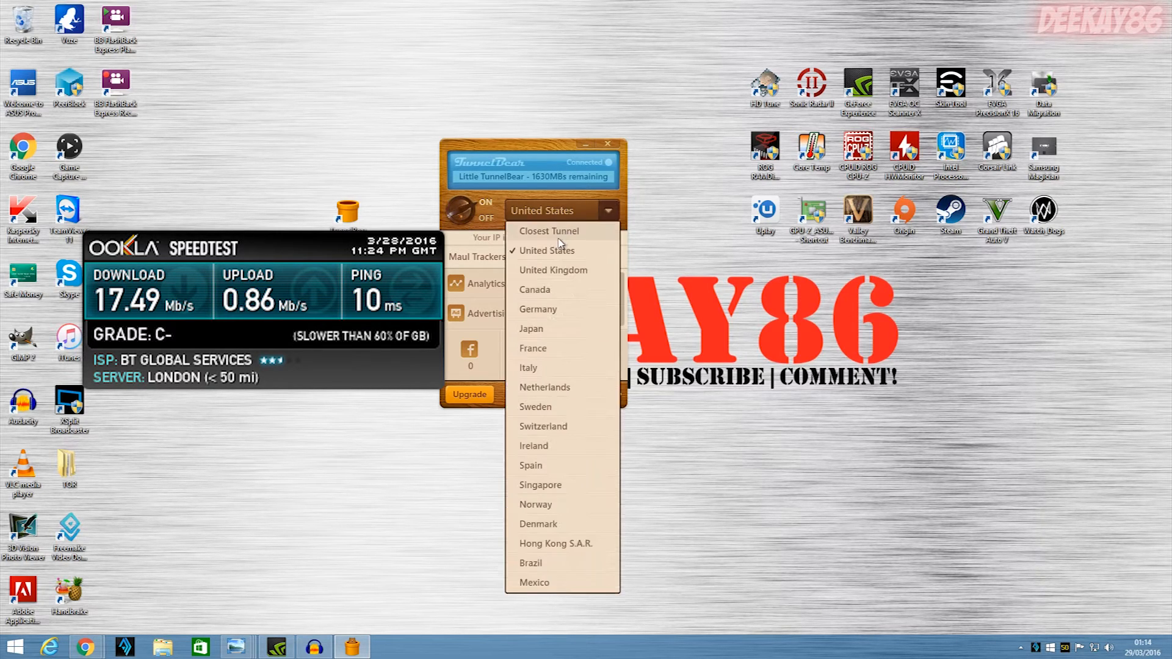
- Switch the TunnelBear location from United States to Closest Tunnel
click(549, 230)
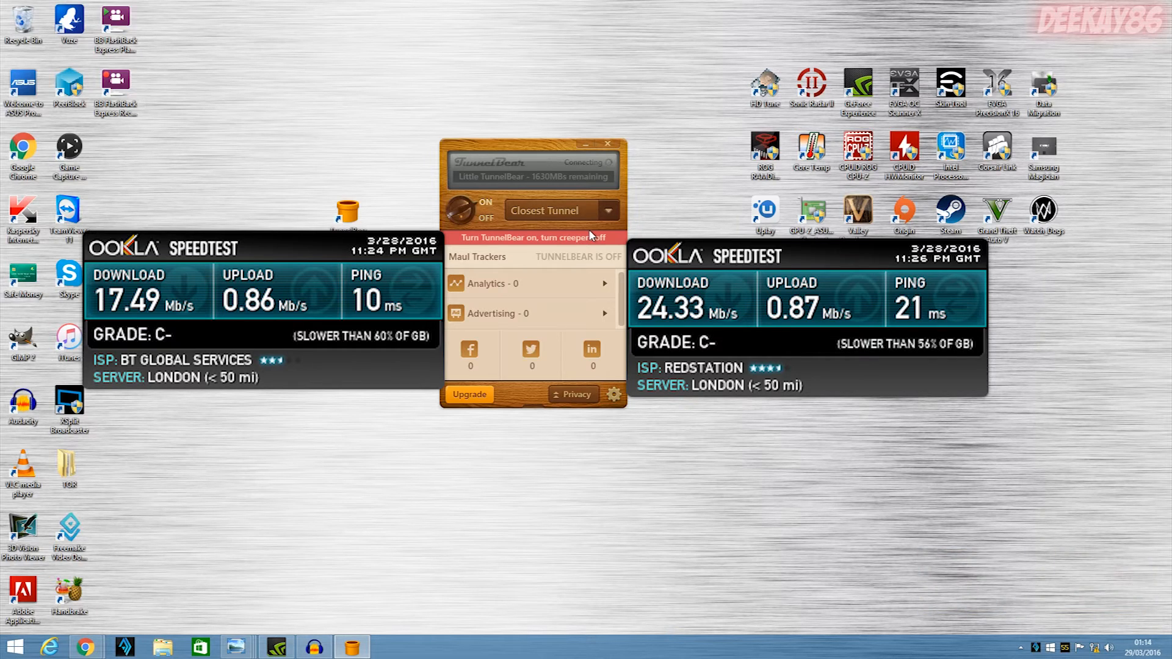
mouse_move(598, 251)
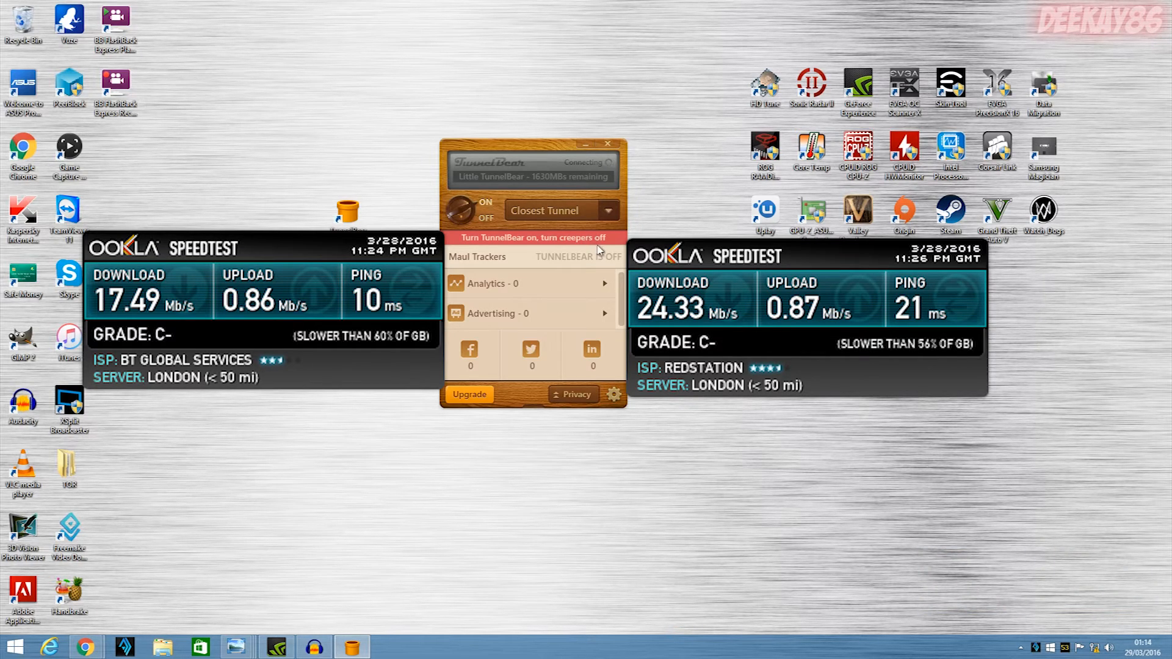
click(469, 212)
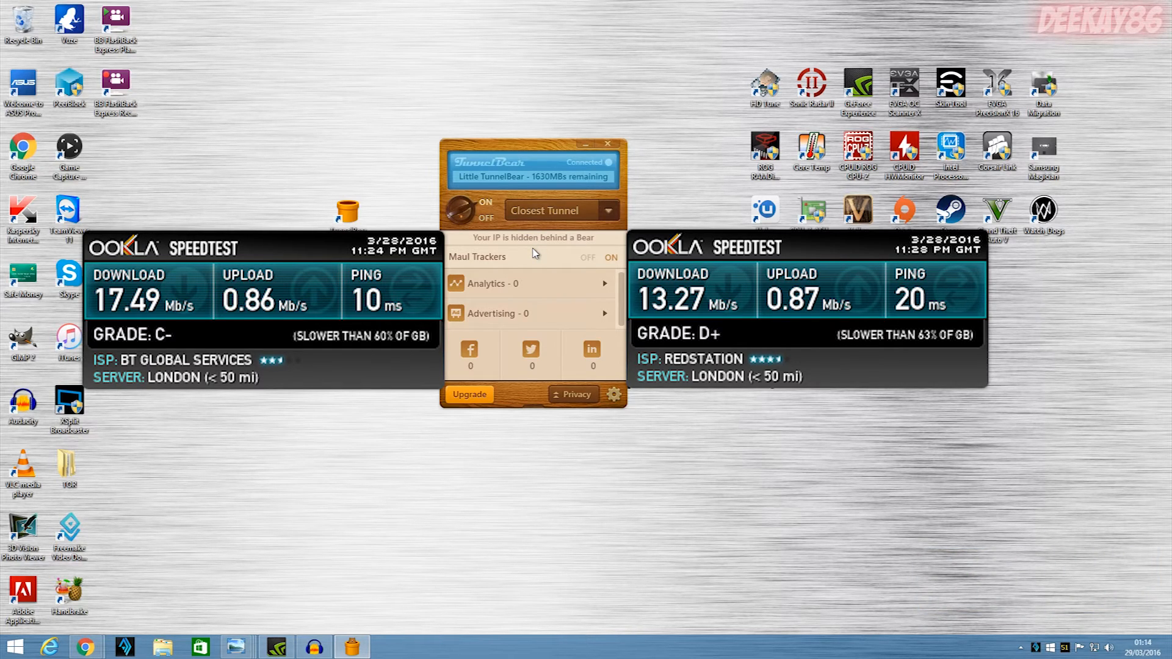
mouse_move(585, 224)
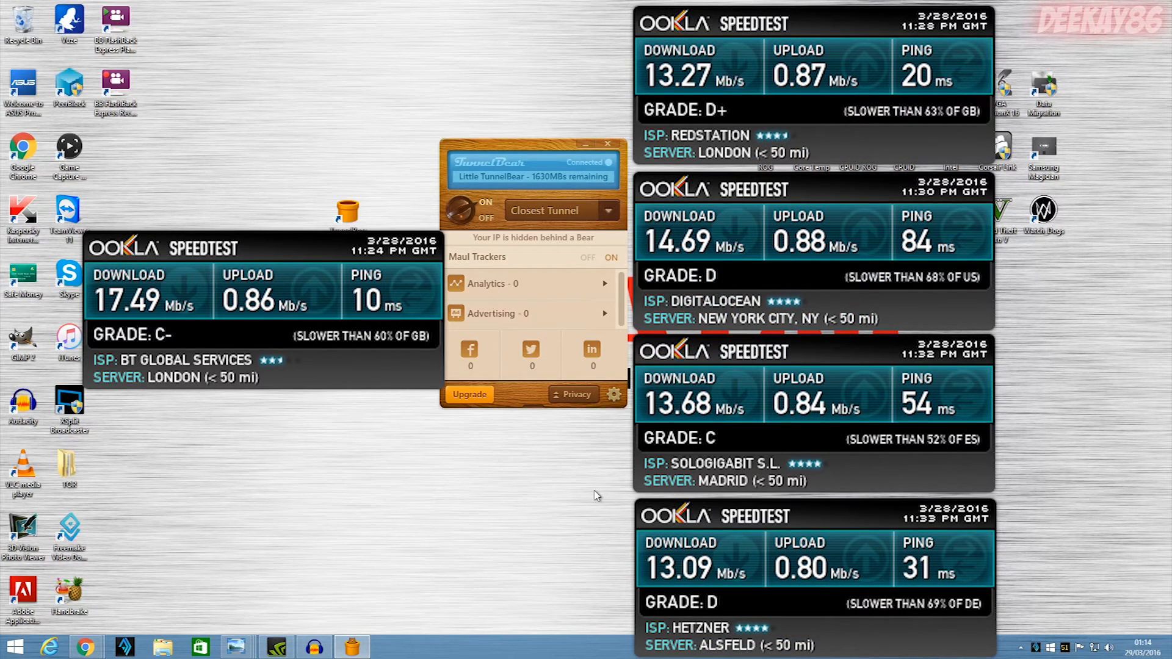
mouse_move(610, 514)
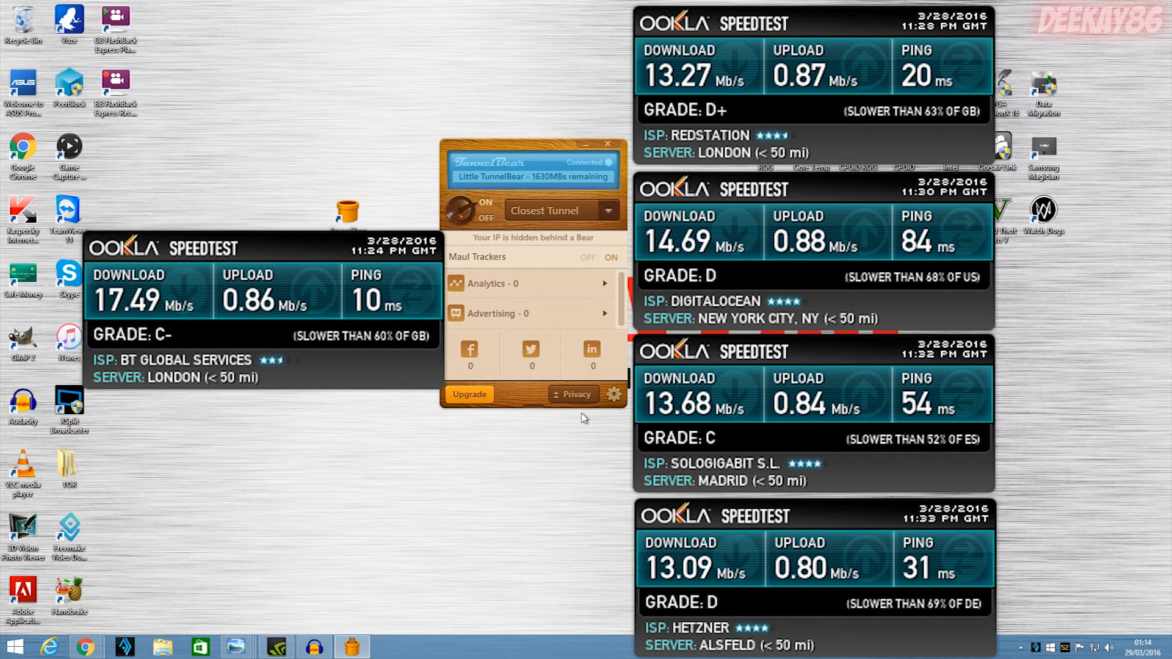
mouse_move(565, 418)
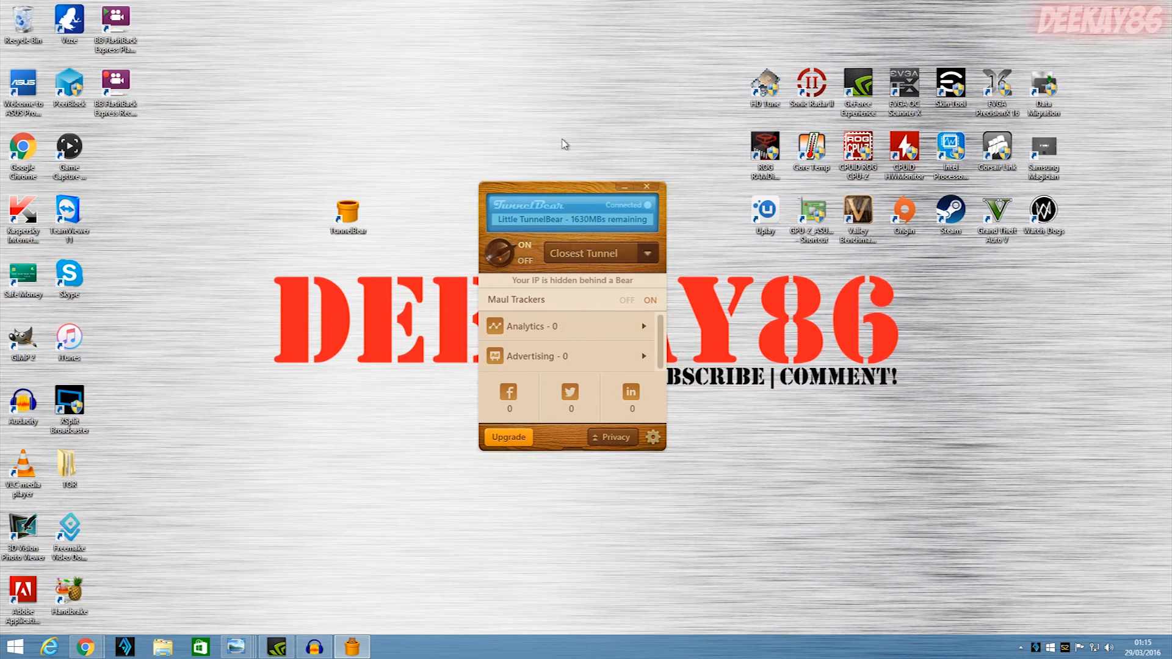
mouse_move(603, 266)
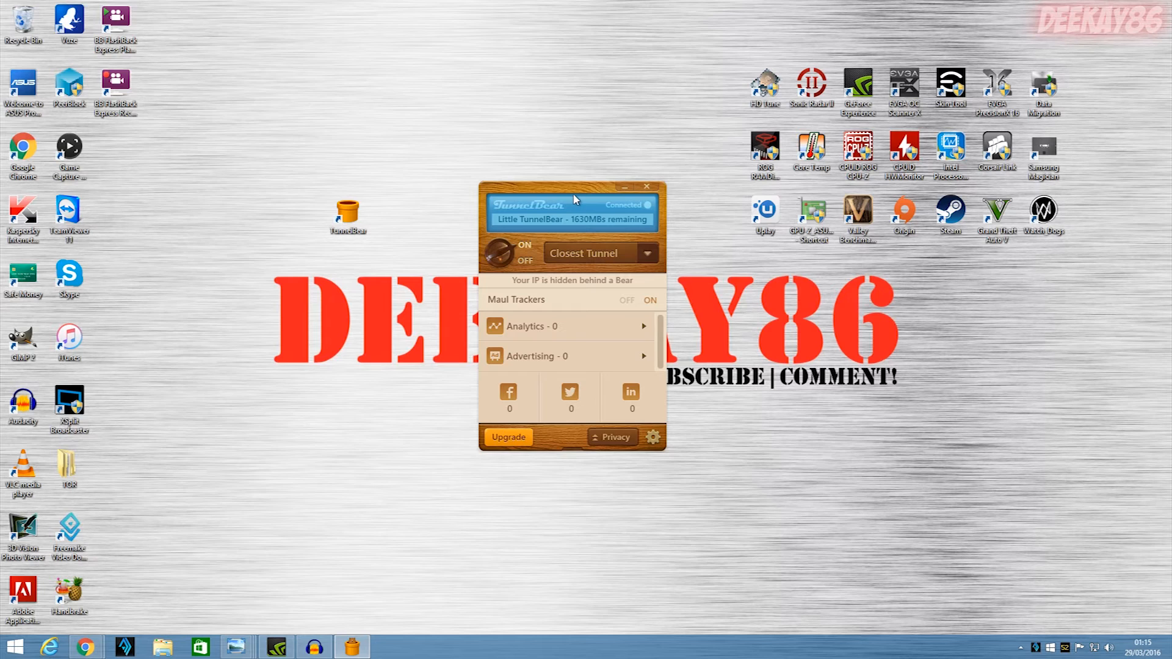
- Bring up the TunnelBear Pricing tab and scroll to the Little, Giant and Grizzly plans
drag(572, 186, 610, 155)
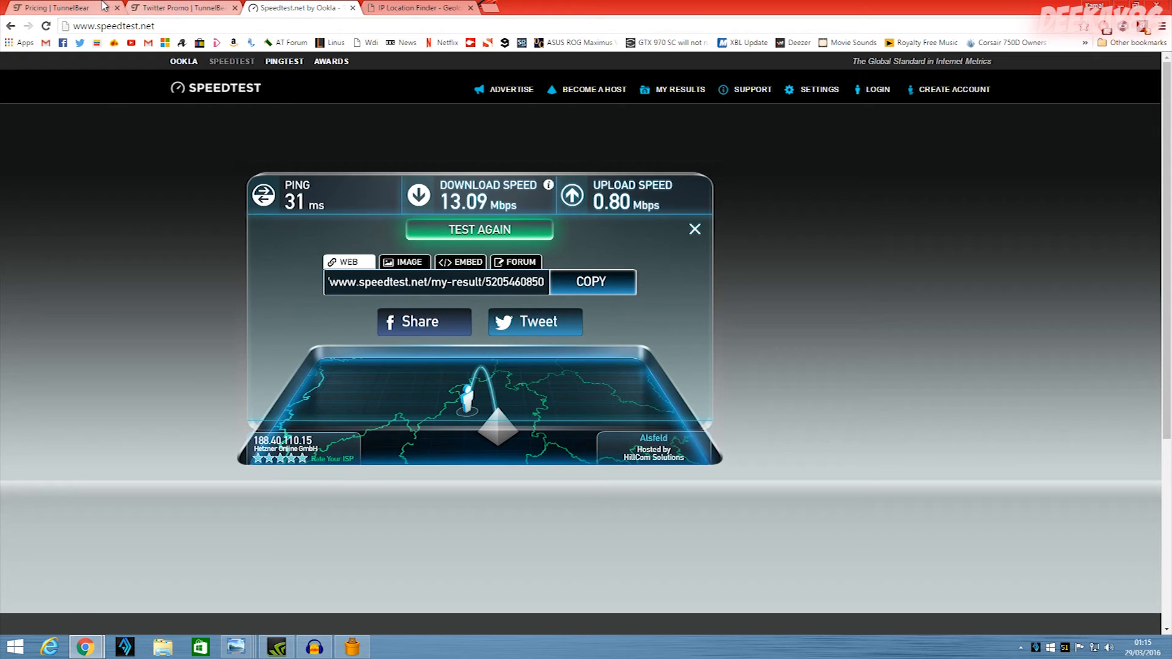
click(56, 8)
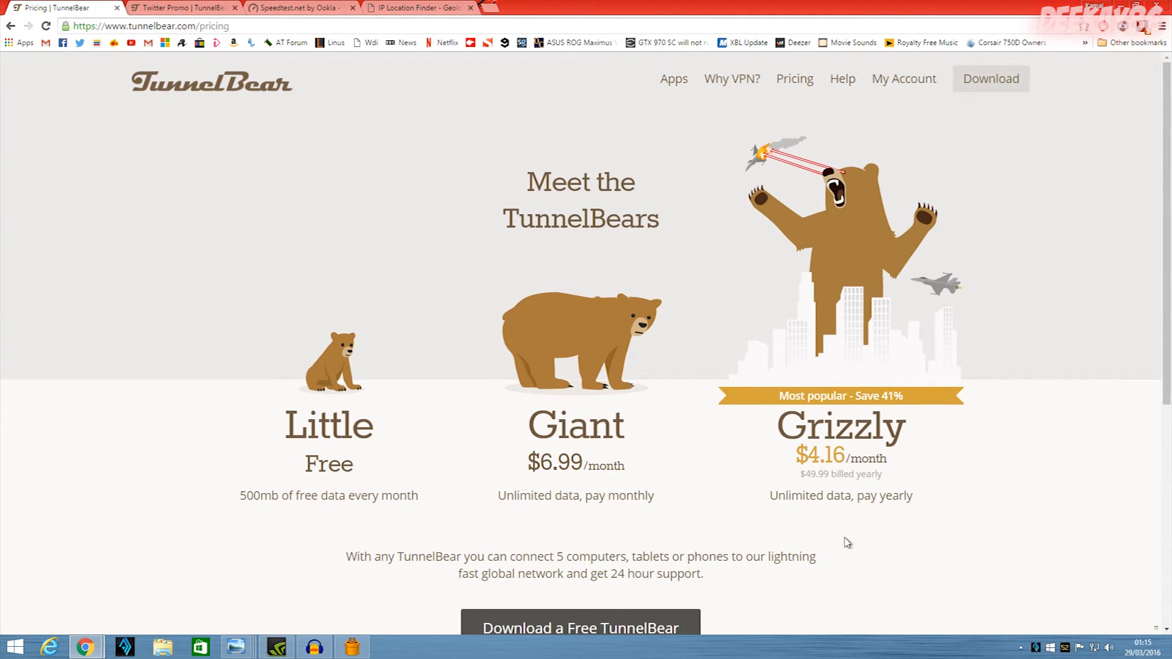
mouse_move(838, 529)
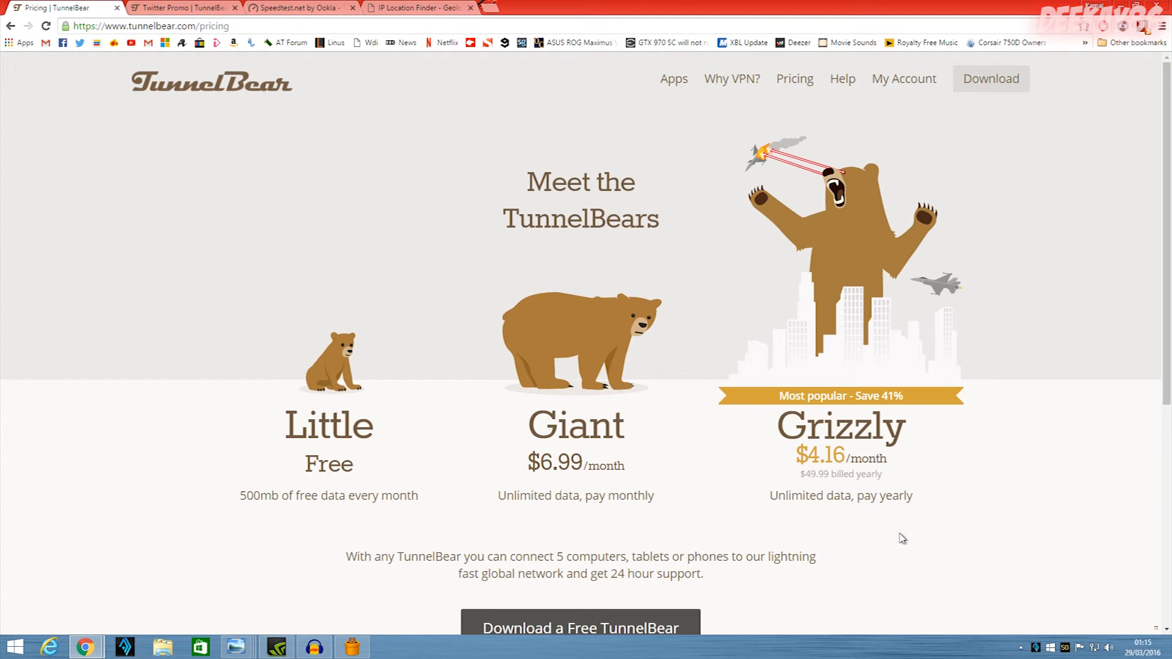
scroll(down, 3)
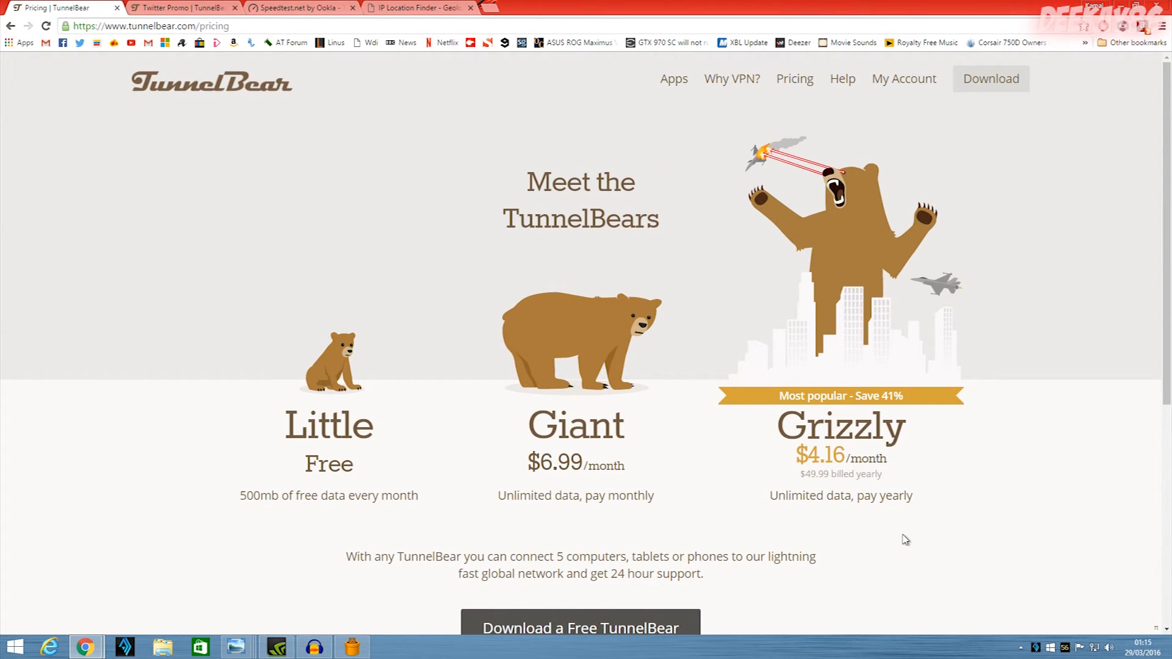
mouse_move(687, 220)
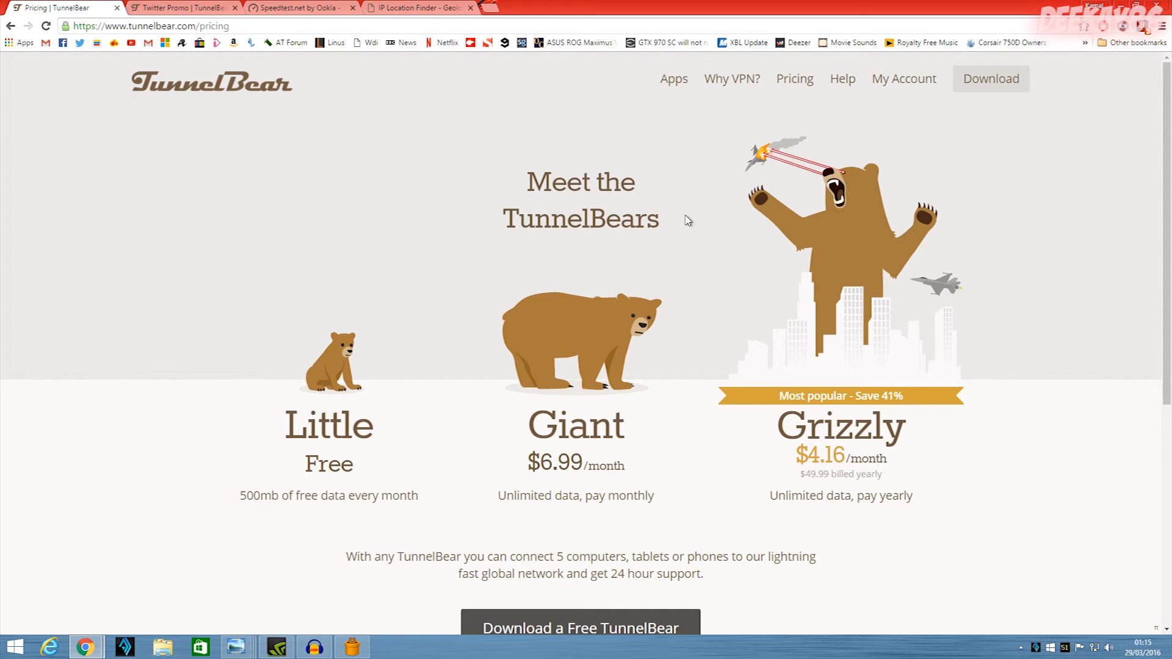
mouse_move(964, 447)
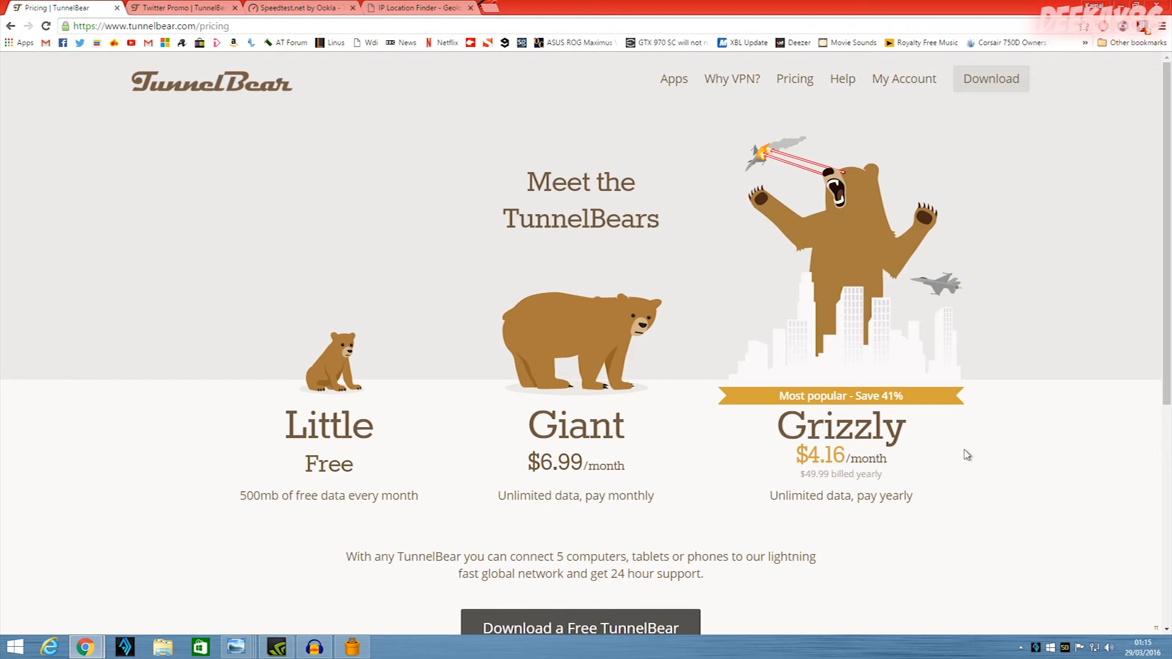
mouse_move(590, 200)
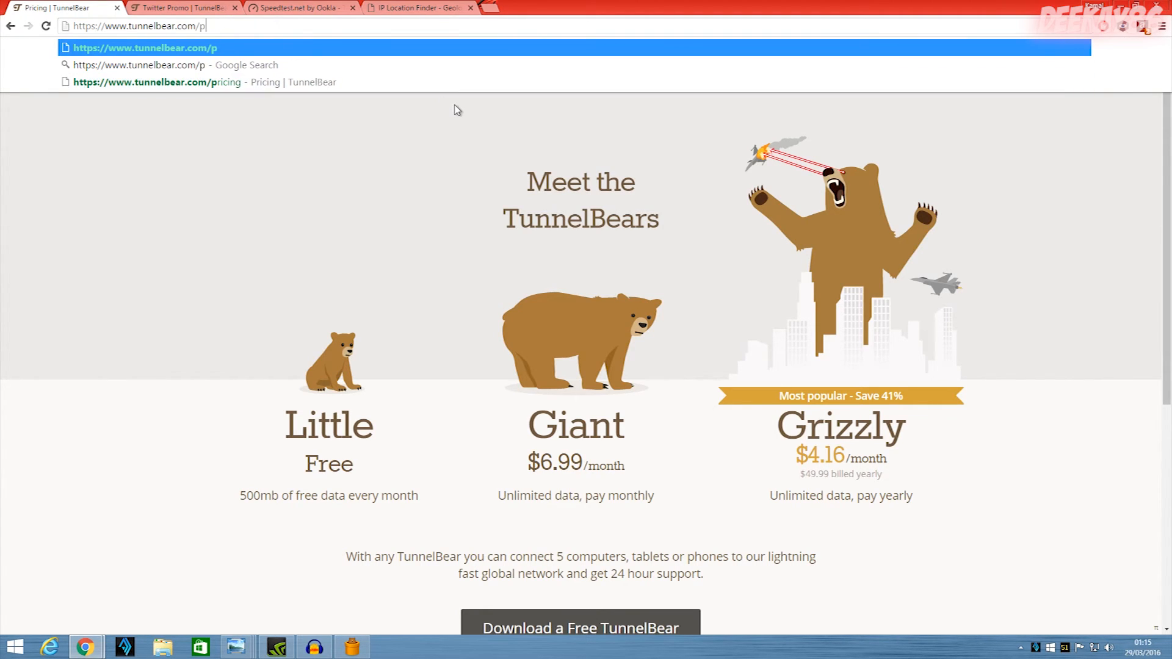
- Visit get.tunnelbear.com/linus and choose 'purchase now - save 10%' for Grizzly yearly at $44.99
text(linu)
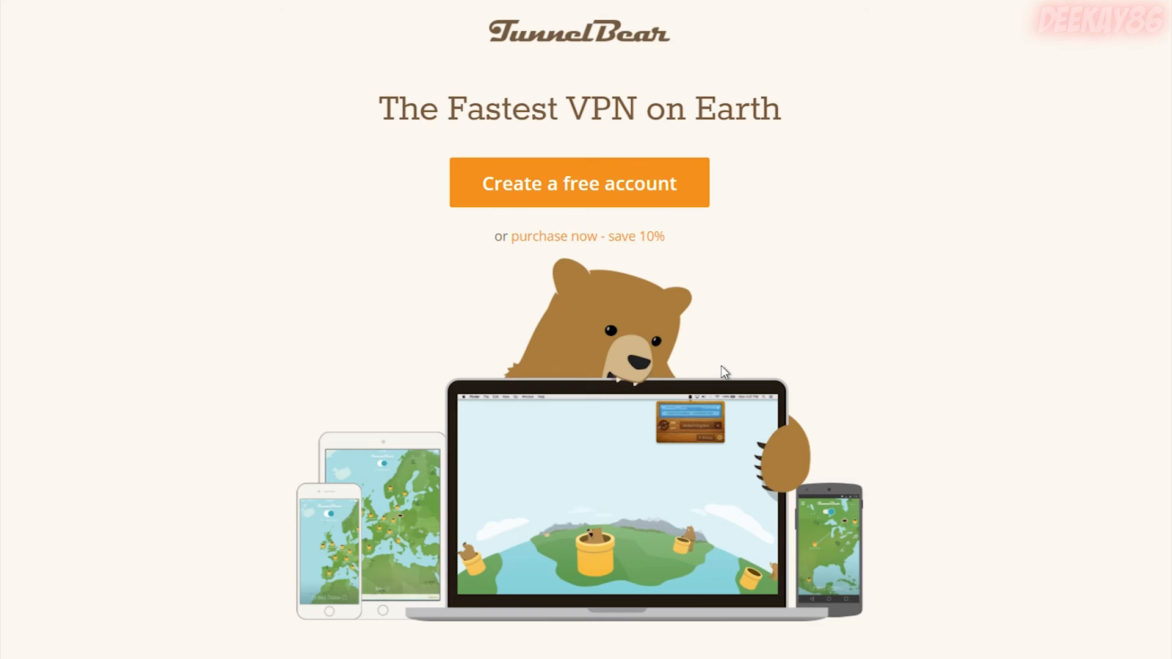
mouse_move(940, 392)
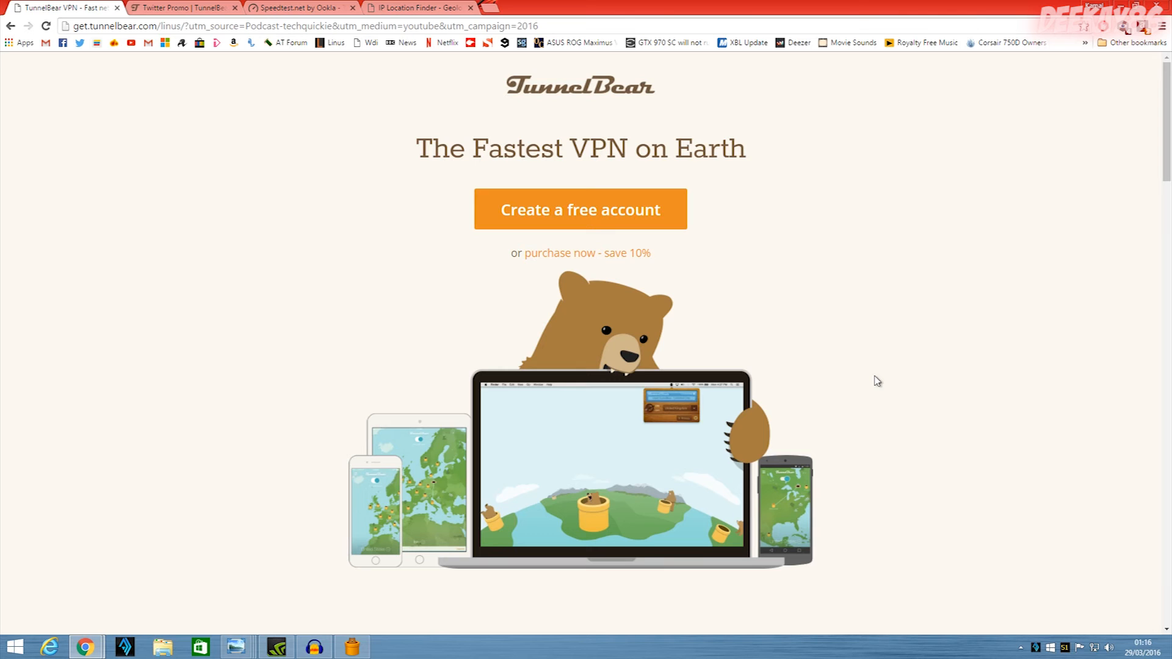
scroll(down, 3)
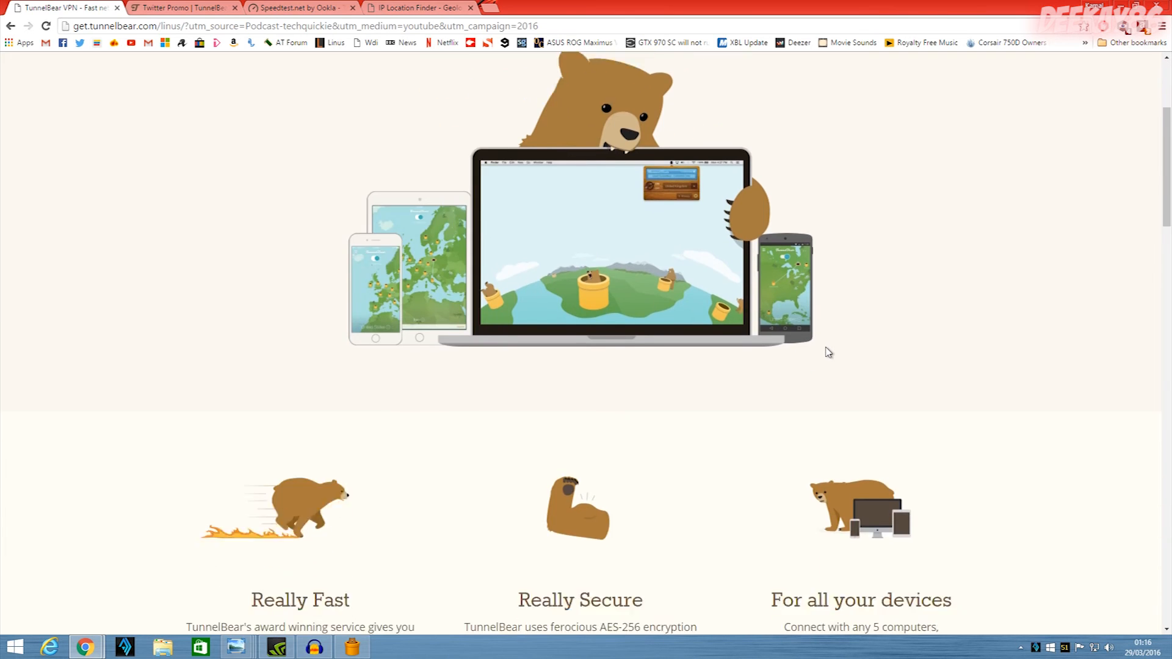
scroll(up, 3)
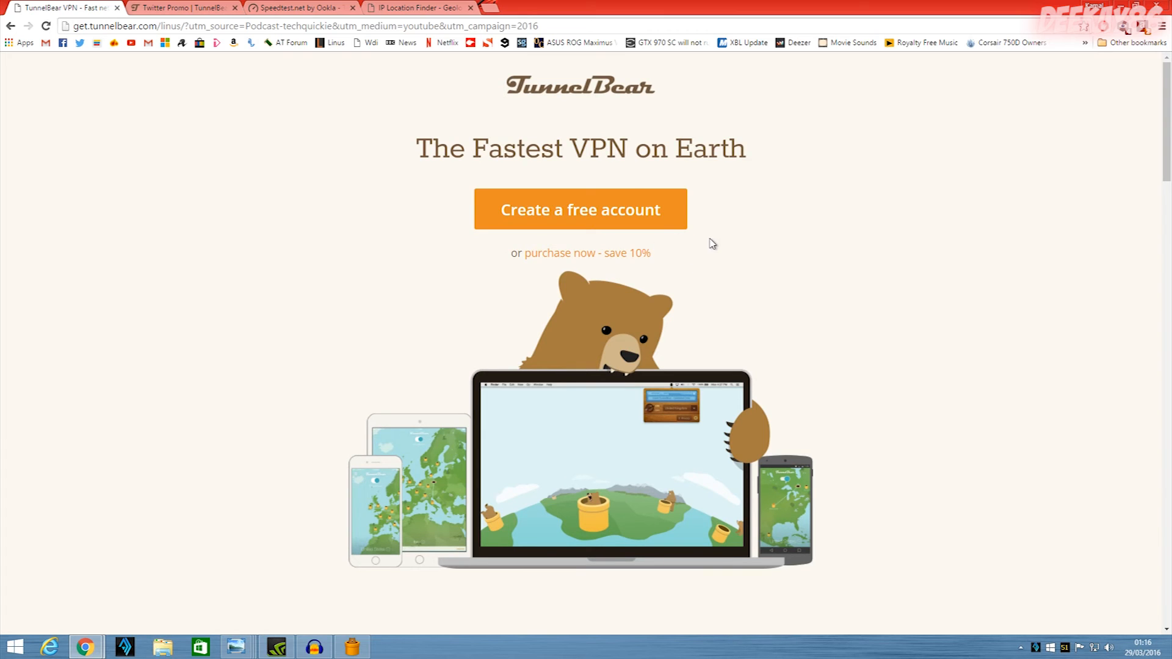
mouse_move(576, 258)
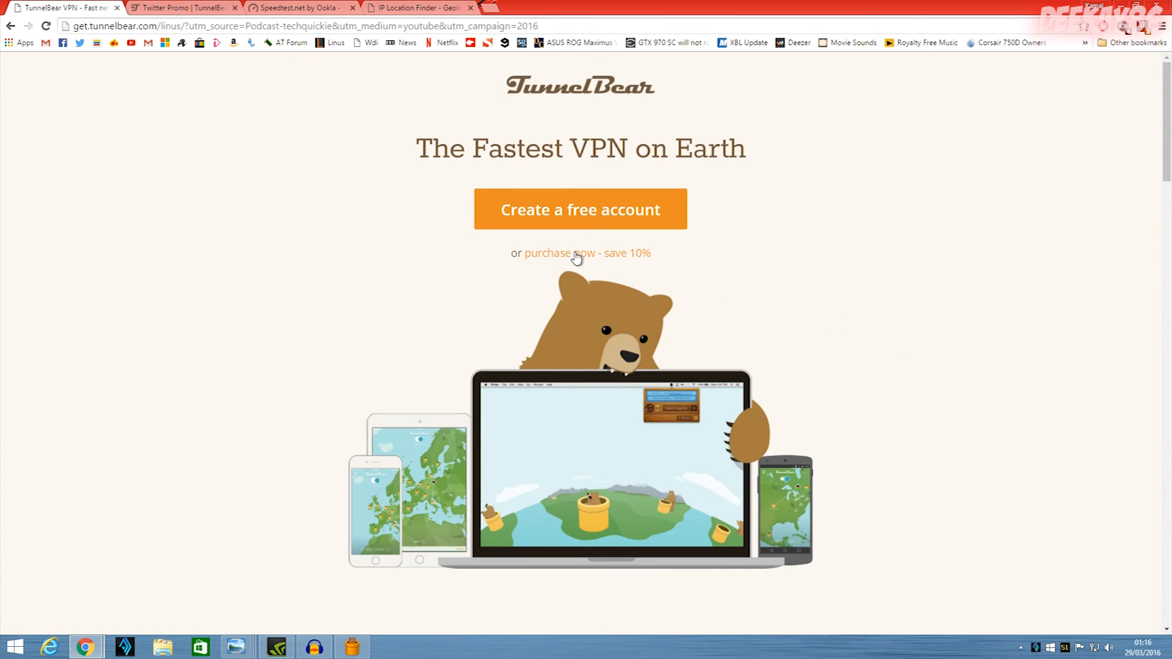
click(557, 253)
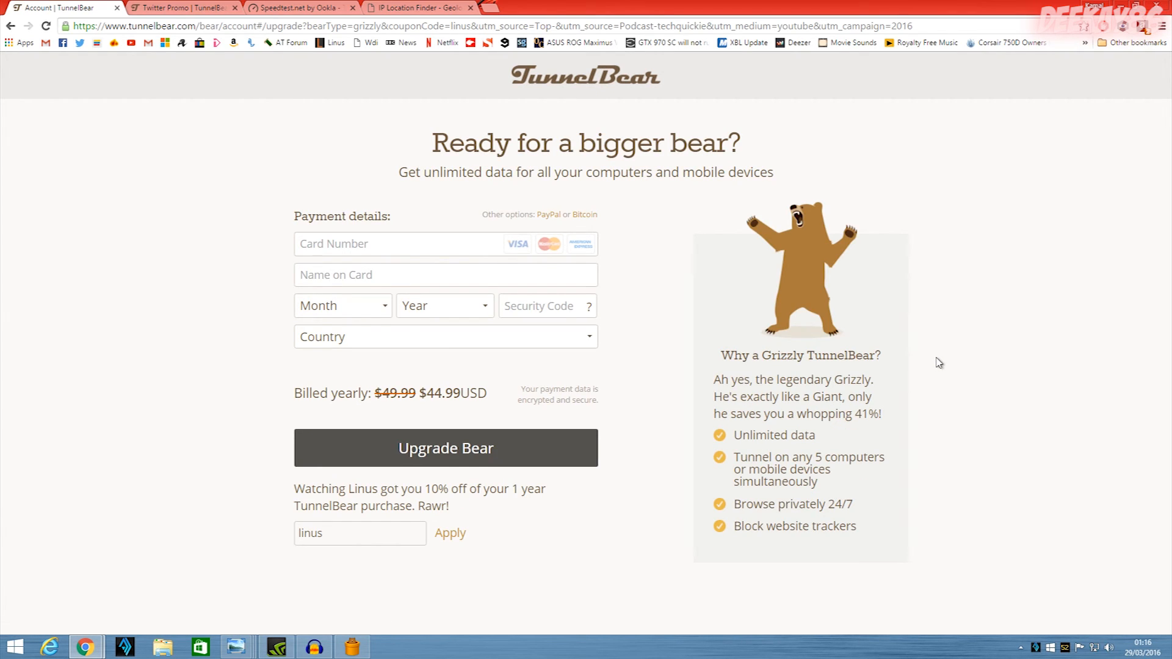
mouse_move(1026, 67)
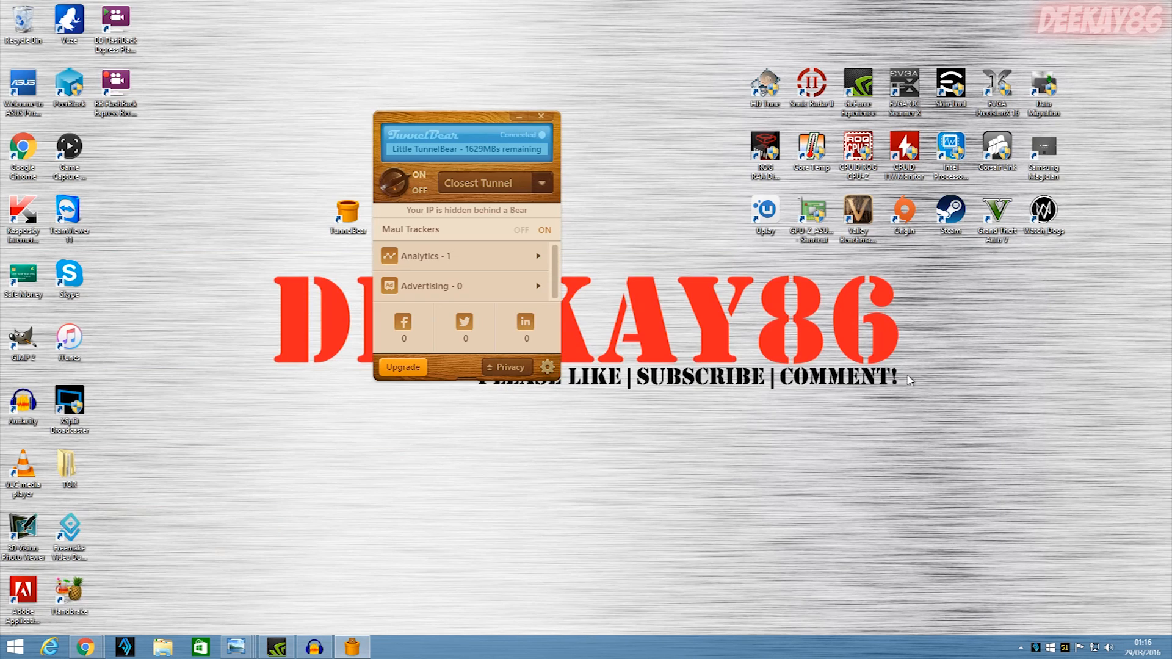
mouse_move(737, 376)
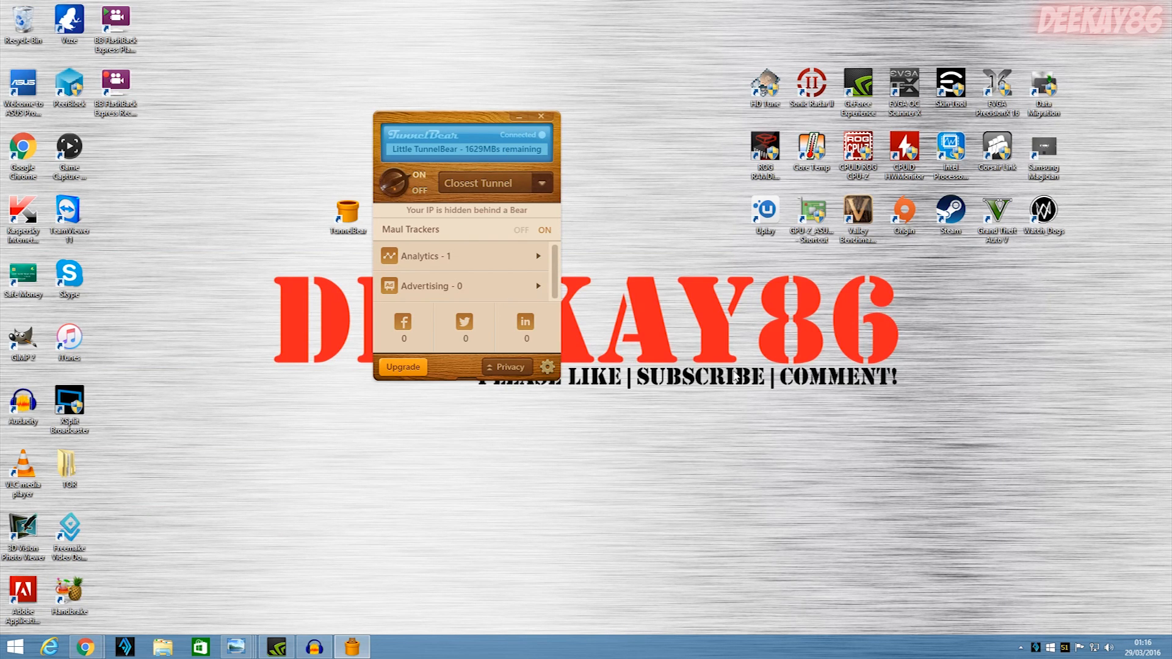
- Move the TunnelBear window aside and switch the VPN to OFF
drag(464, 125, 531, 125)
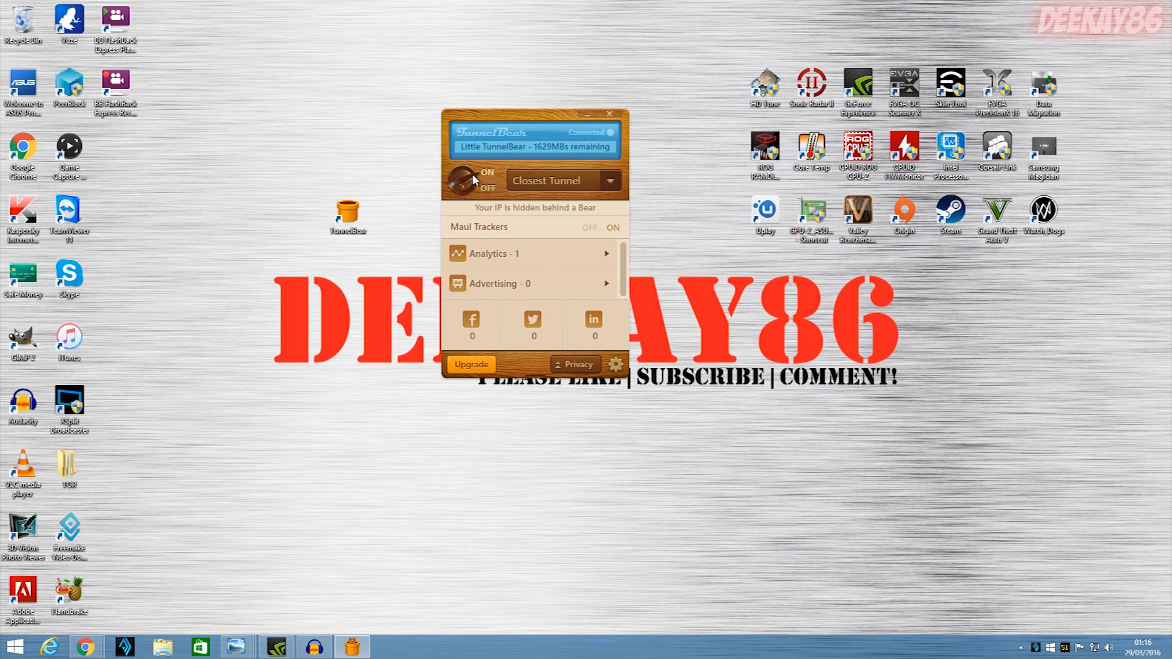
click(463, 180)
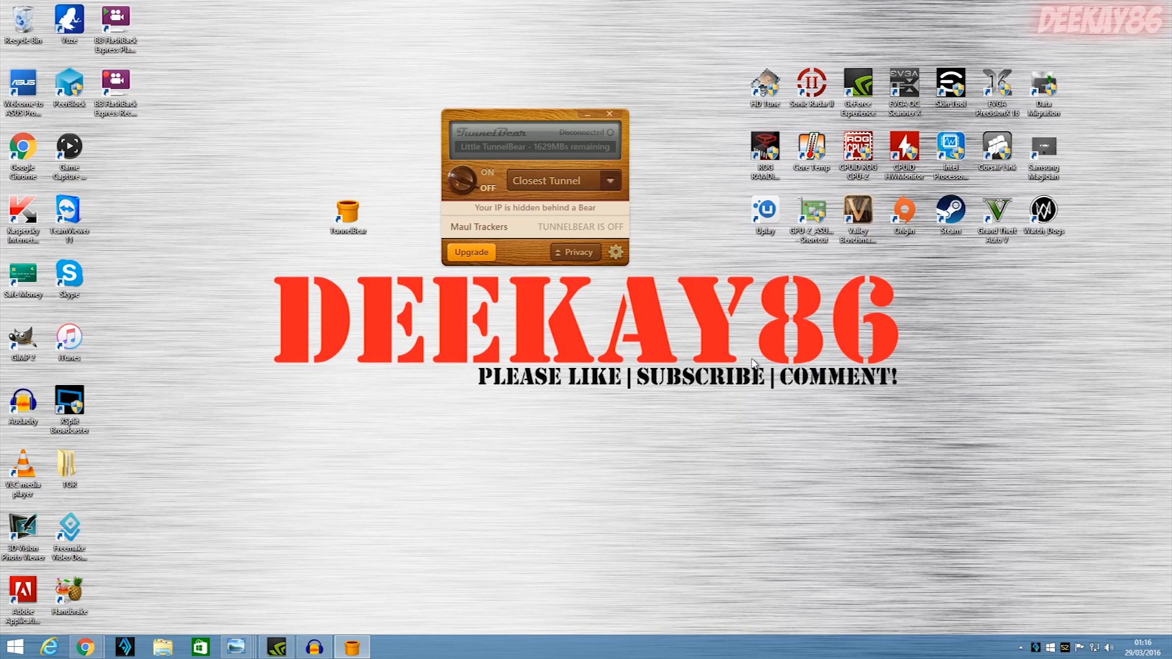